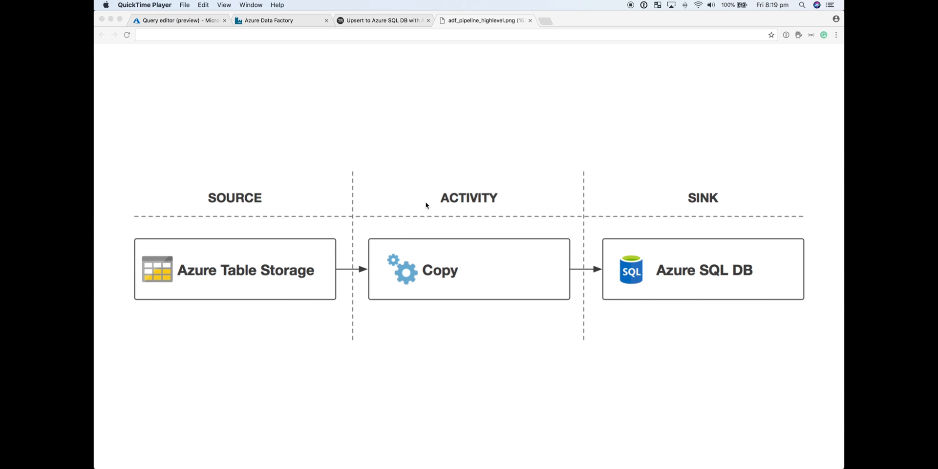
pyautogui.moveTo(383, 188)
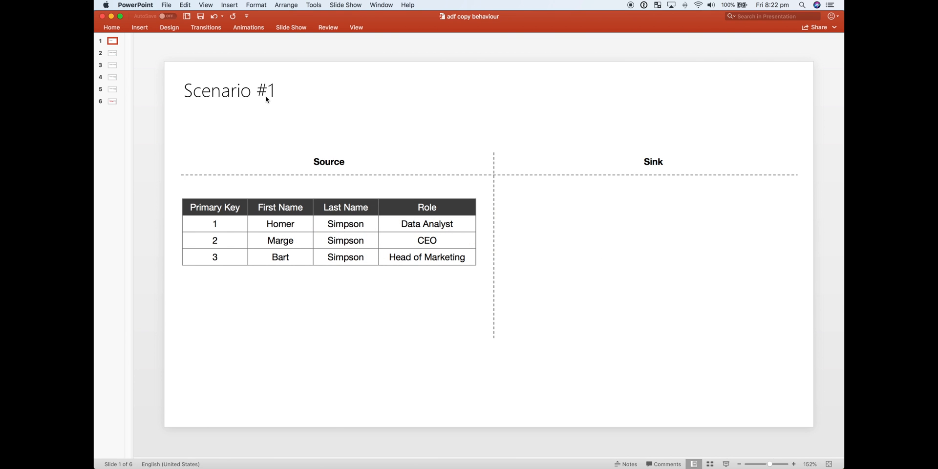
pyautogui.moveTo(291, 362)
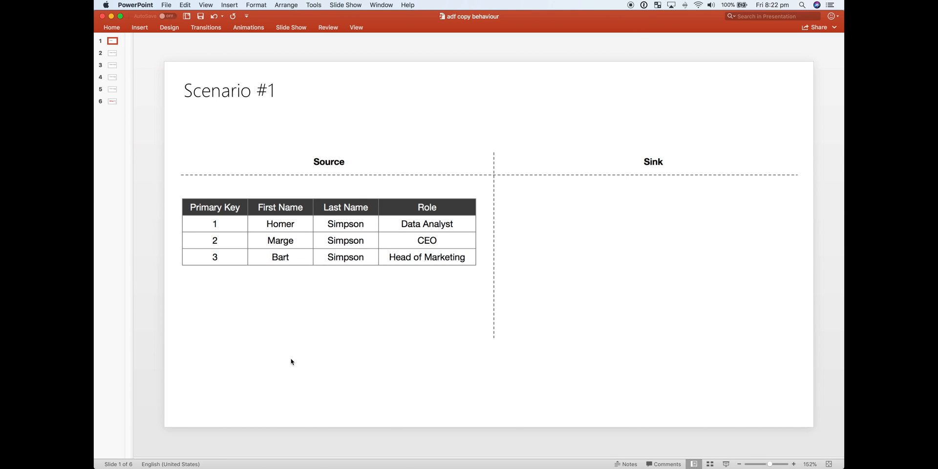
pyautogui.moveTo(346, 197)
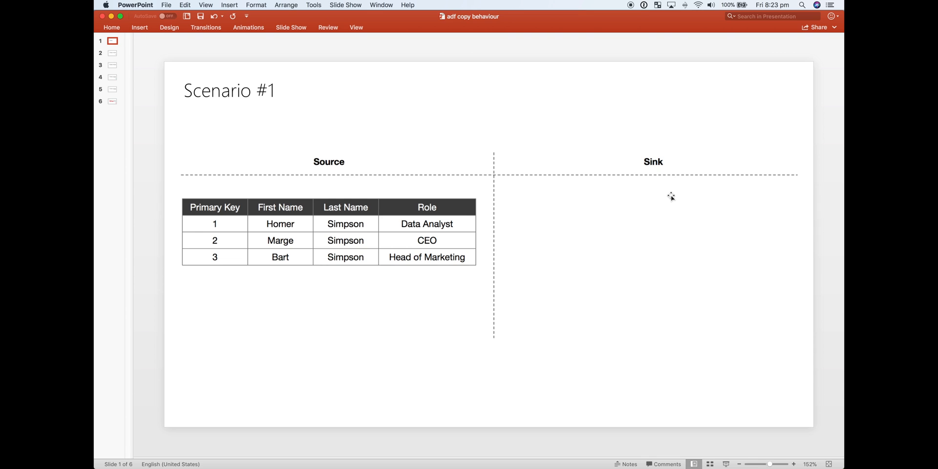
pyautogui.moveTo(331, 275)
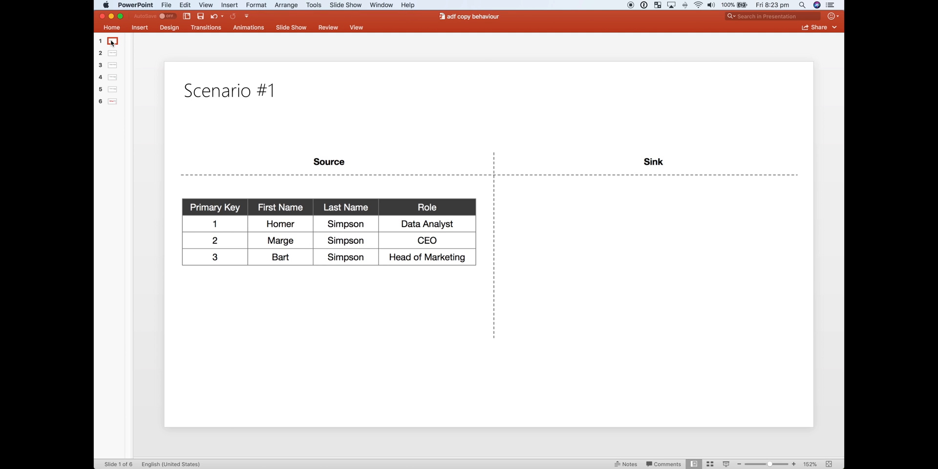
# Advance the adf copy behaviour deck to slide 2, the Scenario #1 three-row result
pyautogui.click(111, 53)
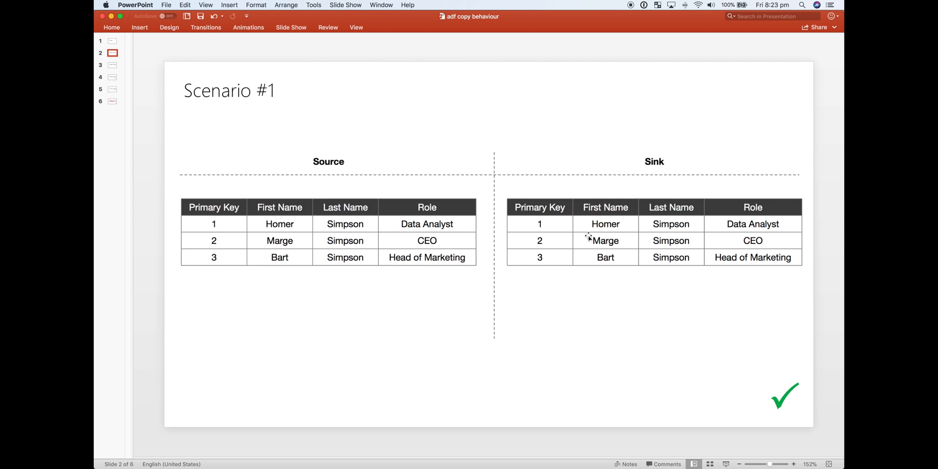
pyautogui.moveTo(114, 66)
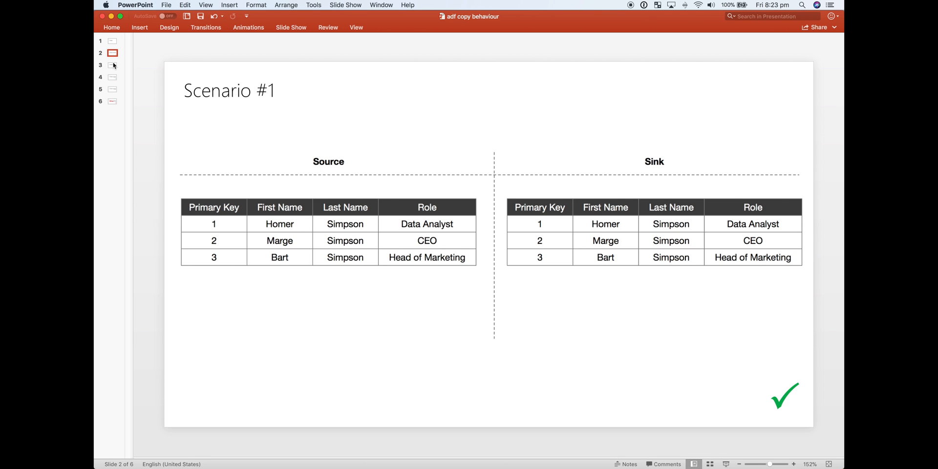
# Advance through slides 3 and 4 to the Scenario #2 result with six Sink rows
pyautogui.click(112, 65)
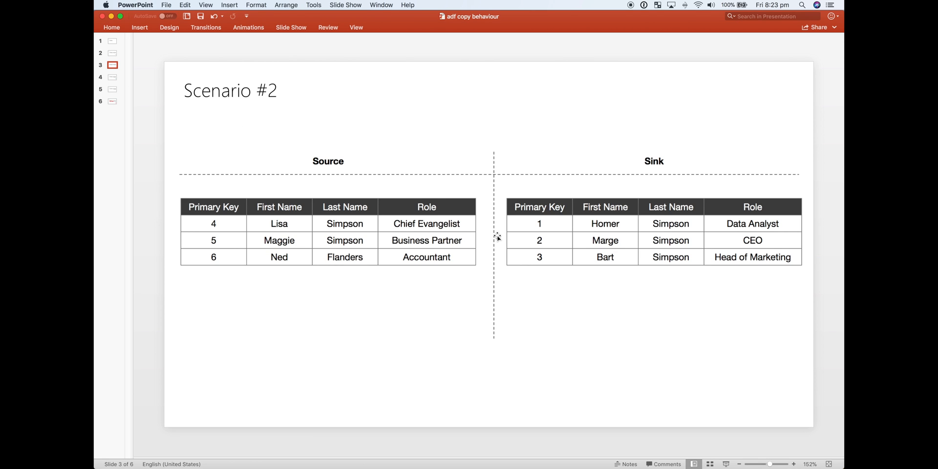
pyautogui.moveTo(608, 213)
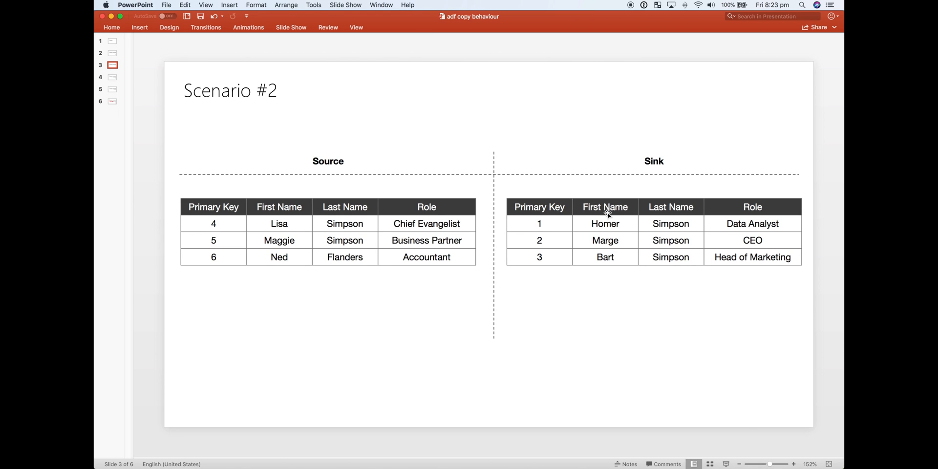
pyautogui.moveTo(147, 220)
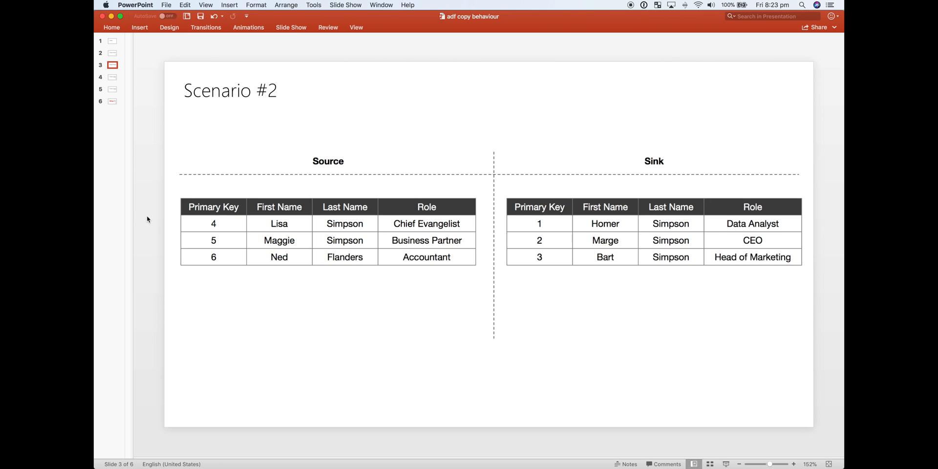
pyautogui.moveTo(254, 327)
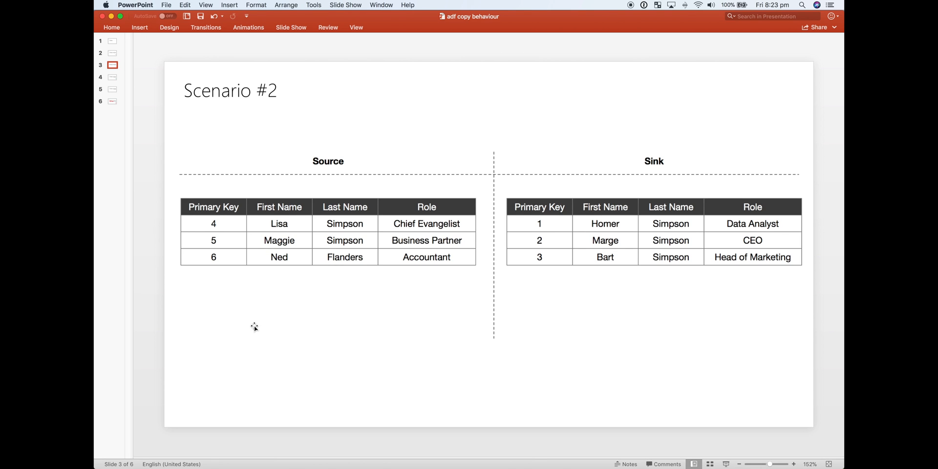
pyautogui.moveTo(162, 87)
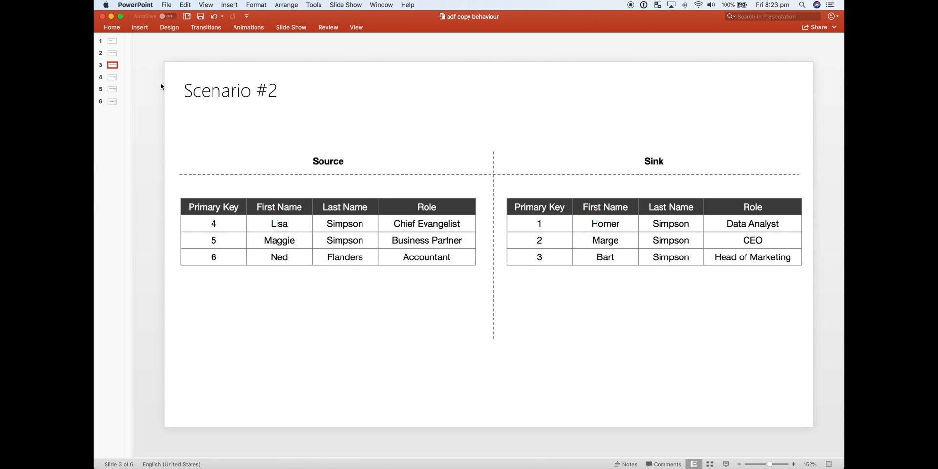
pyautogui.moveTo(192, 160)
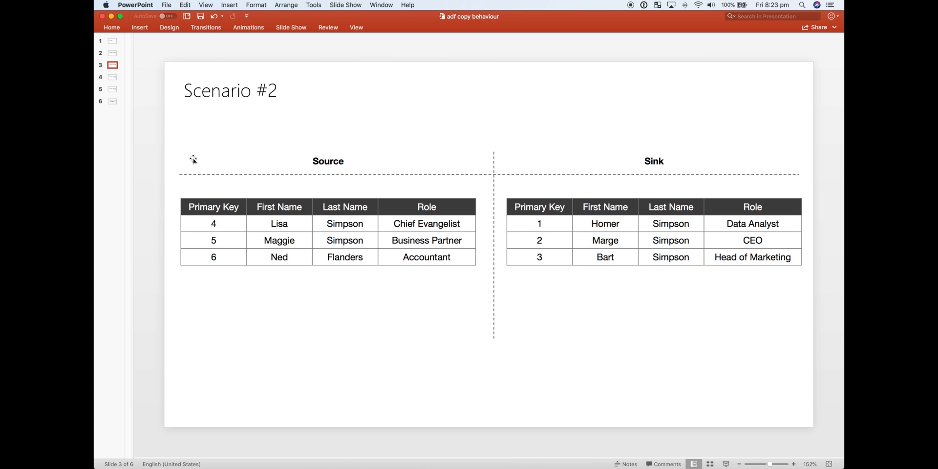
pyautogui.press('right')
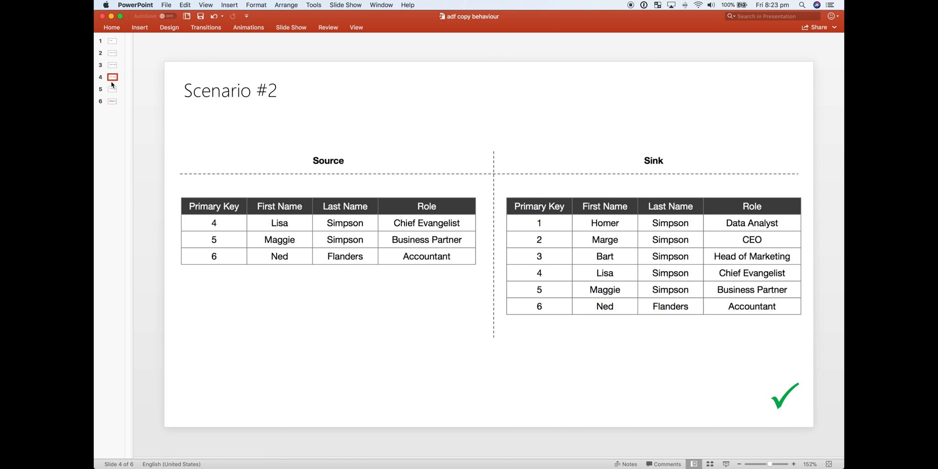
# Step through slides 5 and 6 to the duplicate key 3 primary-key violation result
pyautogui.click(112, 88)
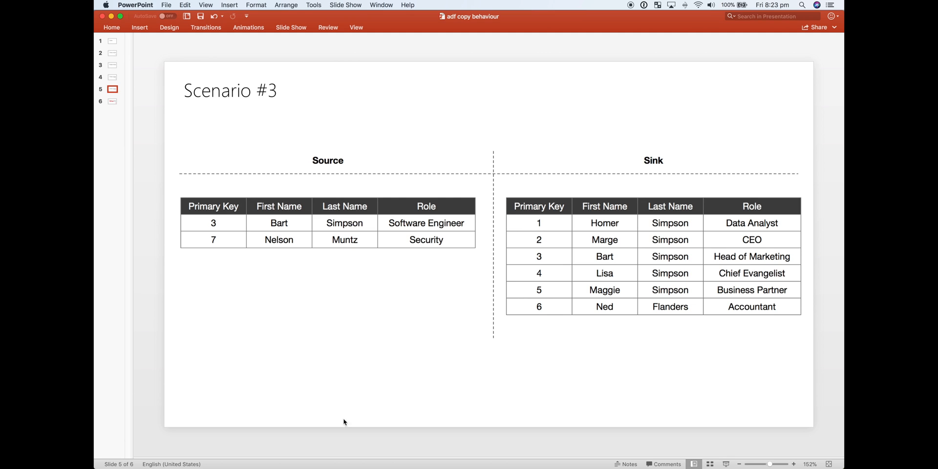
pyautogui.moveTo(370, 390)
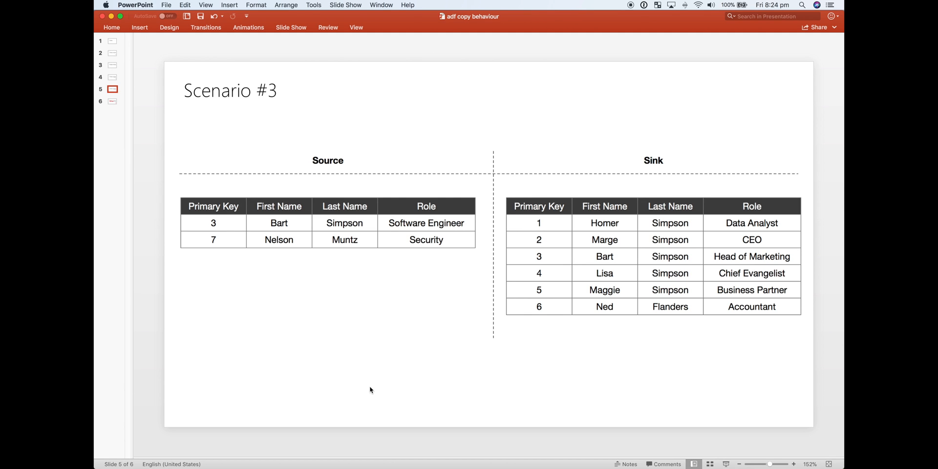
pyautogui.moveTo(261, 240)
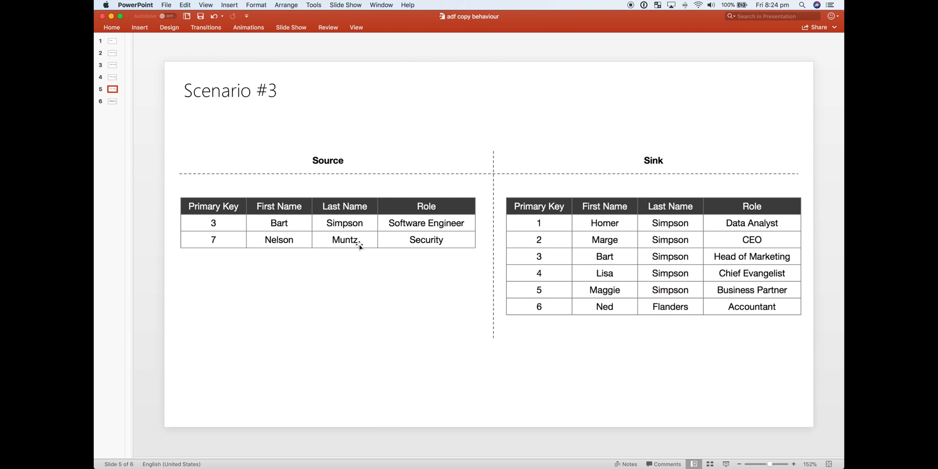
pyautogui.moveTo(609, 235)
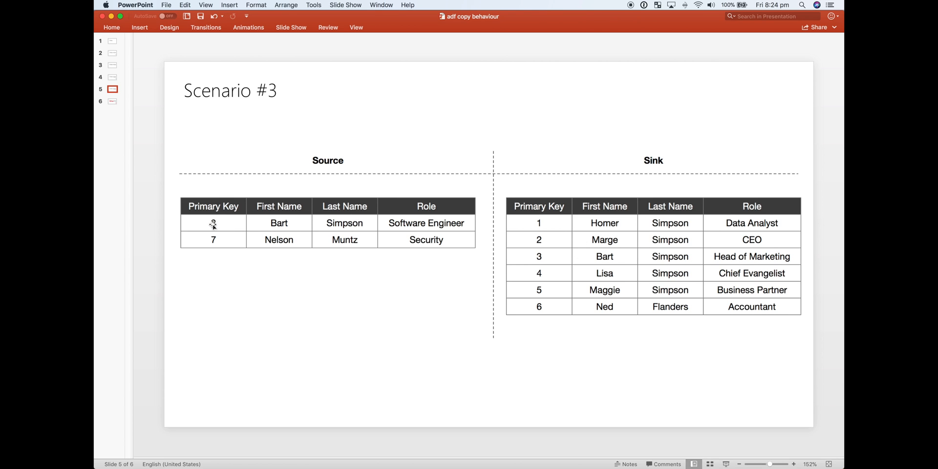
pyautogui.write('3')
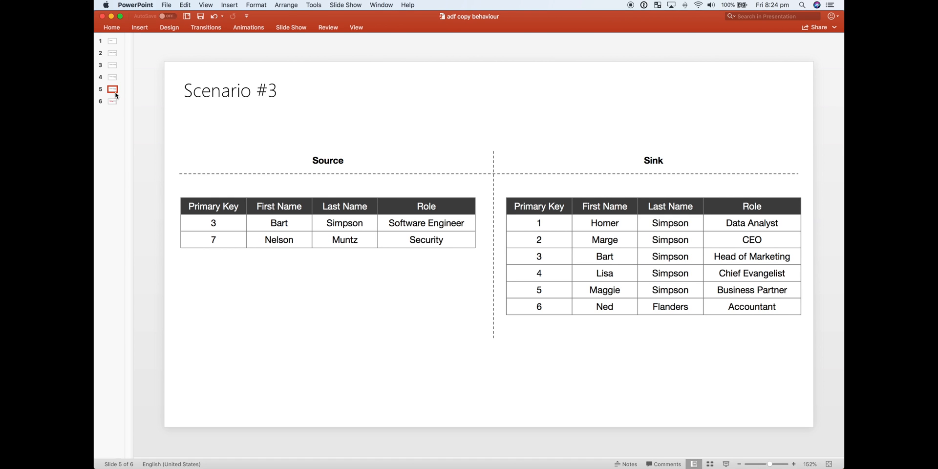
pyautogui.moveTo(117, 93)
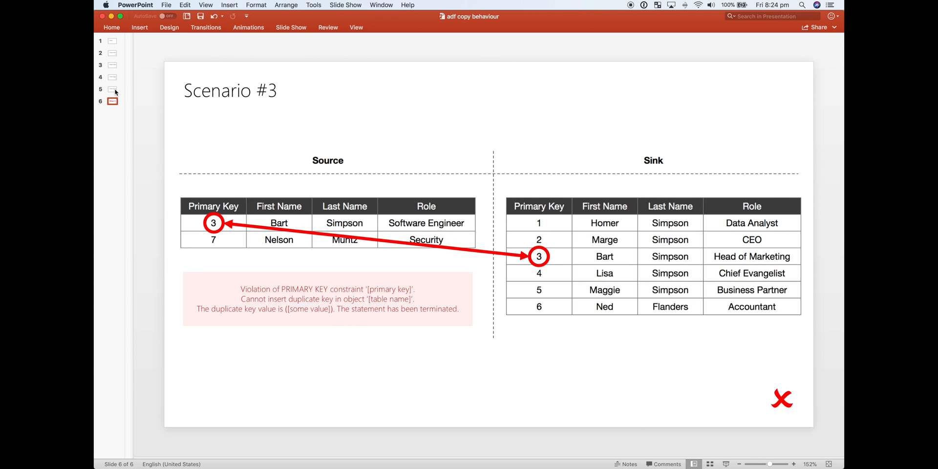
pyautogui.moveTo(317, 288)
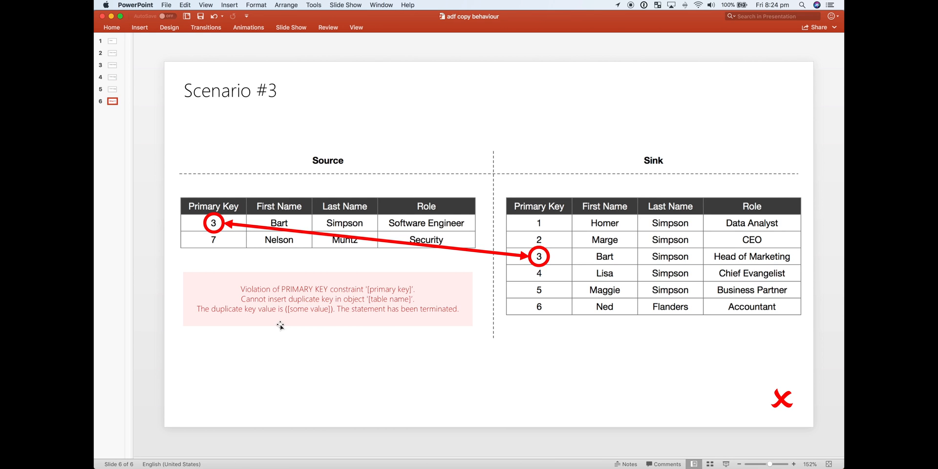
pyautogui.moveTo(453, 216)
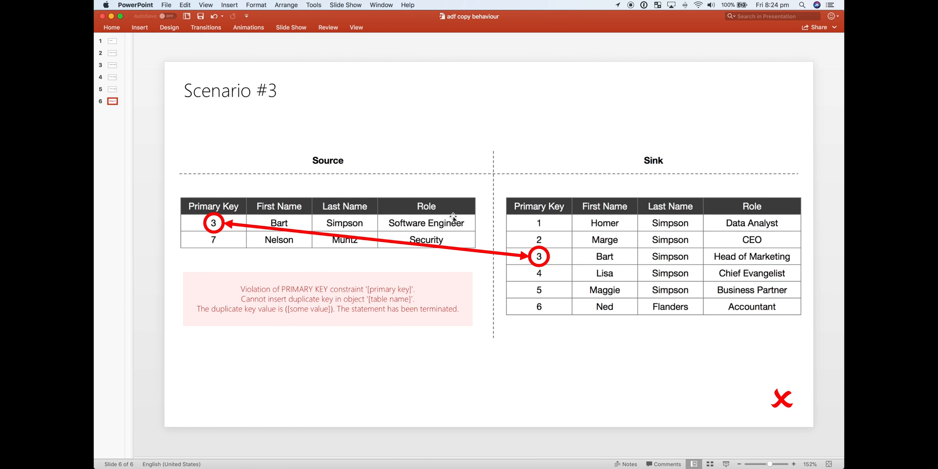
pyautogui.moveTo(799, 277)
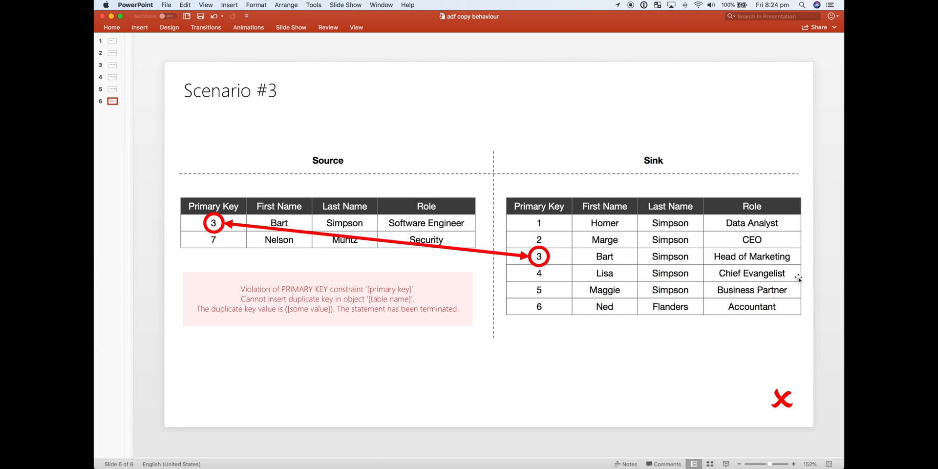
pyautogui.moveTo(458, 226)
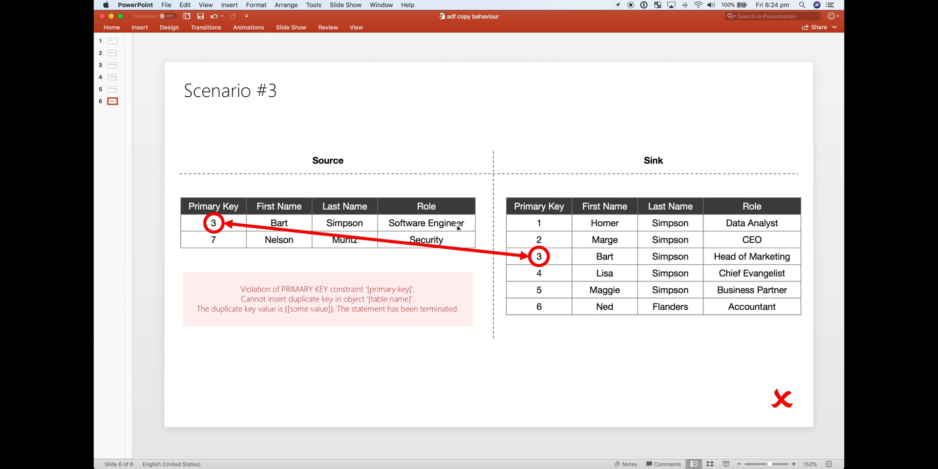
pyautogui.press('cmd+tab')
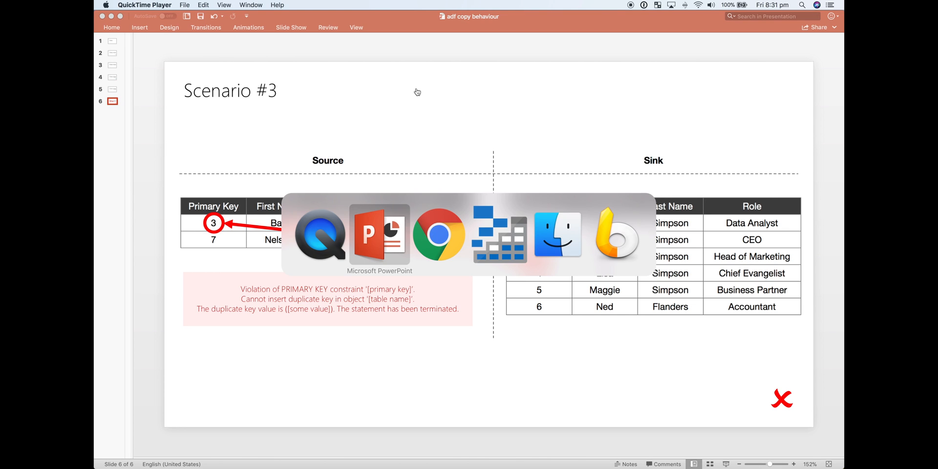
# Bring the Chrome blog post forward at Prerequisites and High-Level Steps, then leave for Storage Explorer
pyautogui.click(440, 233)
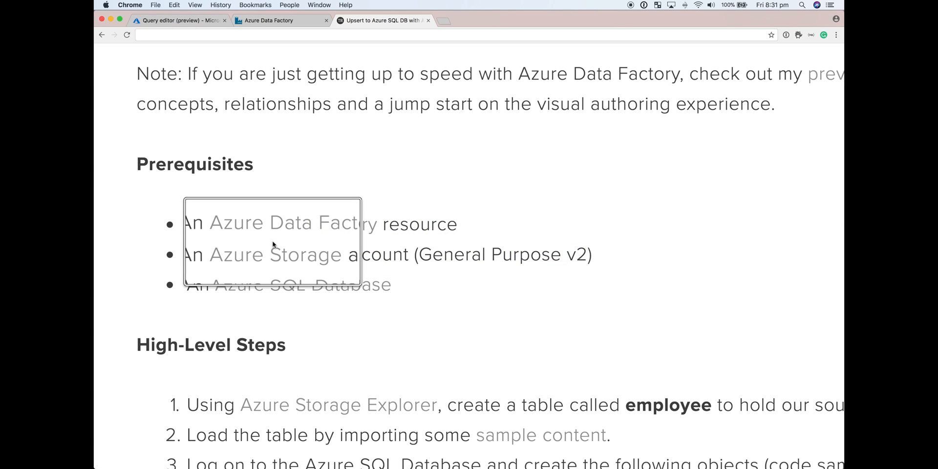
pyautogui.moveTo(245, 254)
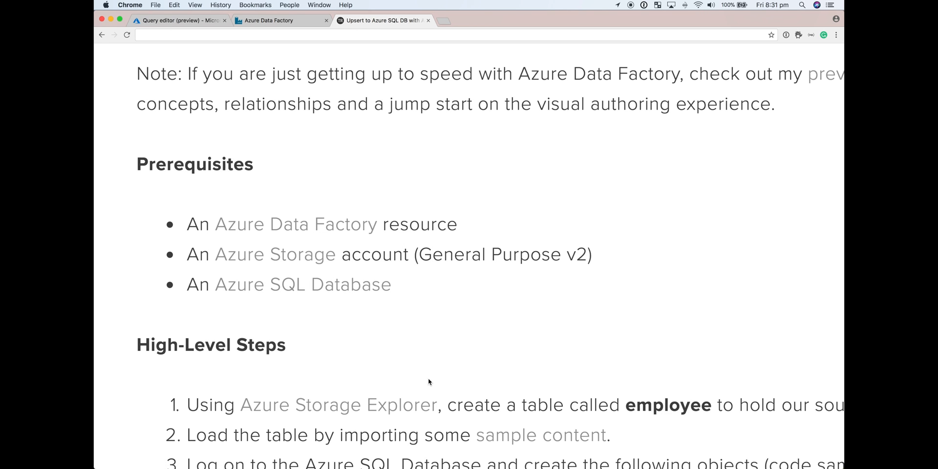
pyautogui.press('cmd+tab')
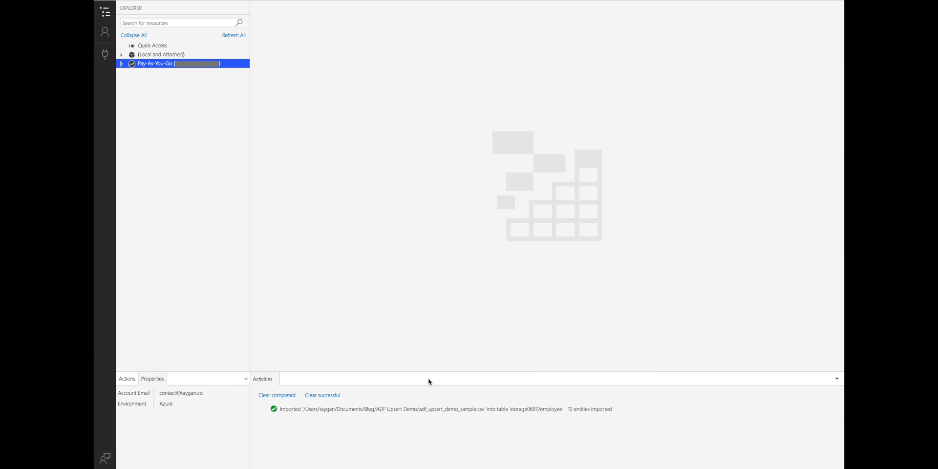
pyautogui.moveTo(276, 395)
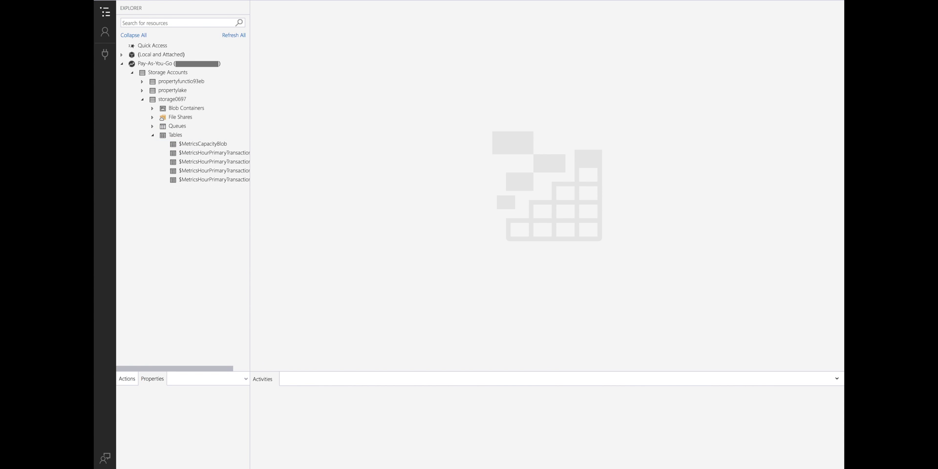
# Open the new empty employee table, cancel the accidental Export, and start an Import
pyautogui.doubleClick(190, 188)
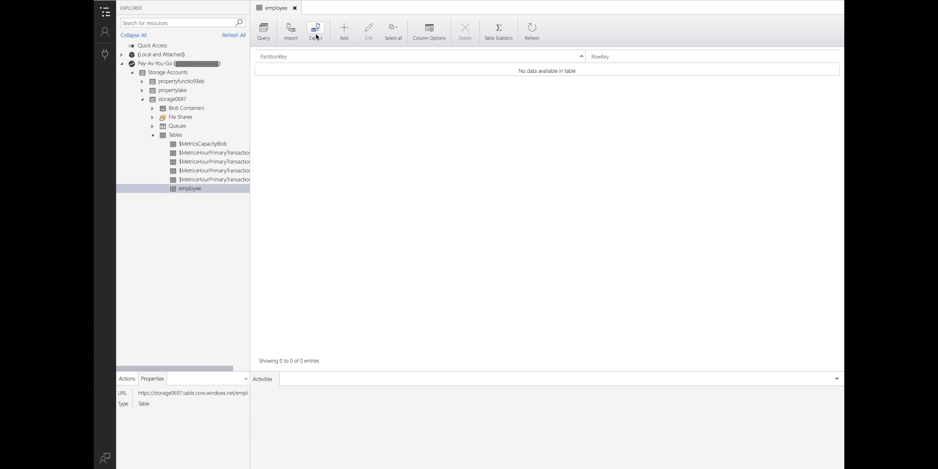
pyautogui.click(315, 32)
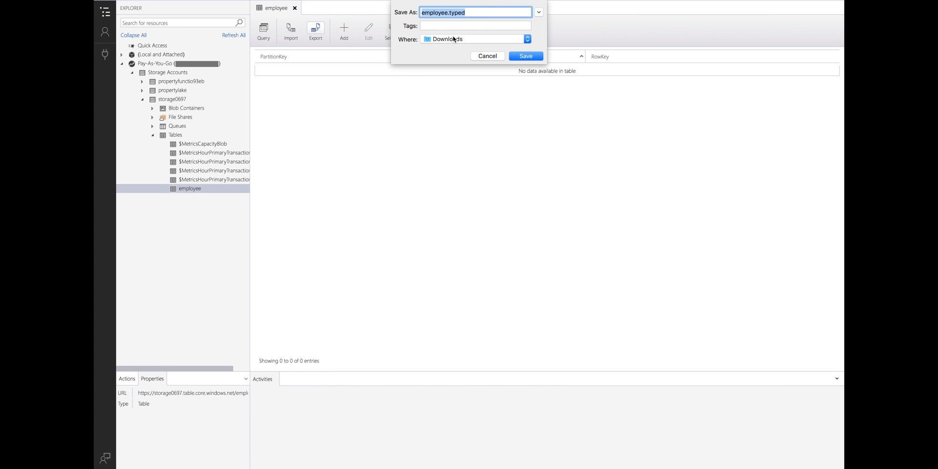
pyautogui.click(487, 56)
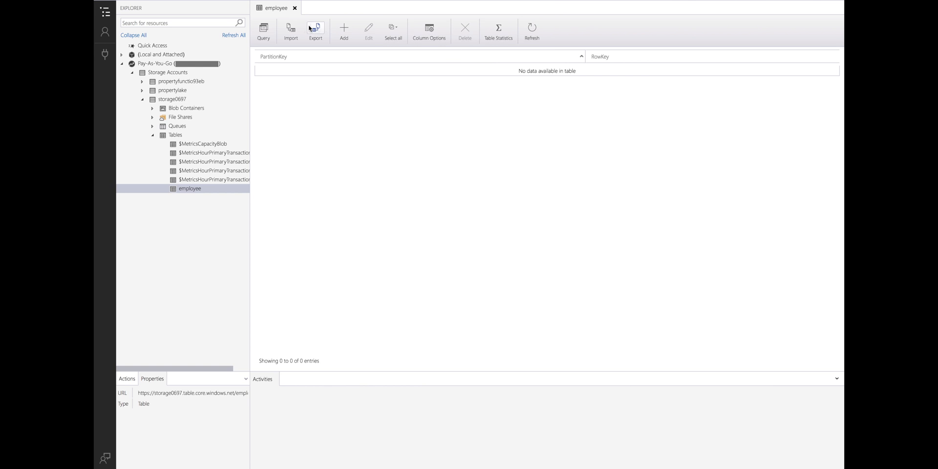
pyautogui.click(290, 28)
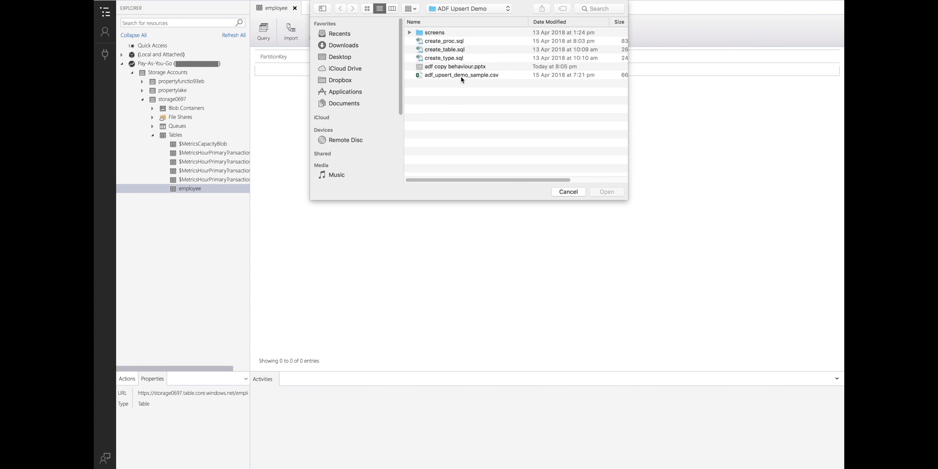
# Insert the 10 employees from adf_upsert_demo_sample.csv into the employee table
pyautogui.click(567, 192)
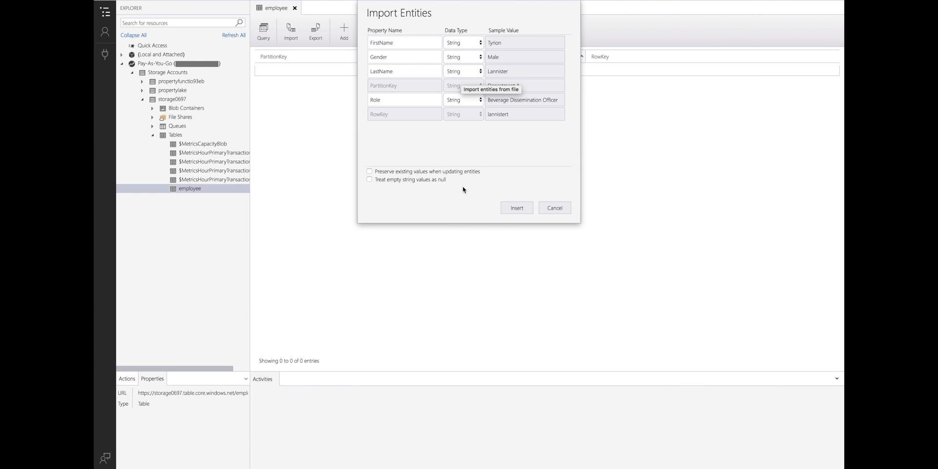
pyautogui.click(516, 207)
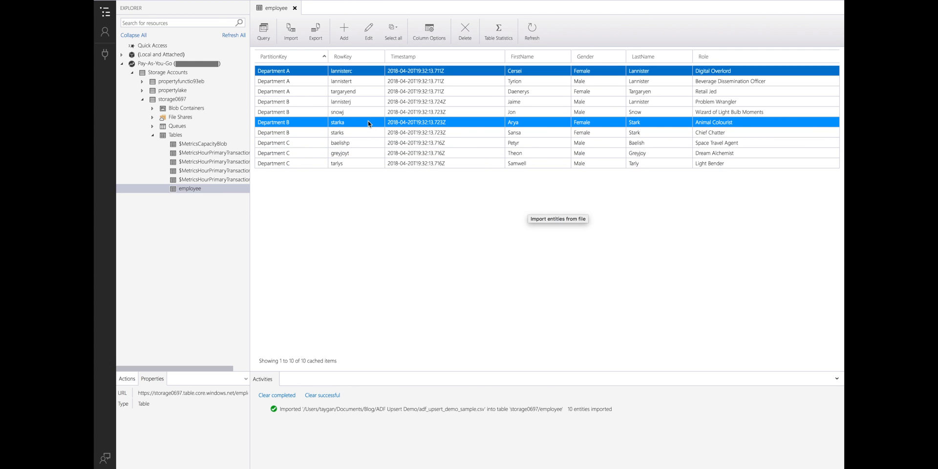
# Sort the imported employee entities by RowKey, then back by PartitionKey
pyautogui.click(275, 57)
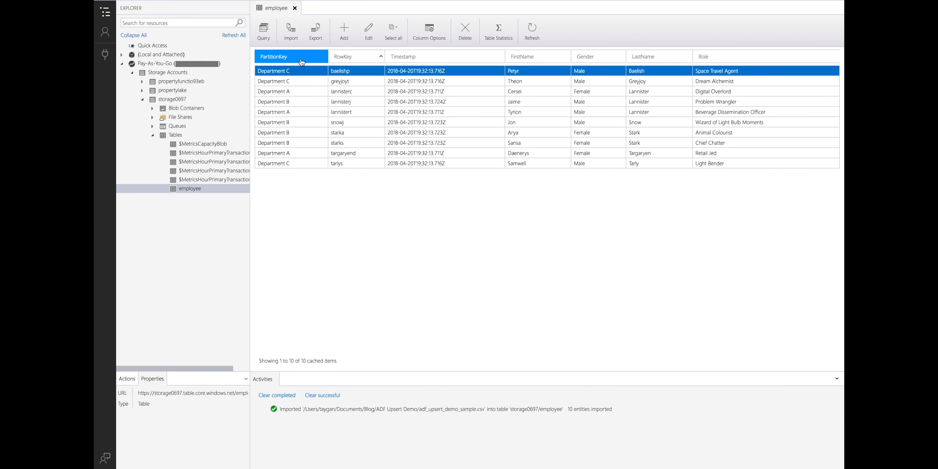
pyautogui.click(290, 56)
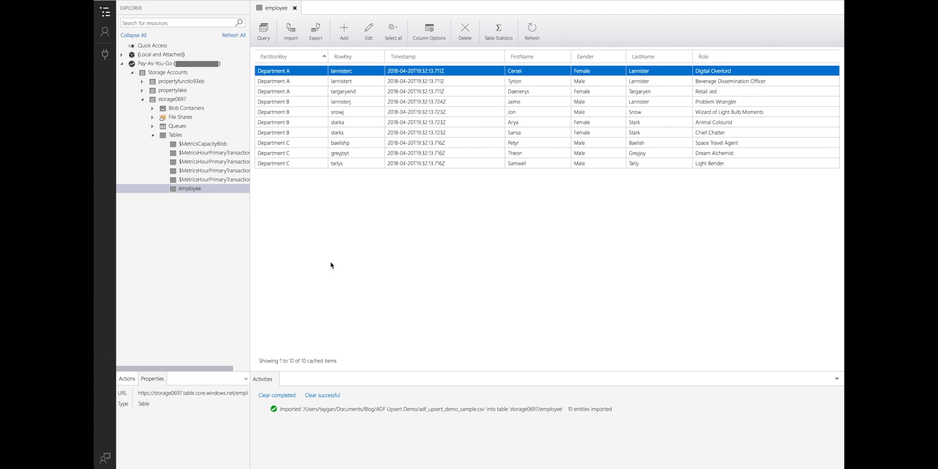
pyautogui.moveTo(411, 249)
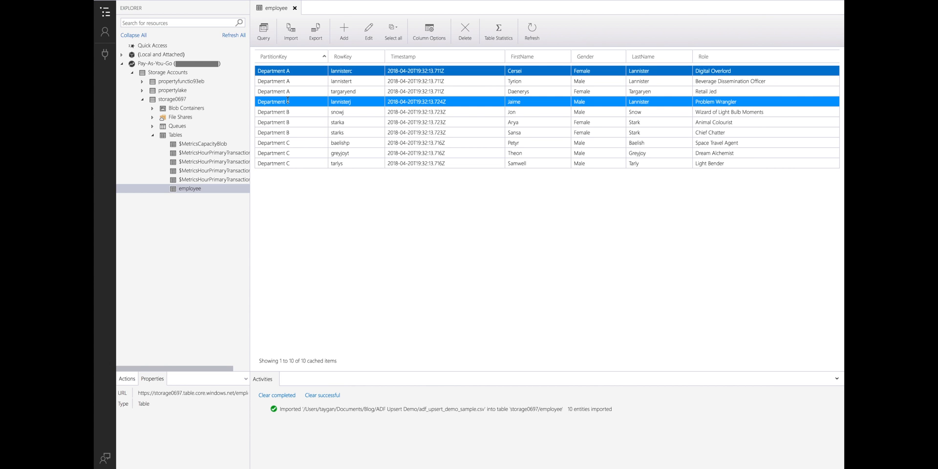
pyautogui.click(336, 133)
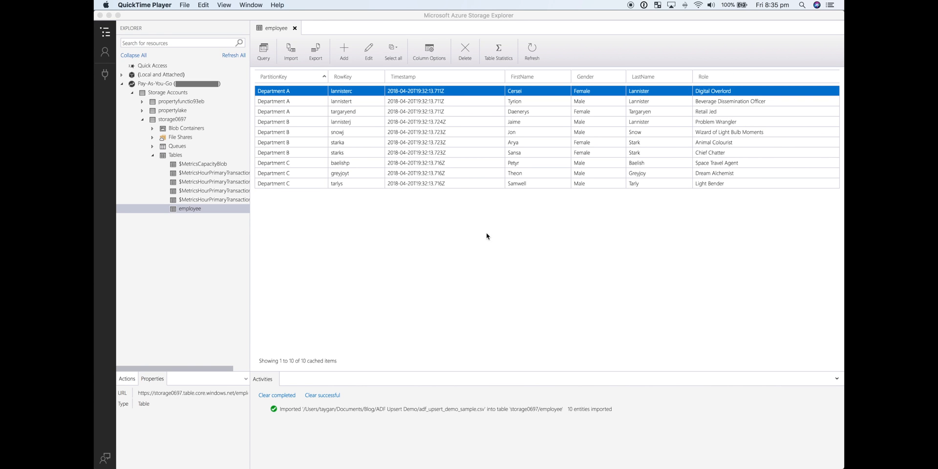
pyautogui.press('cmd+tab')
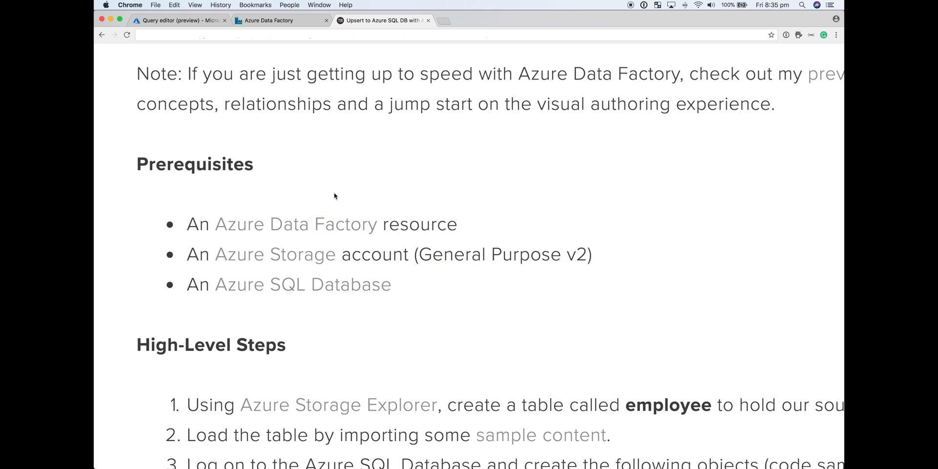
# Highlight the Data Type (EmployeeType) item in the blog's High-Level Steps
pyautogui.scroll(3)
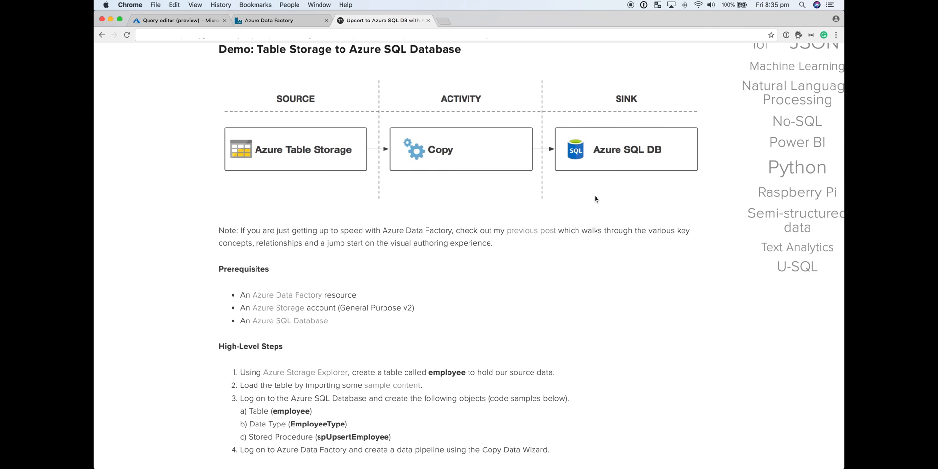
pyautogui.scroll(-3)
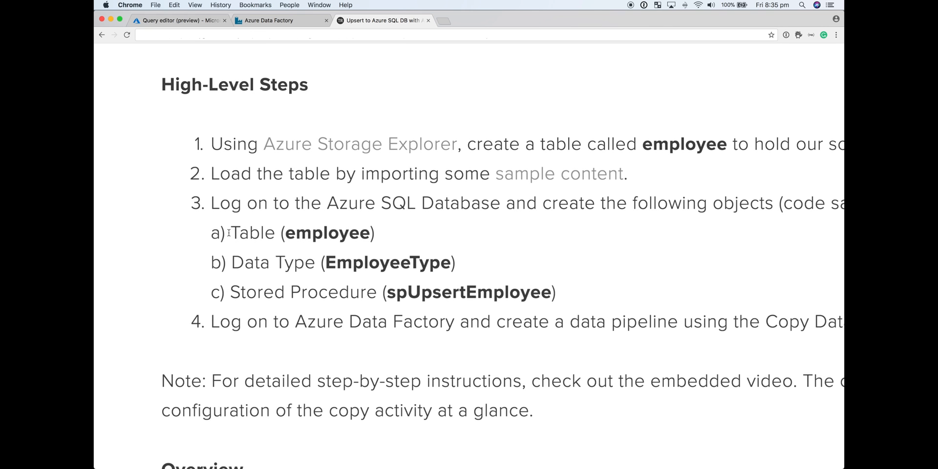
pyautogui.moveTo(230, 232); pyautogui.dragTo(376, 232)
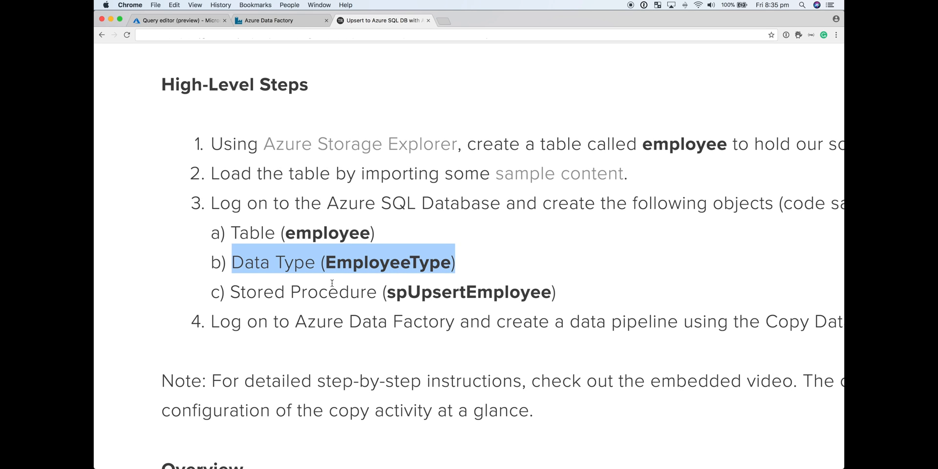
pyautogui.moveTo(230, 294)
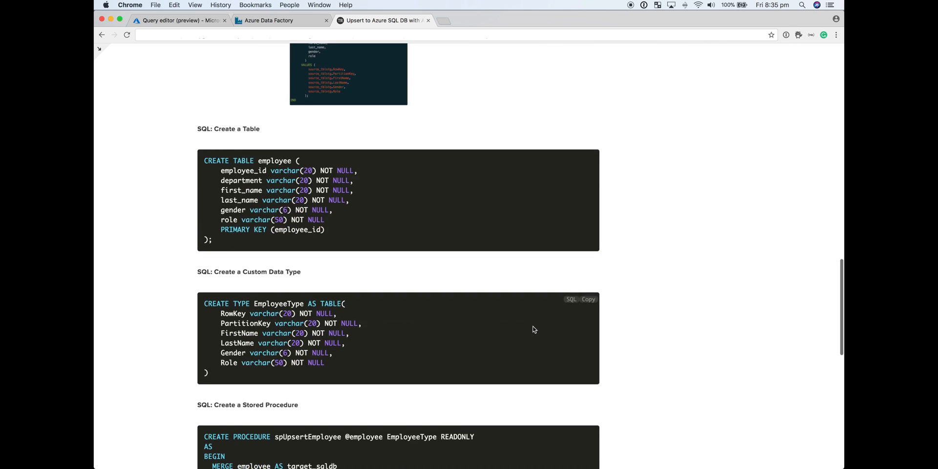
# Copy the blog's CREATE TABLE employee script into Query 2 and run it
pyautogui.scroll(-3)
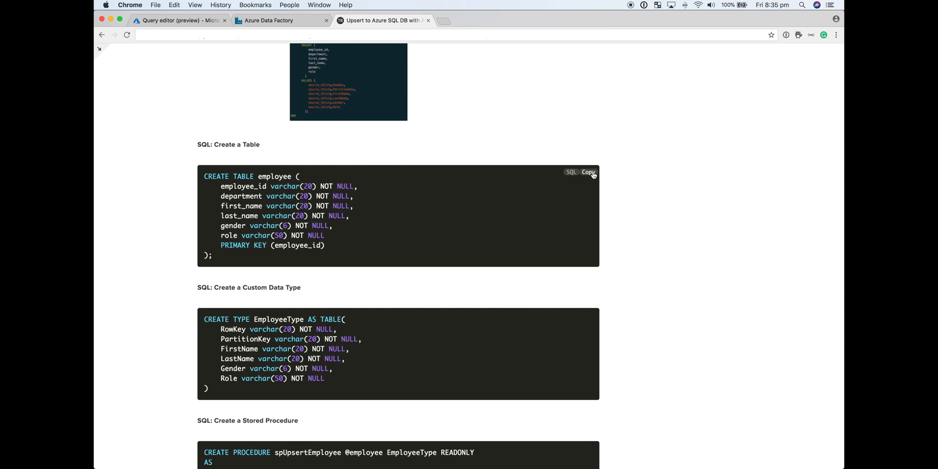
pyautogui.click(179, 20)
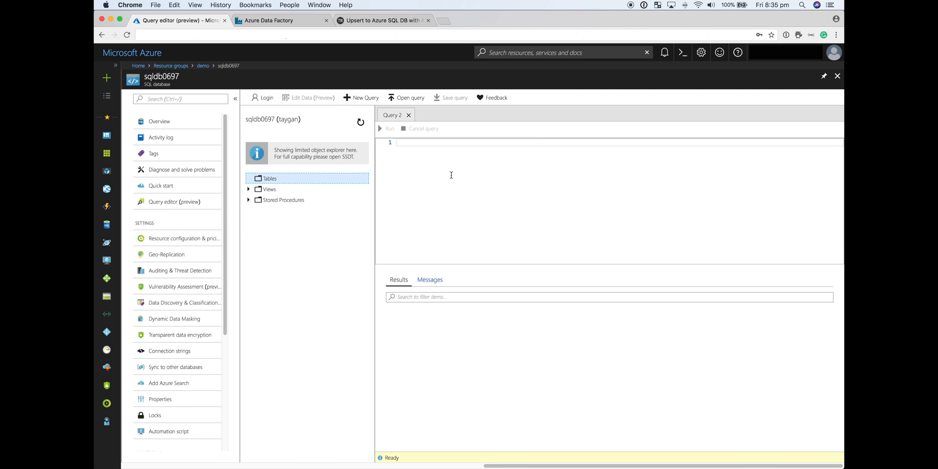
pyautogui.write('CREATE TABLE employee (')
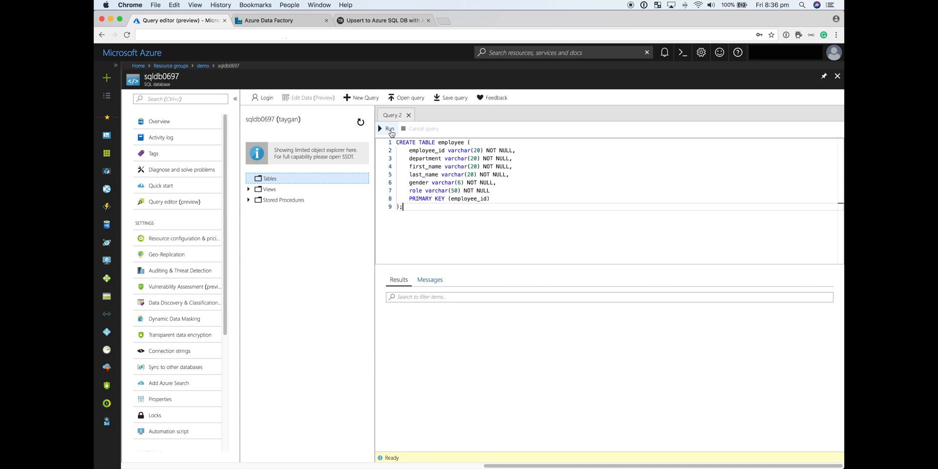
pyautogui.click(389, 129)
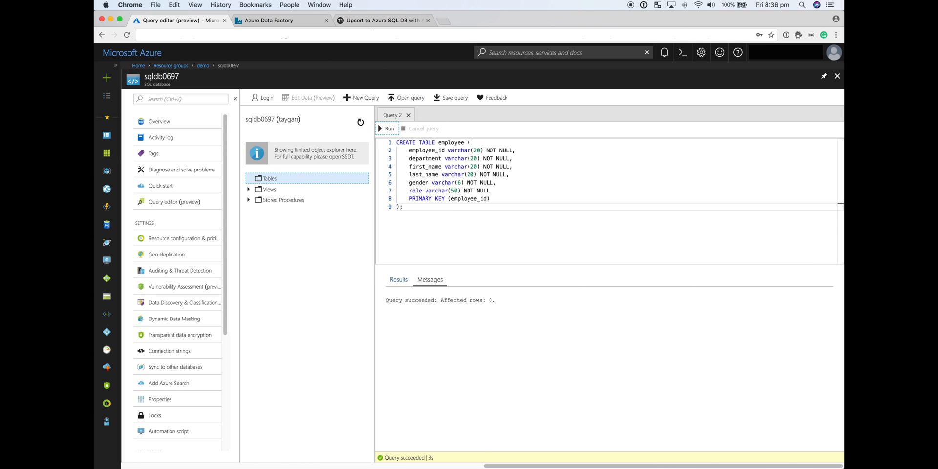
pyautogui.click(383, 19)
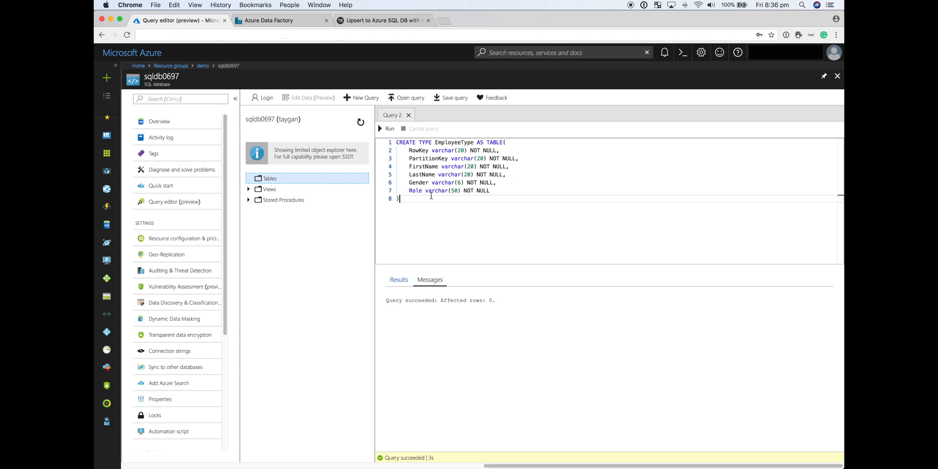
# Run the EmployeeType table type script in Query editor, then return to the blog
pyautogui.click(387, 128)
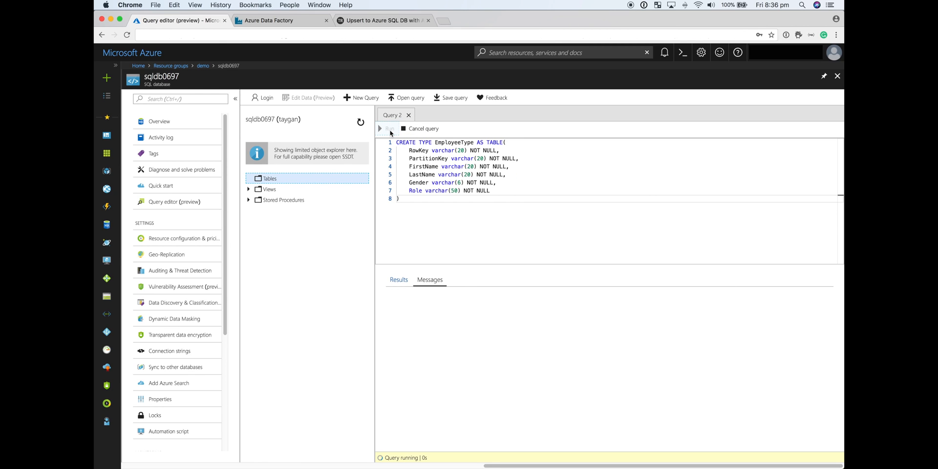
pyautogui.click(387, 128)
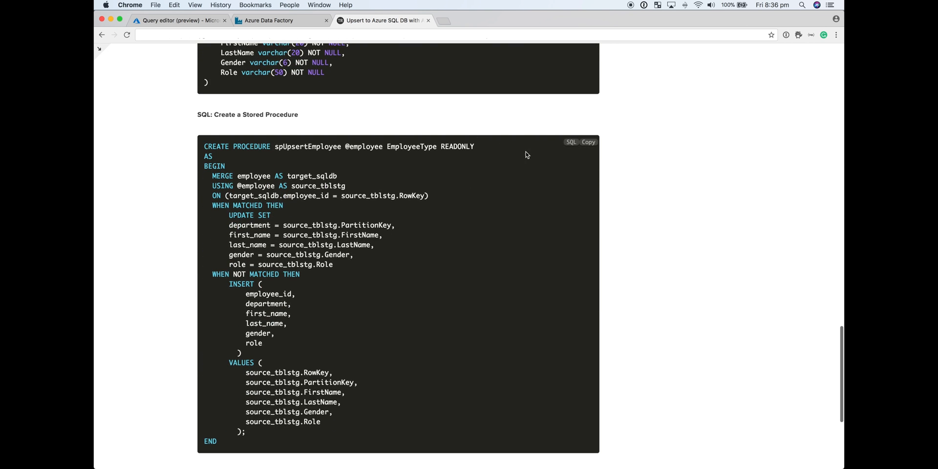
# Paste the copied spUpsertEmployee CREATE PROCEDURE script into Query editor and run it successfully
pyautogui.click(587, 142)
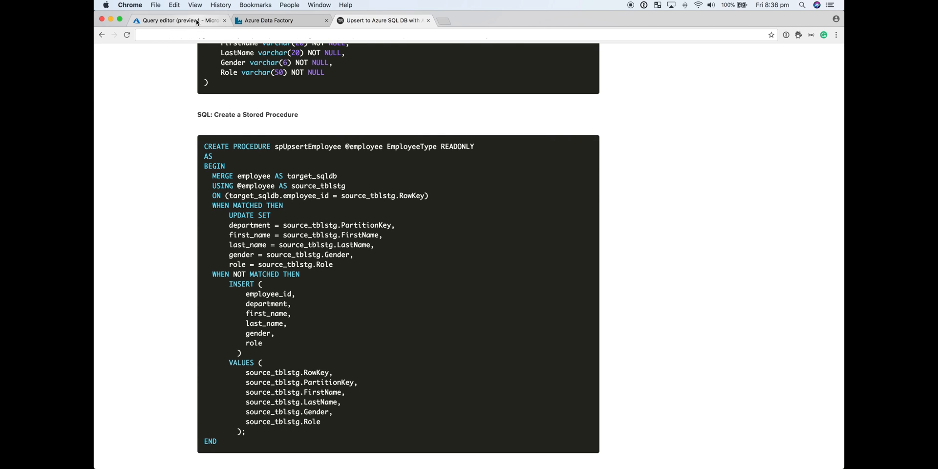
pyautogui.click(179, 20)
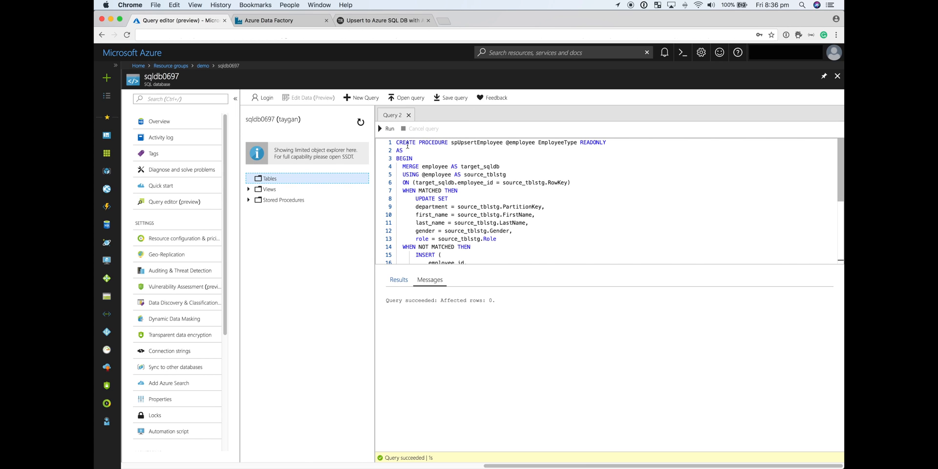
pyautogui.scroll(-3)
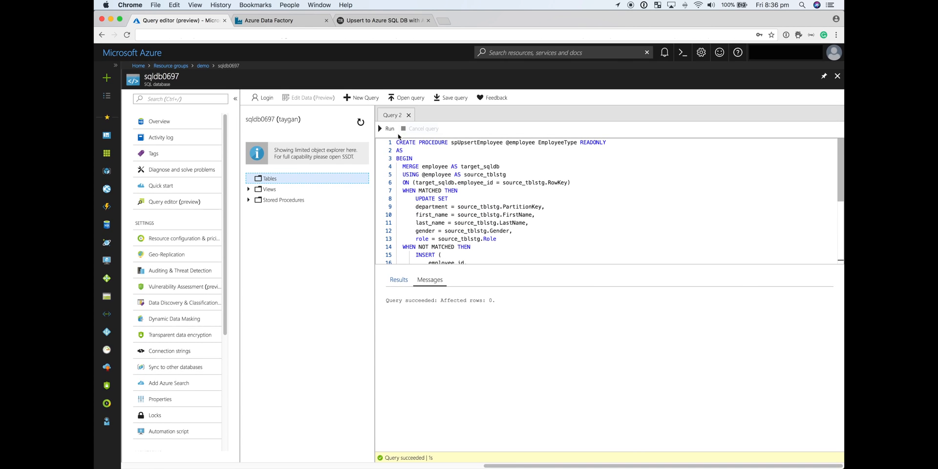
pyautogui.click(387, 128)
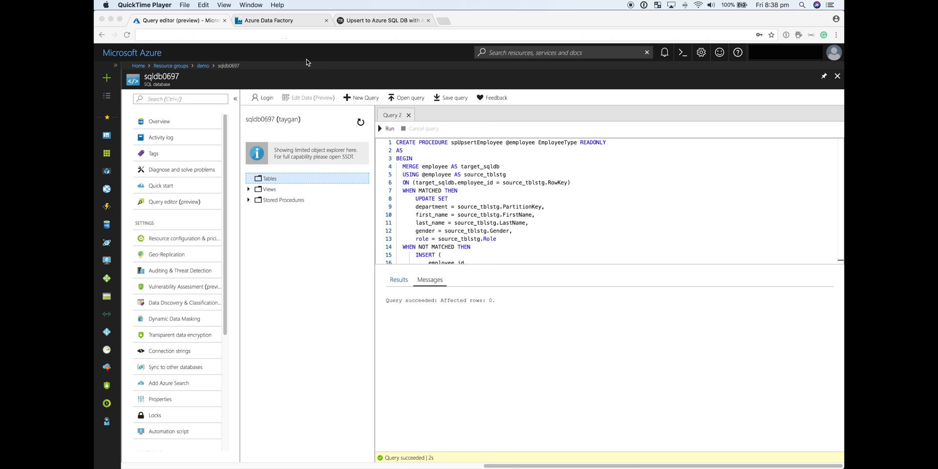
# Start a run-once Copy Data task named copyTableStorageToSqlDB
pyautogui.click(277, 19)
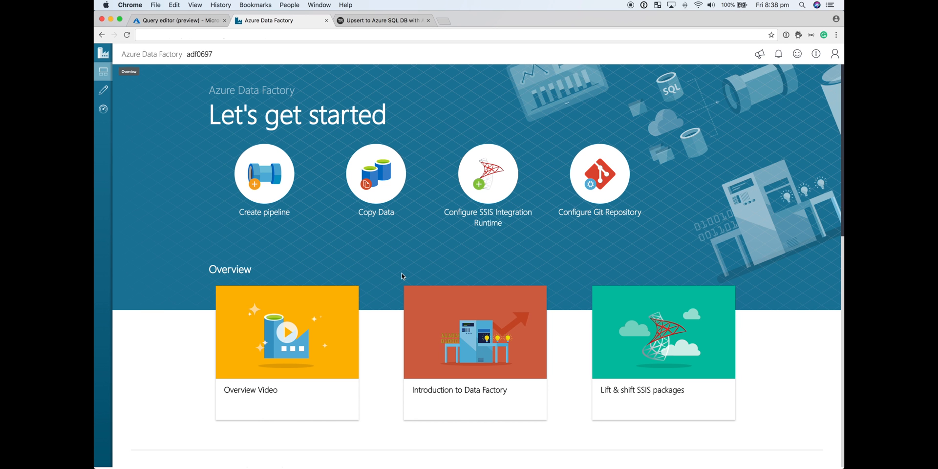
pyautogui.moveTo(375, 180)
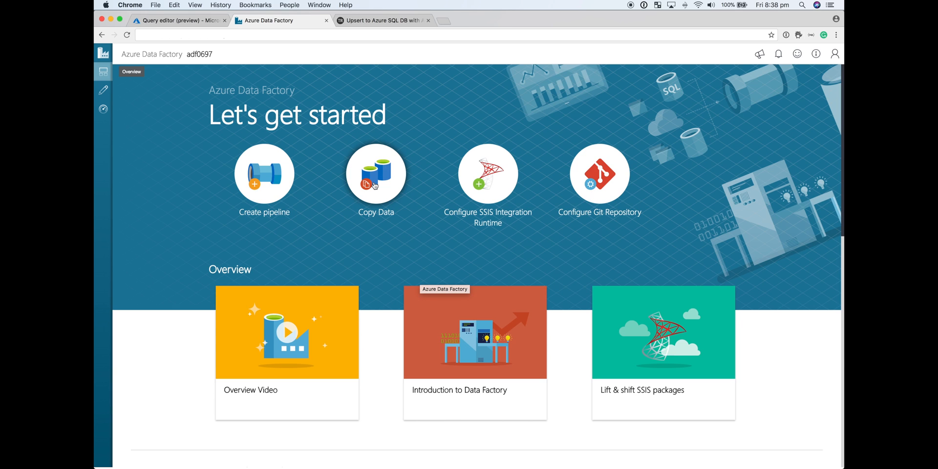
pyautogui.click(376, 173)
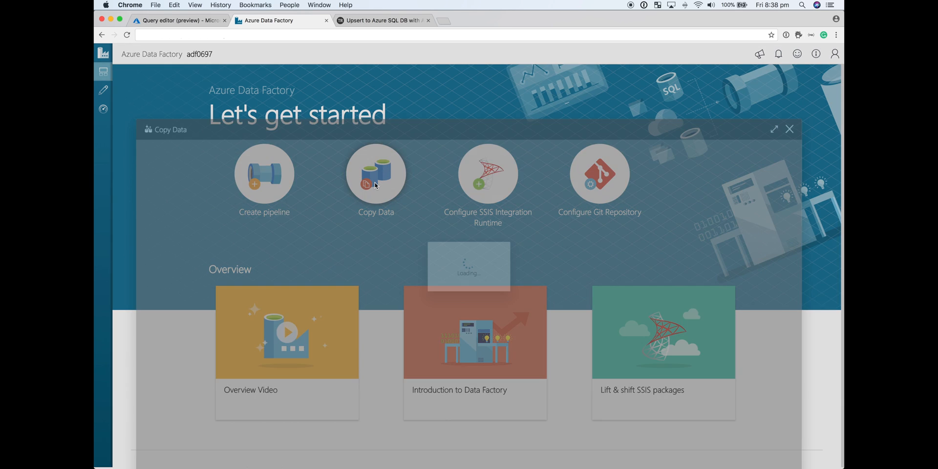
pyautogui.click(376, 176)
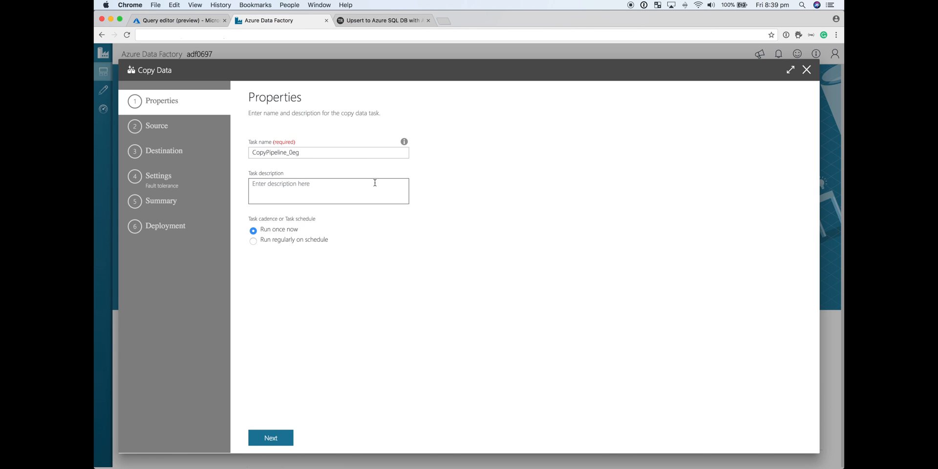
pyautogui.tripleClick(329, 152)
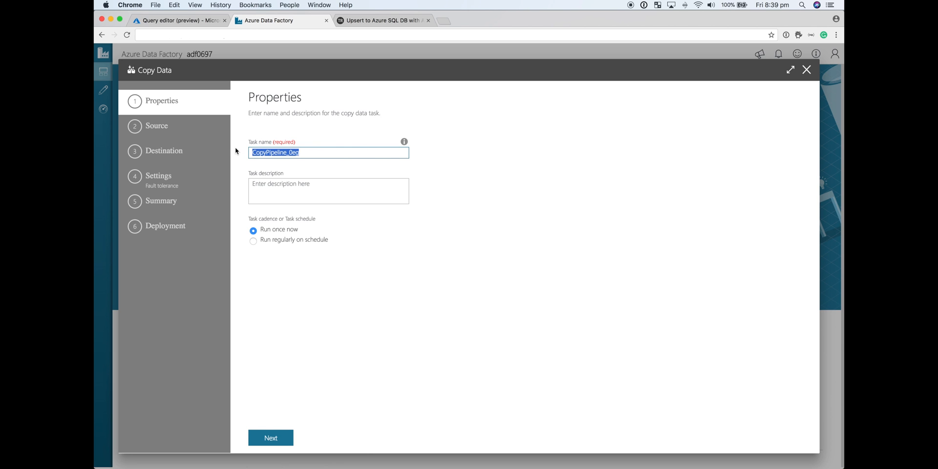
pyautogui.write('copyTableStorageToSqlD')
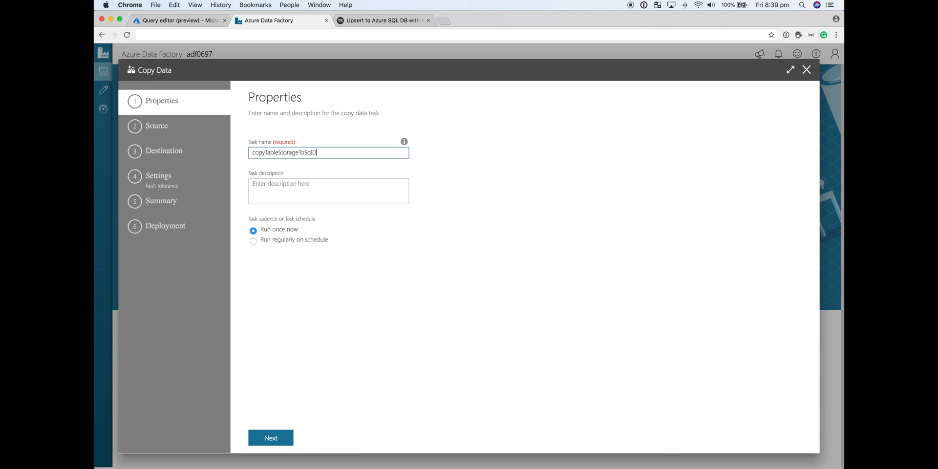
pyautogui.click(269, 437)
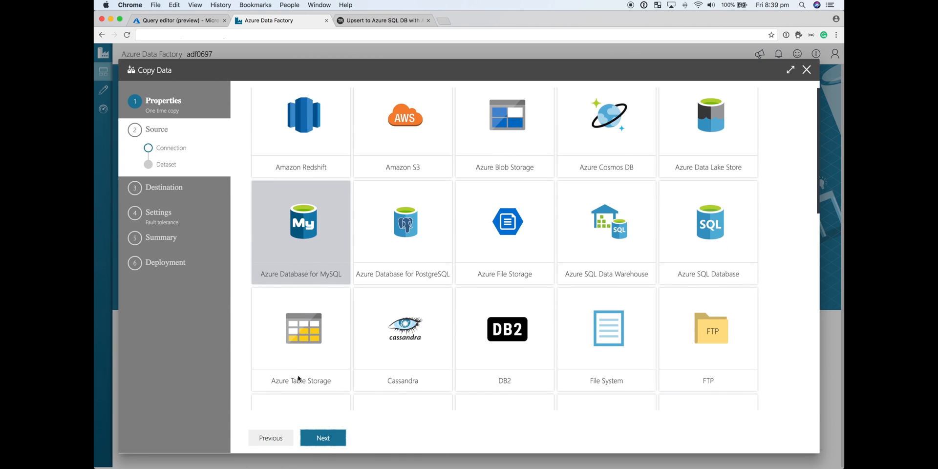
# Add Azure Table Storage source connectionSourceAzureTableStorage on Pay-As-You-Go storage0697 with the employee table
pyautogui.click(300, 329)
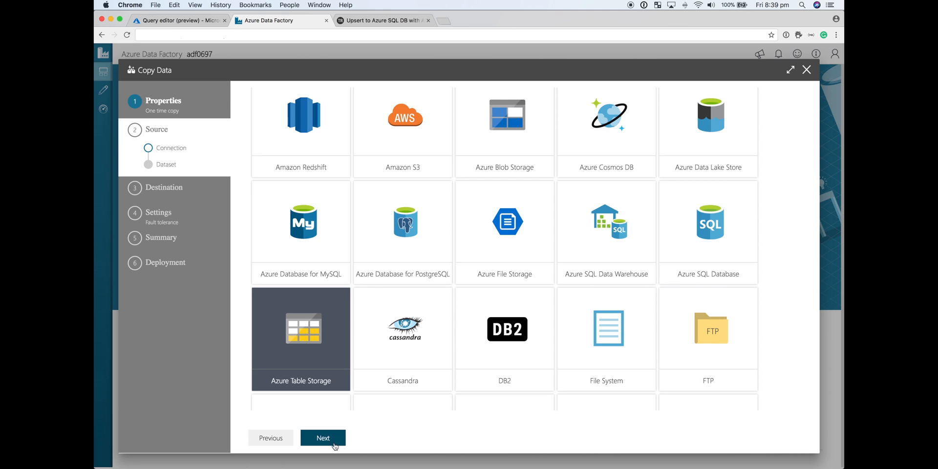
pyautogui.click(322, 438)
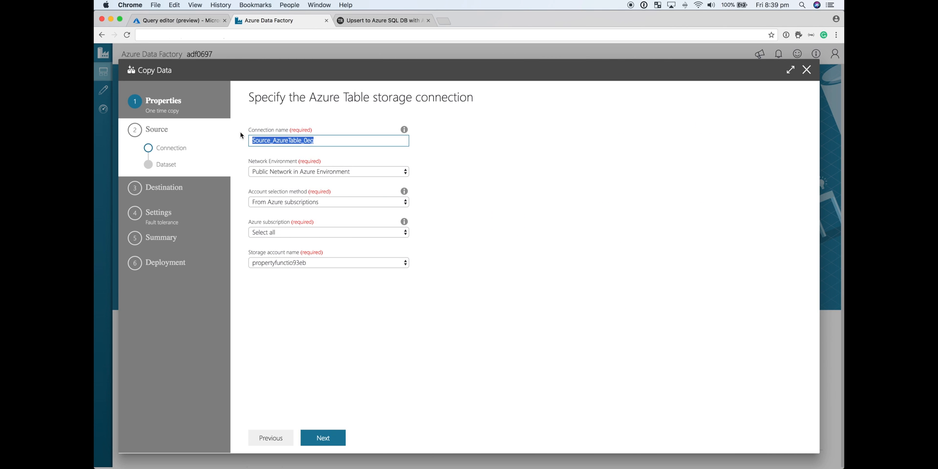
pyautogui.write('connection')
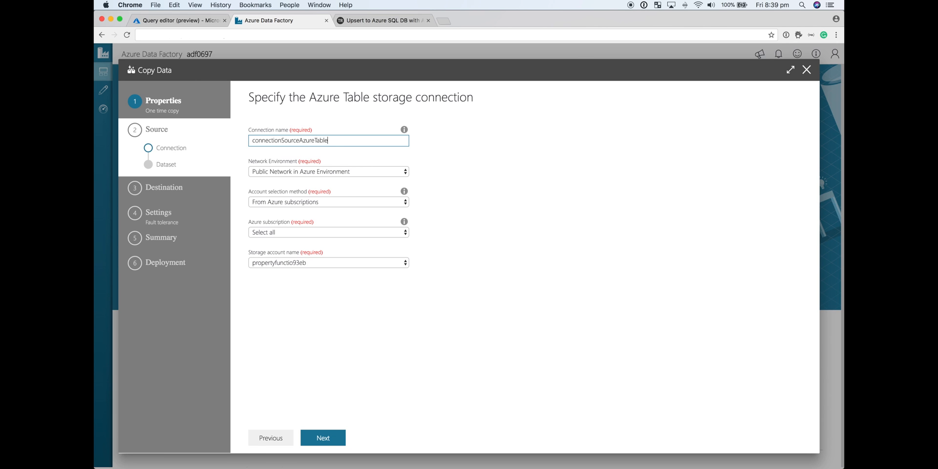
pyautogui.write('Storage')
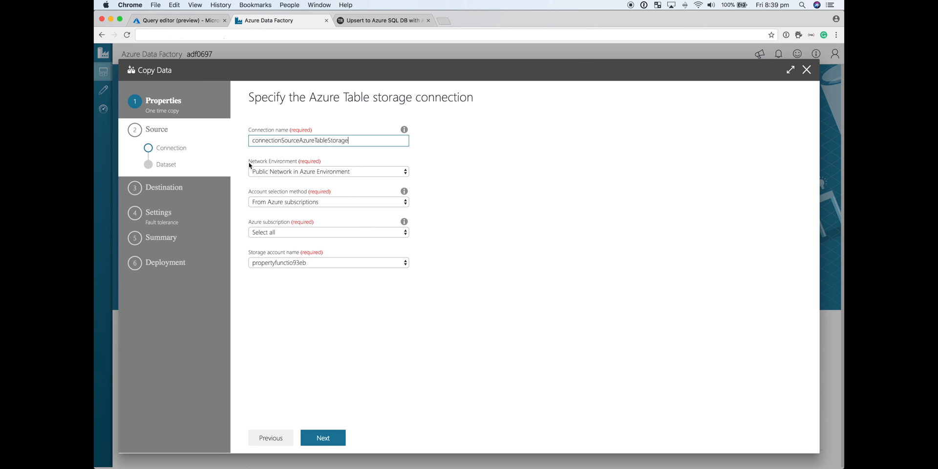
pyautogui.click(328, 233)
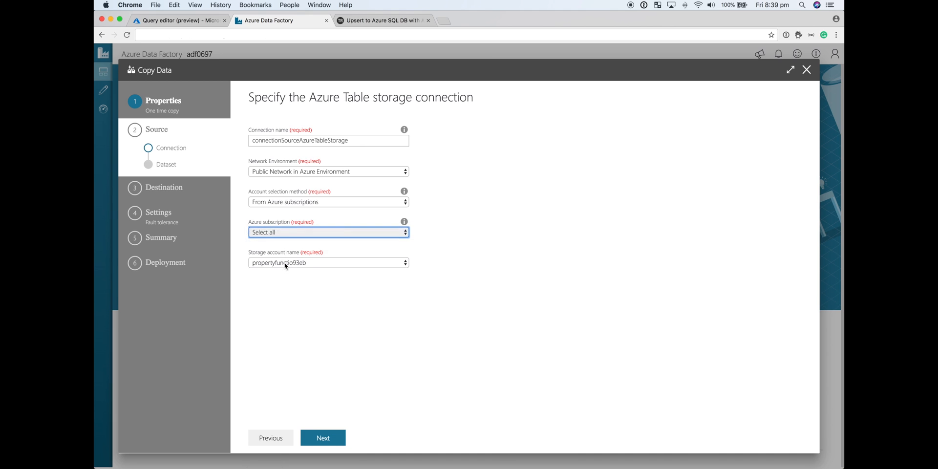
pyautogui.click(328, 232)
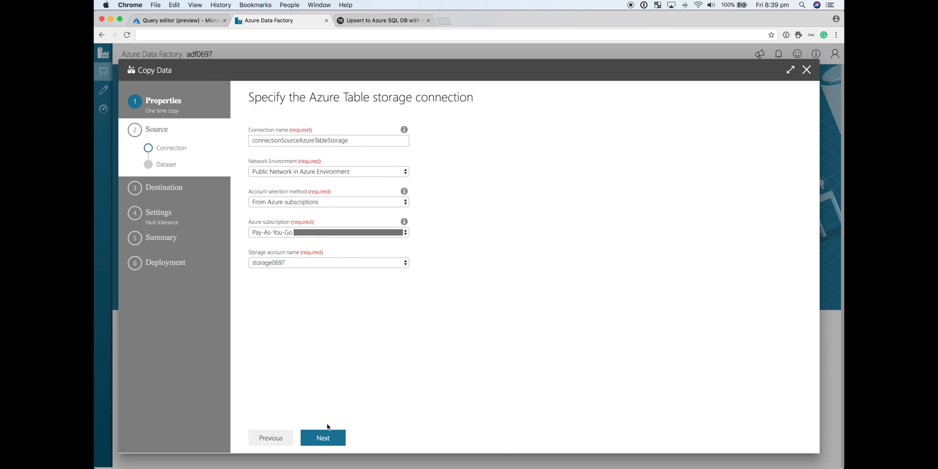
pyautogui.click(323, 438)
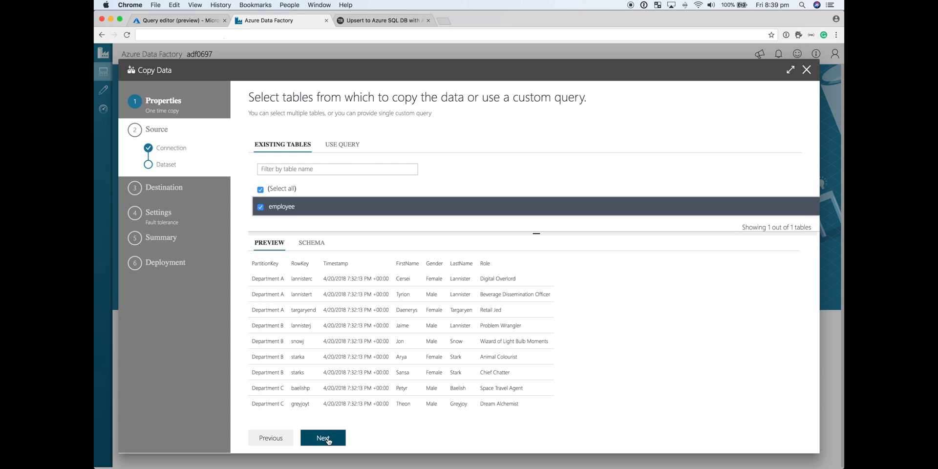
pyautogui.click(322, 437)
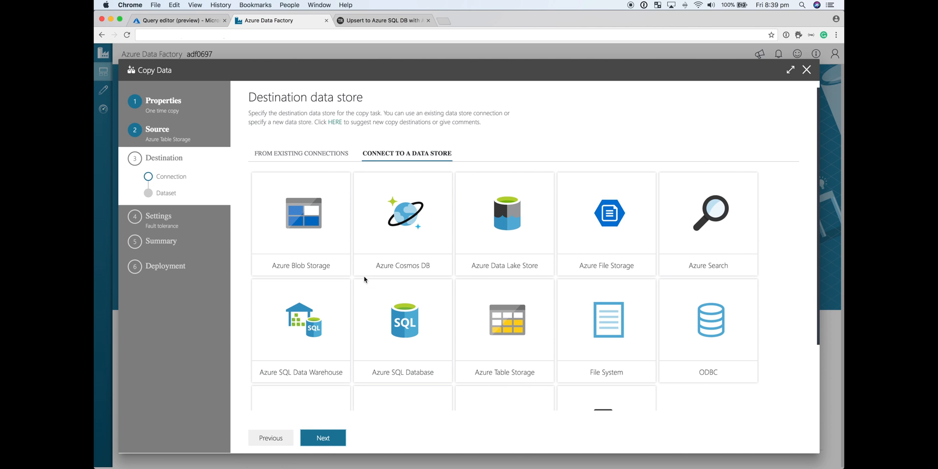
# Create connectionDestinationAzureSqlDb to sqldb0697 on sqlsvr0697 under Pay-As-You-Go with SQL credentials
pyautogui.click(402, 320)
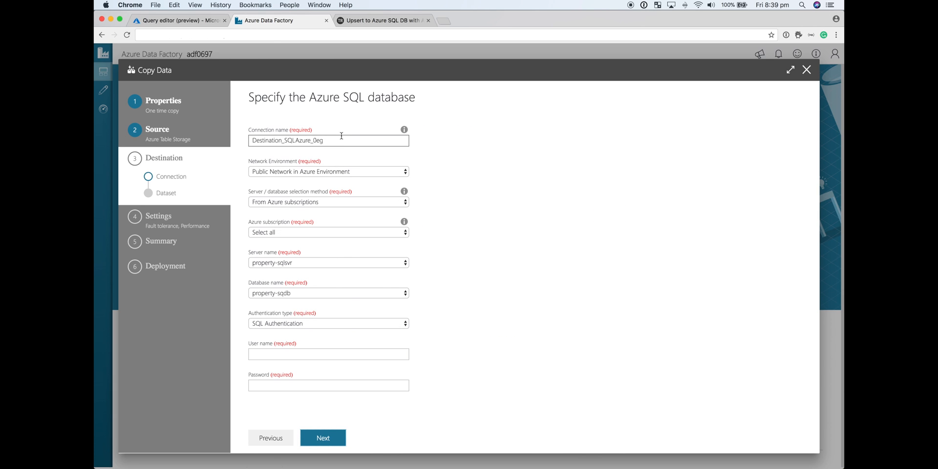
pyautogui.write('connectionDestin')
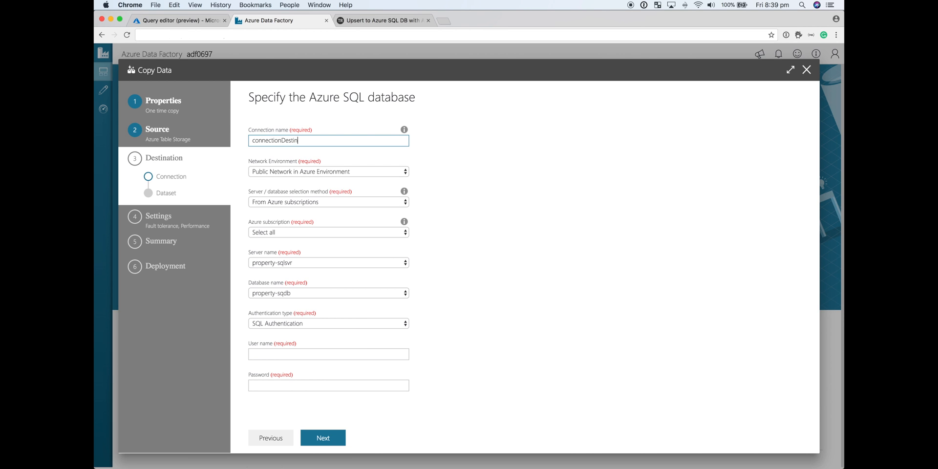
pyautogui.write('ationAzur')
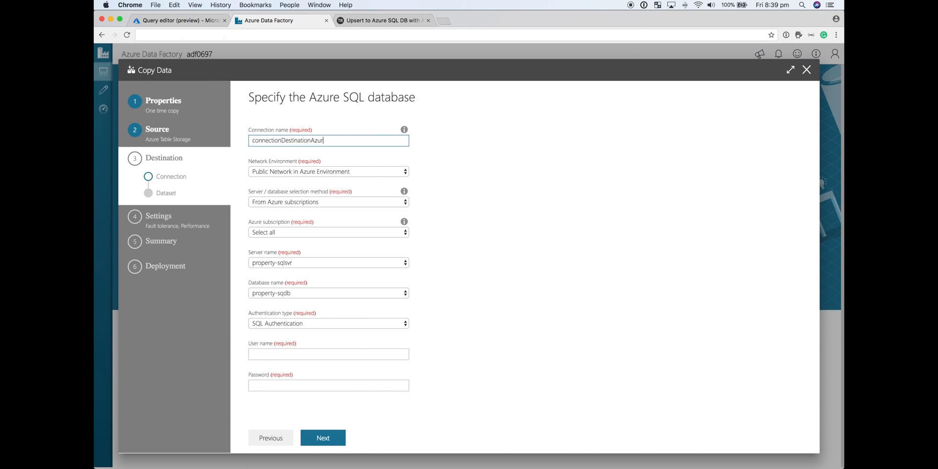
pyautogui.write('SqlDb')
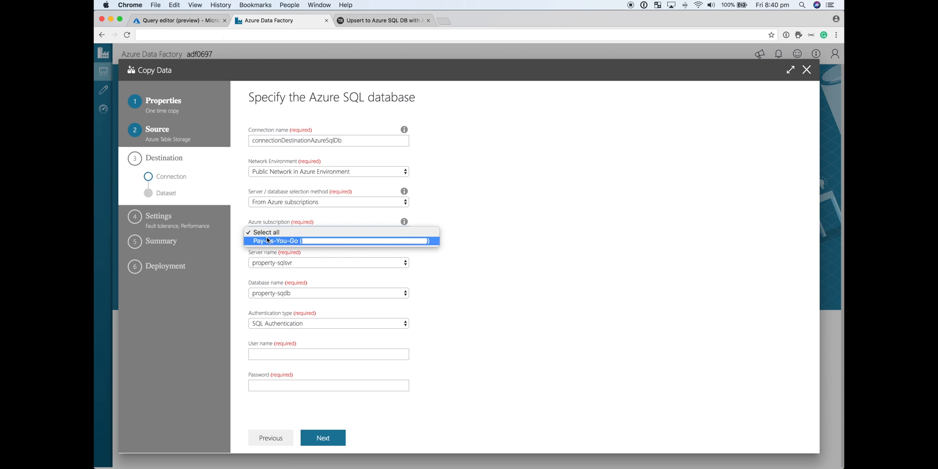
pyautogui.click(341, 241)
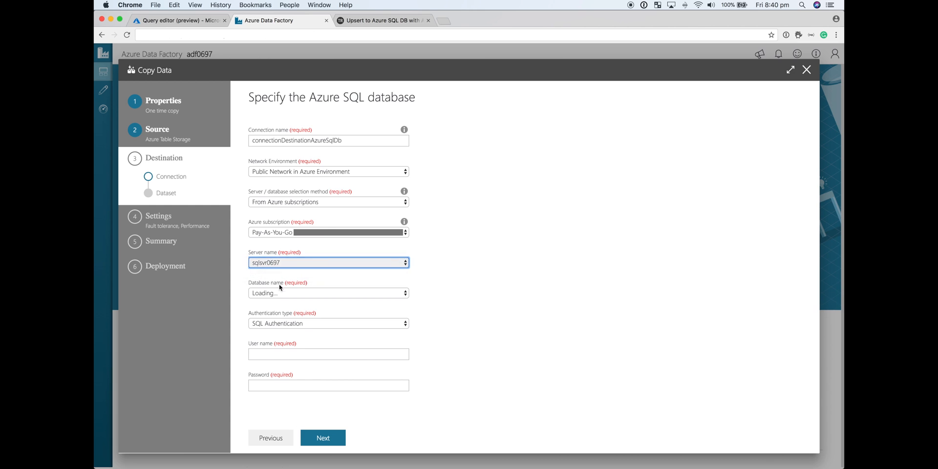
pyautogui.click(328, 353)
pyautogui.write('taygan')
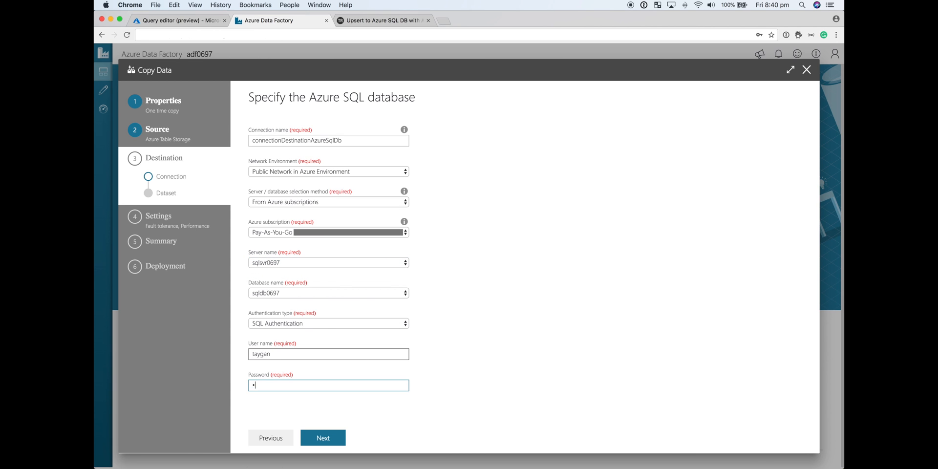
pyautogui.click(323, 438)
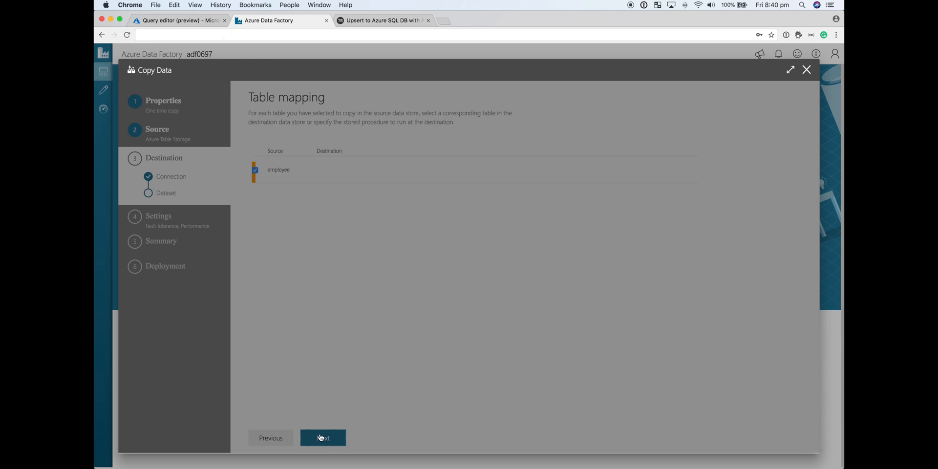
# Map employee to [dbo].[employee], writing through the [dbo].[spUpsertEmployee] stored procedure
pyautogui.click(393, 170)
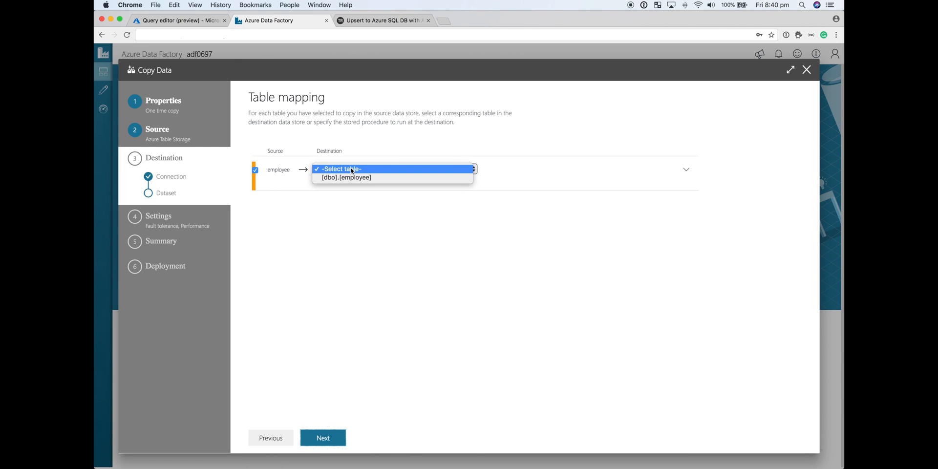
pyautogui.click(346, 178)
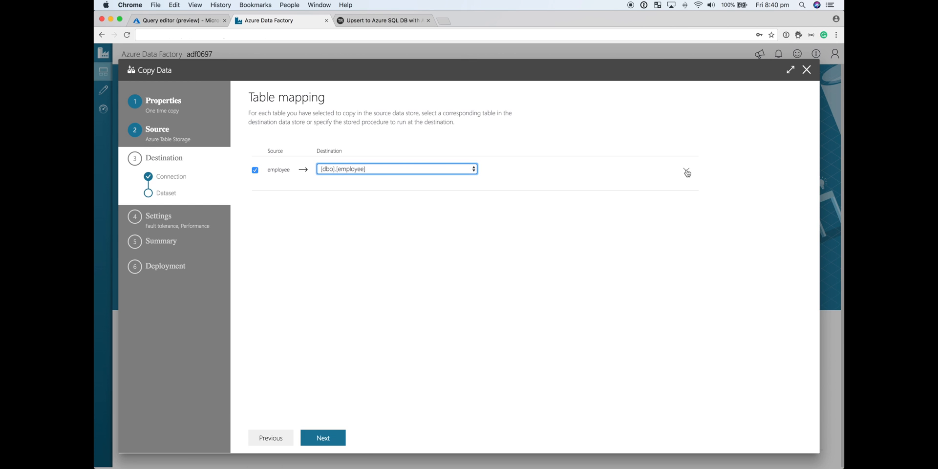
pyautogui.click(686, 173)
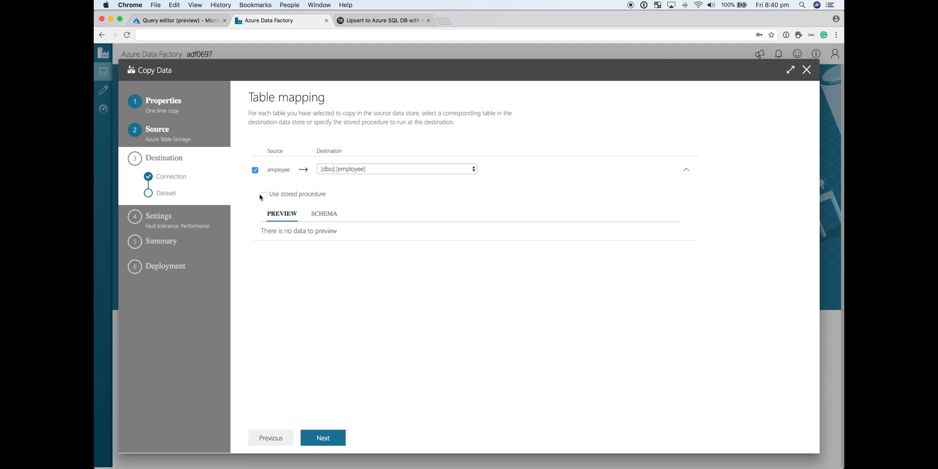
pyautogui.moveTo(318, 197)
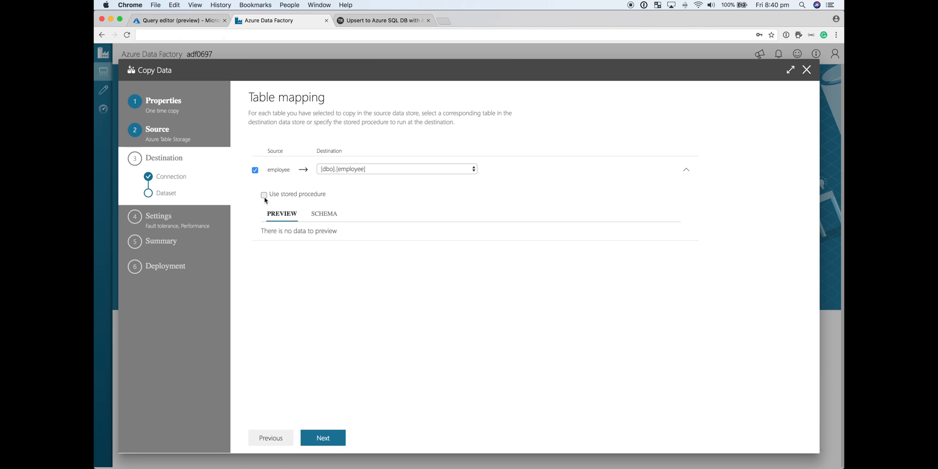
pyautogui.click(264, 194)
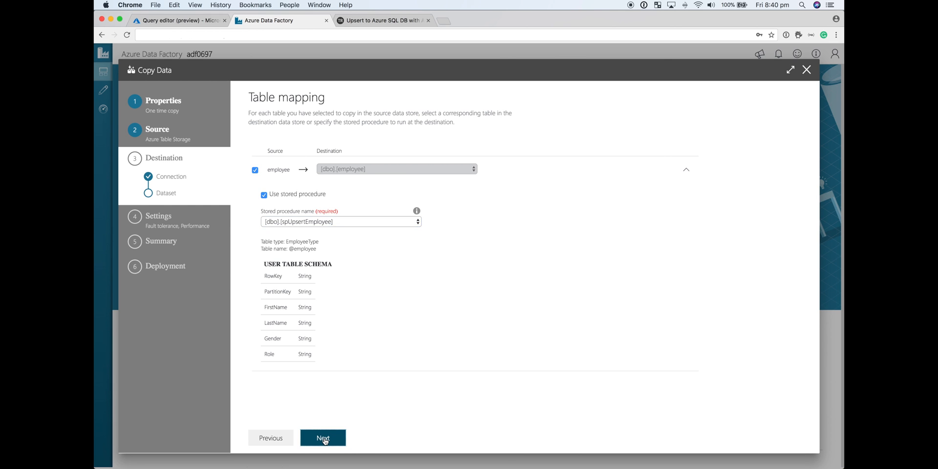
pyautogui.click(323, 438)
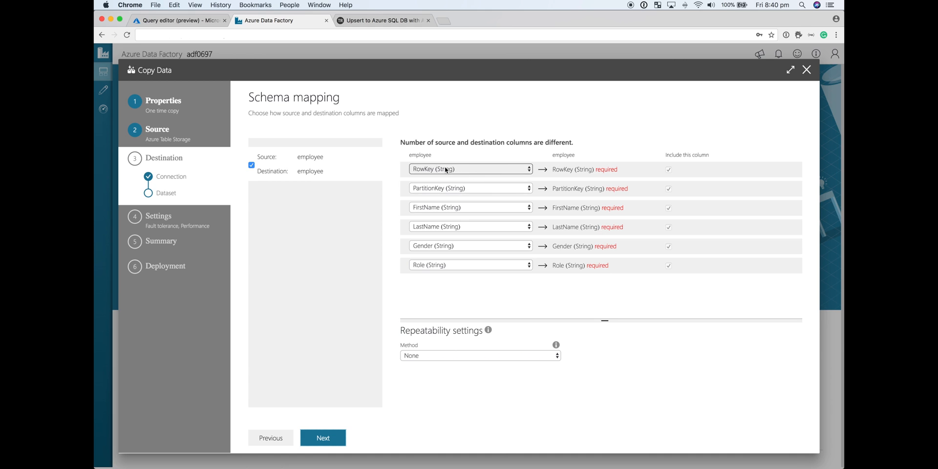
pyautogui.moveTo(451, 170)
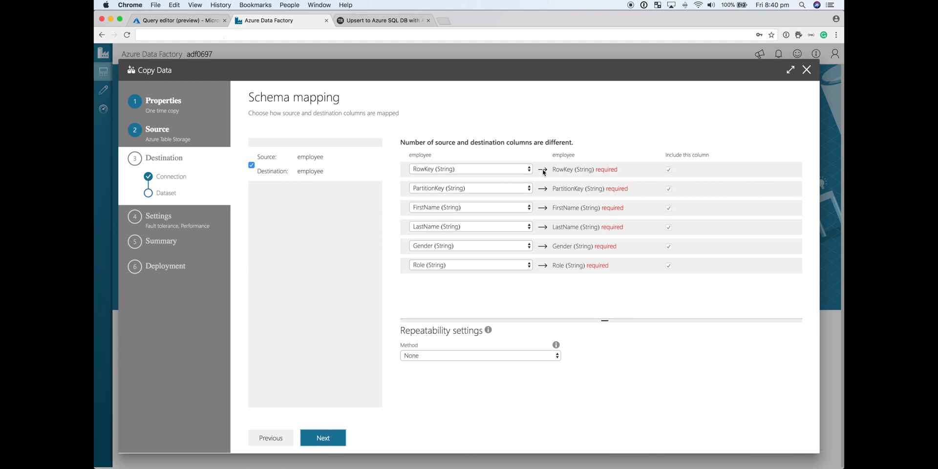
pyautogui.moveTo(576, 184)
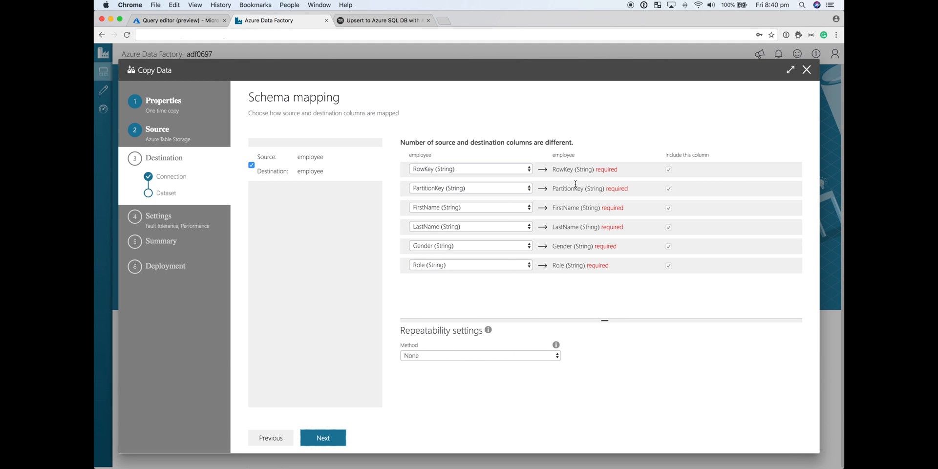
pyautogui.moveTo(470, 269)
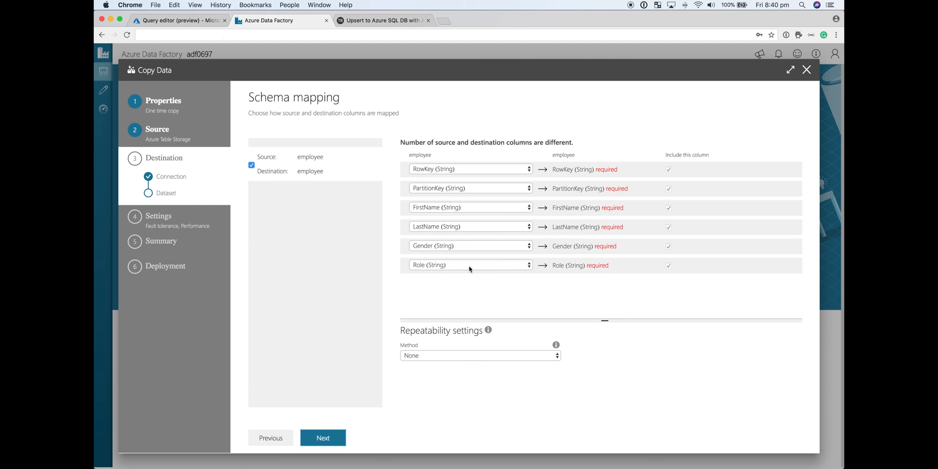
pyautogui.click(469, 265)
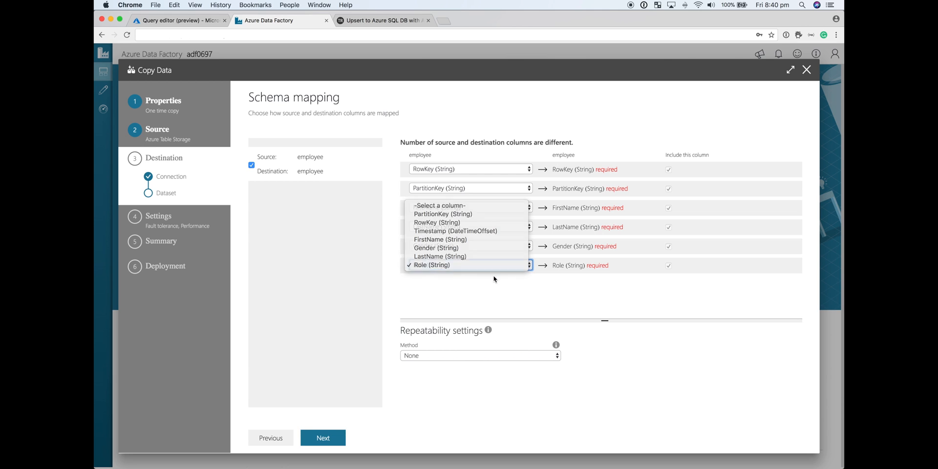
pyautogui.click(431, 265)
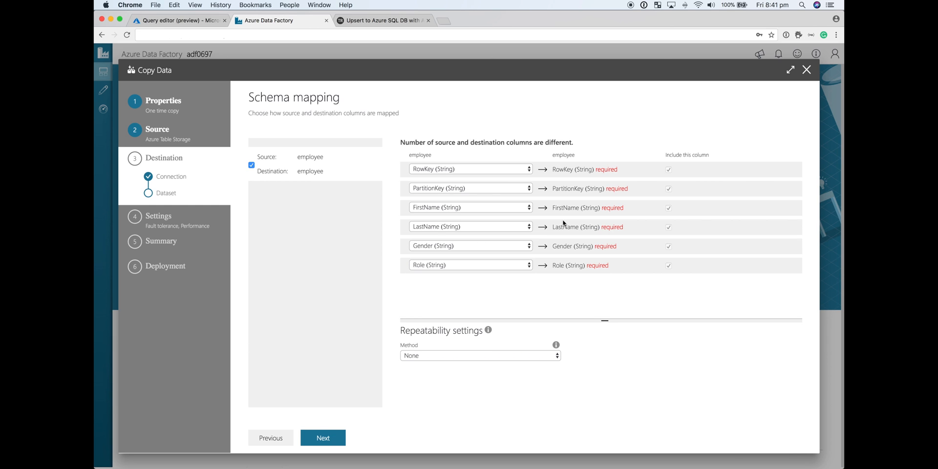
# Set Parallel copies to 1 under Advanced settings and reach the Summary
pyautogui.click(323, 438)
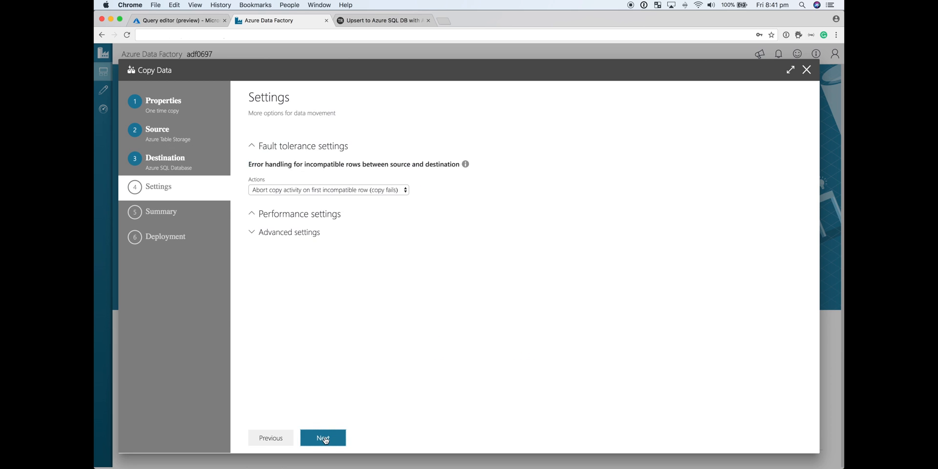
pyautogui.click(289, 232)
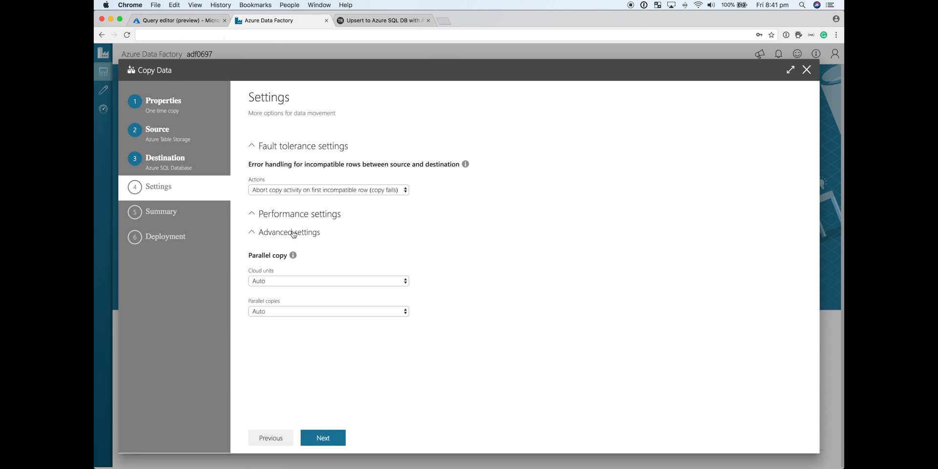
pyautogui.click(328, 311)
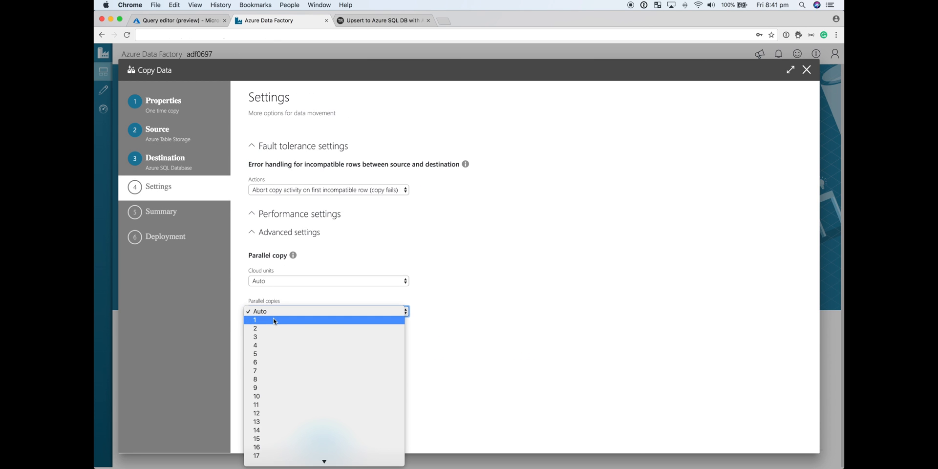
pyautogui.click(255, 319)
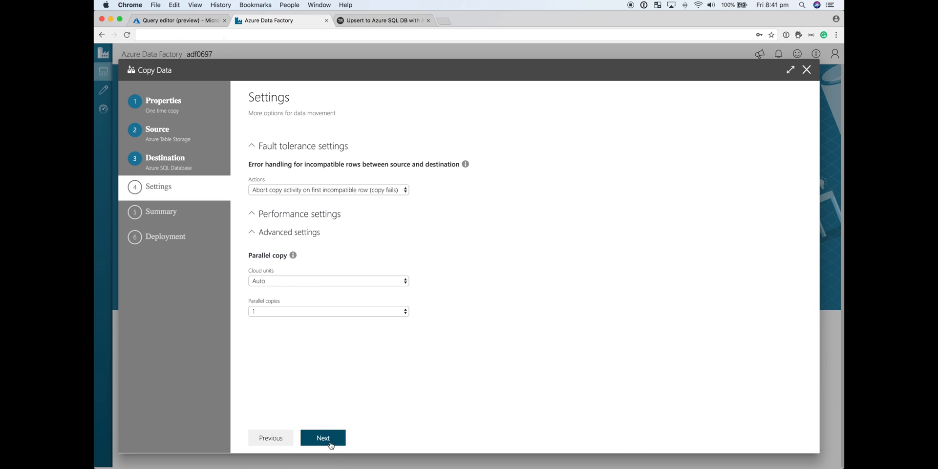
pyautogui.click(322, 437)
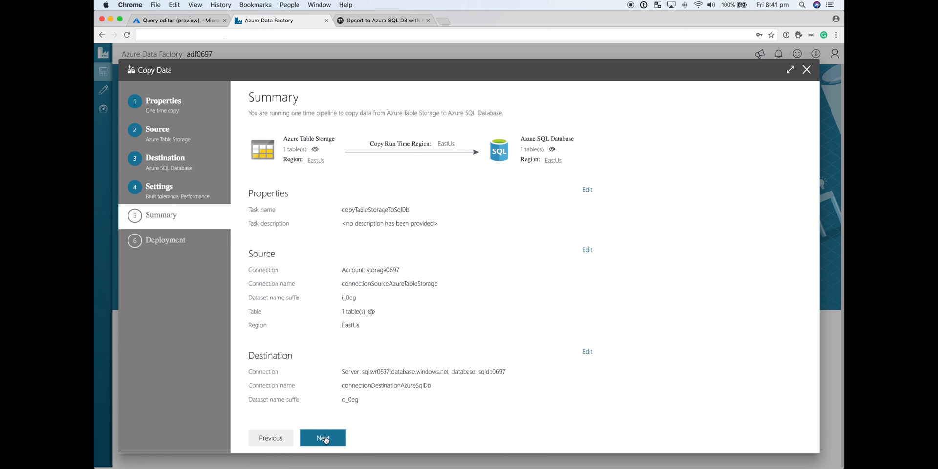
# Deploy the copy pipeline and finish the Copy Data wizard
pyautogui.click(323, 437)
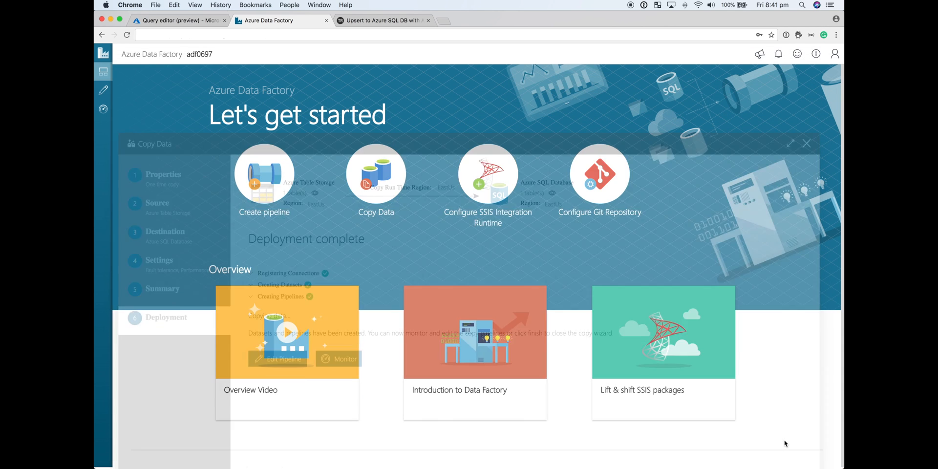
pyautogui.click(807, 144)
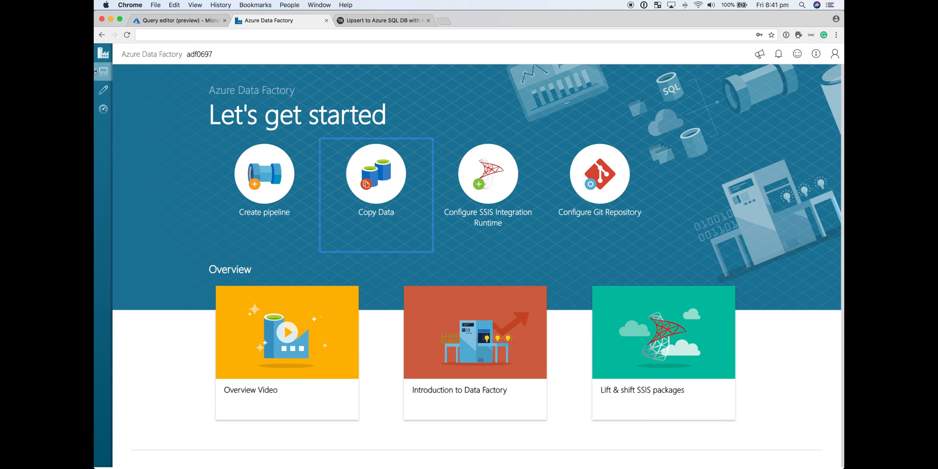
# Open copyTableStorageToSqlDb and view Copy_employee's source dataset employee_i_0eg
pyautogui.click(103, 91)
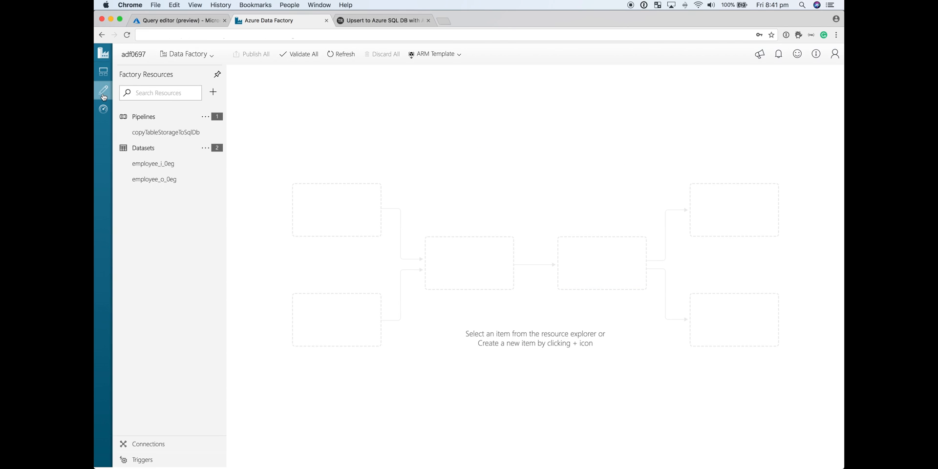
pyautogui.click(166, 132)
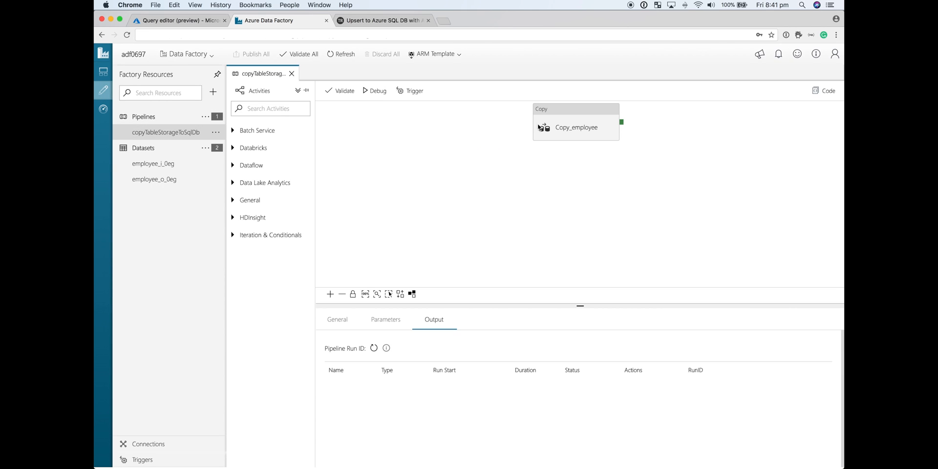
pyautogui.click(575, 123)
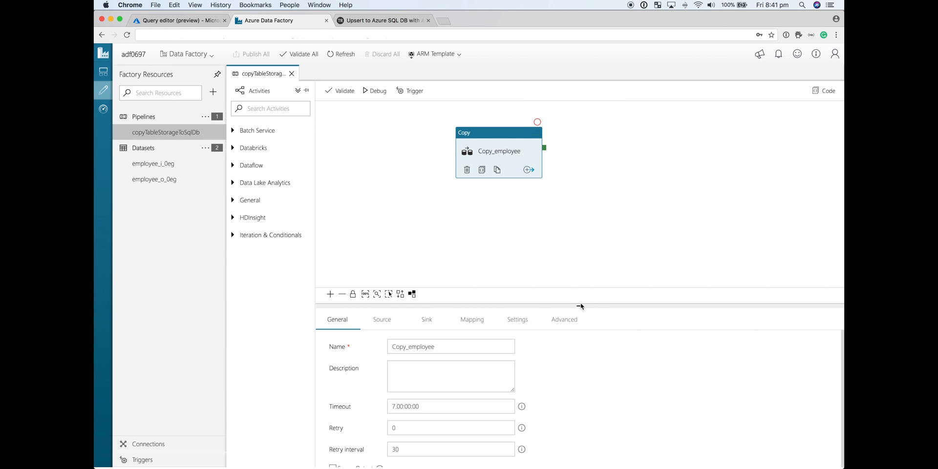
pyautogui.moveTo(579, 293); pyautogui.dragTo(579, 214)
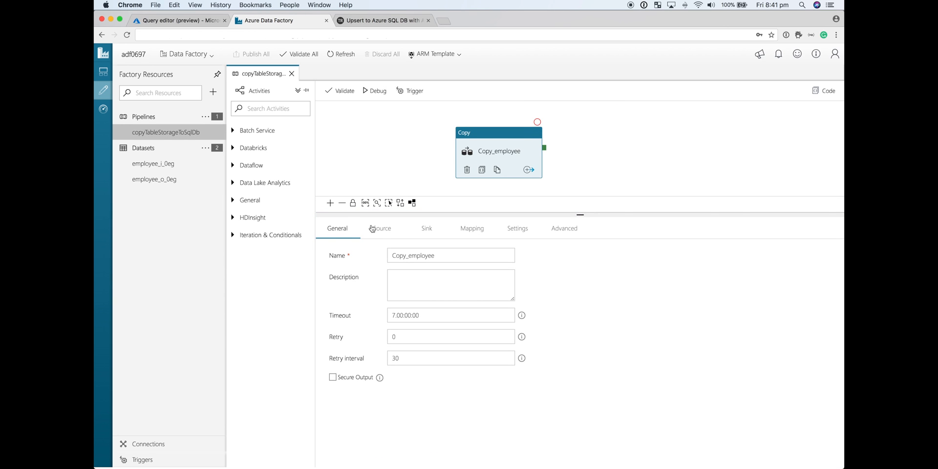
pyautogui.click(382, 228)
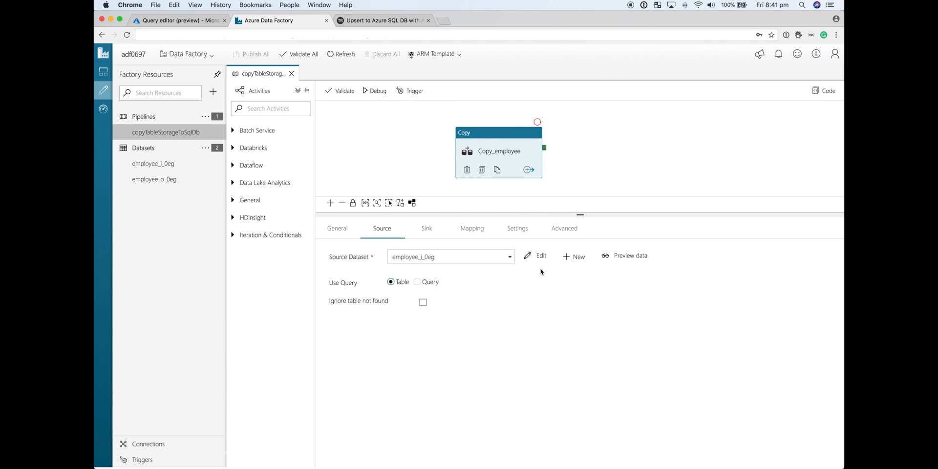
# Rename source dataset employee_i_0eg to datasetTableStorageEmployee
pyautogui.click(537, 256)
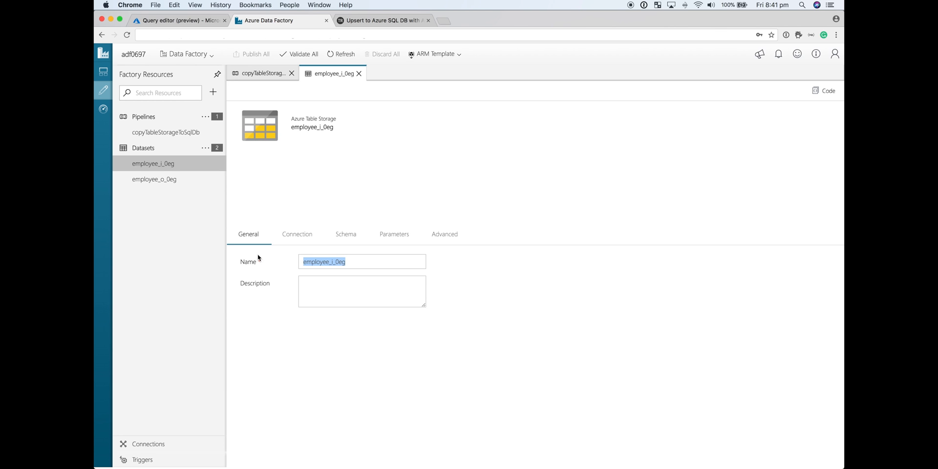
pyautogui.write('dataset')
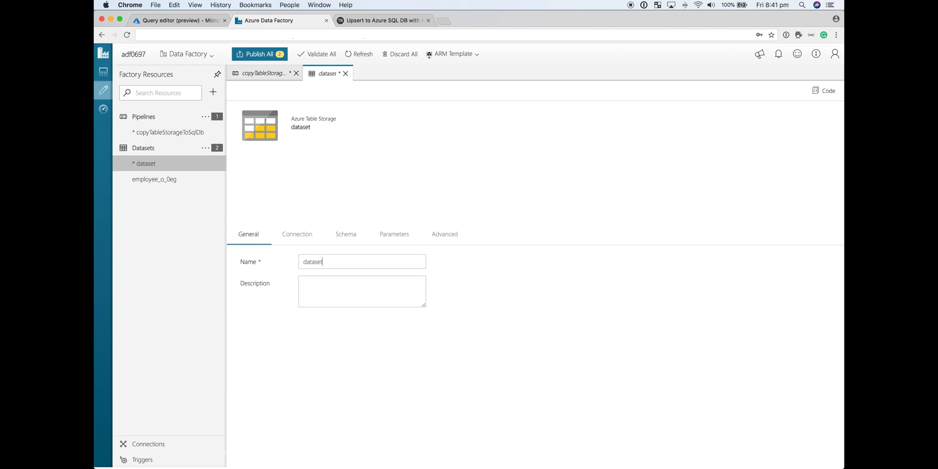
pyautogui.write('TableSt')
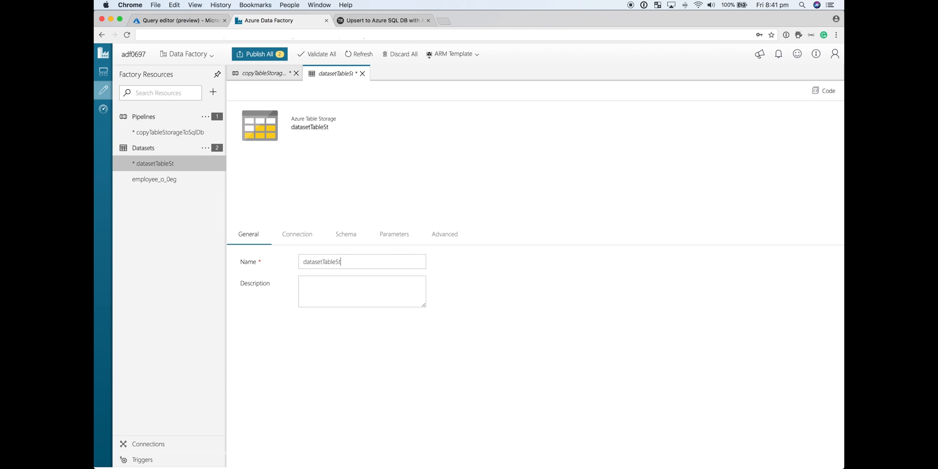
pyautogui.write('orageEmpl')
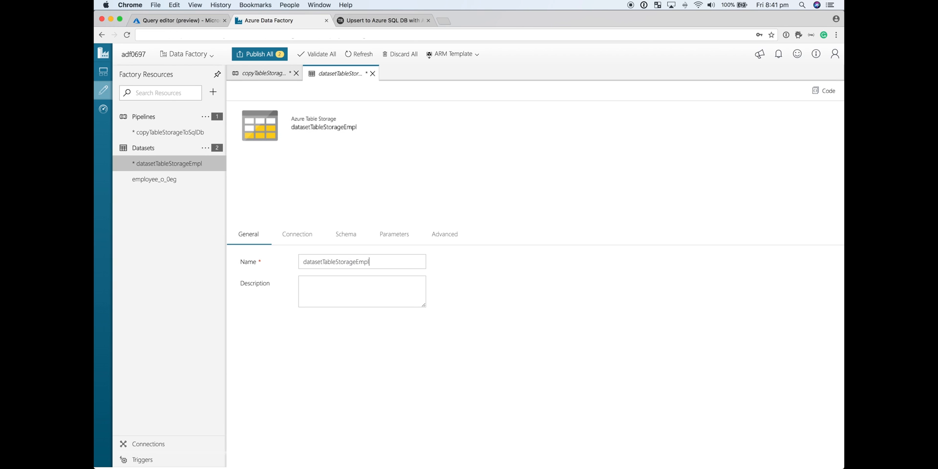
pyautogui.write('oyee')
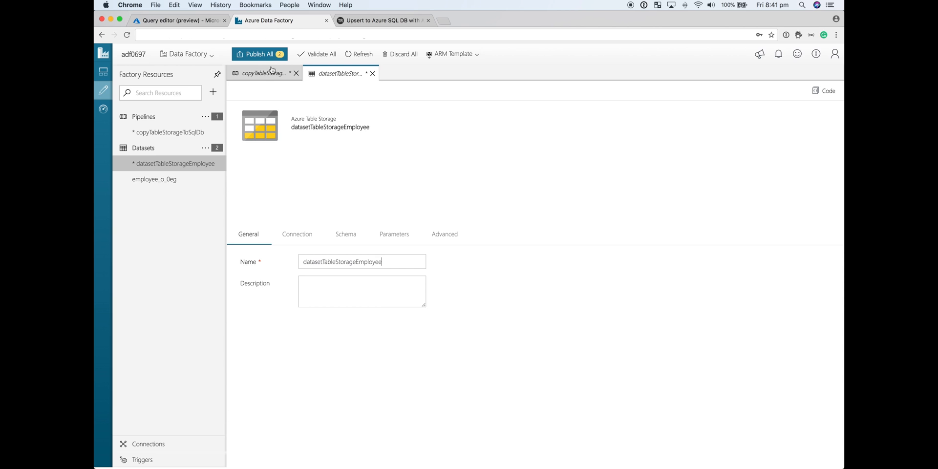
# Rename sink dataset employee_o_0eg to datasetSqlDbEmployee and publish all changes
pyautogui.click(263, 73)
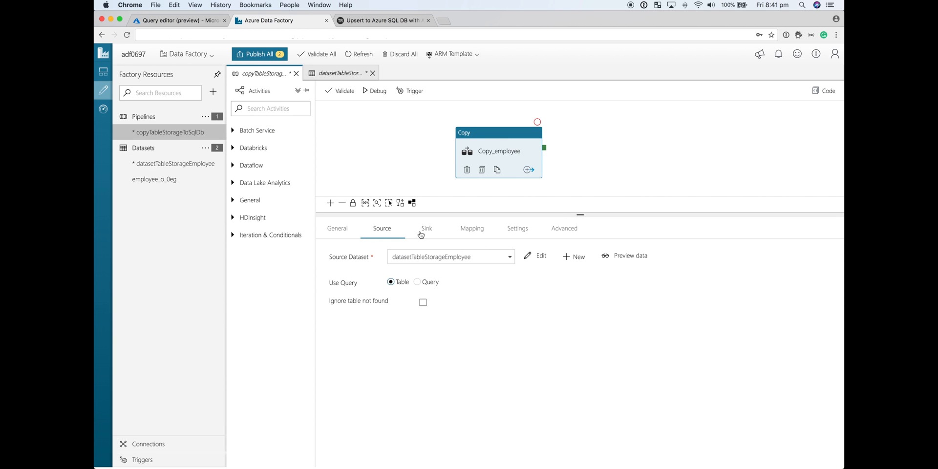
pyautogui.click(154, 179)
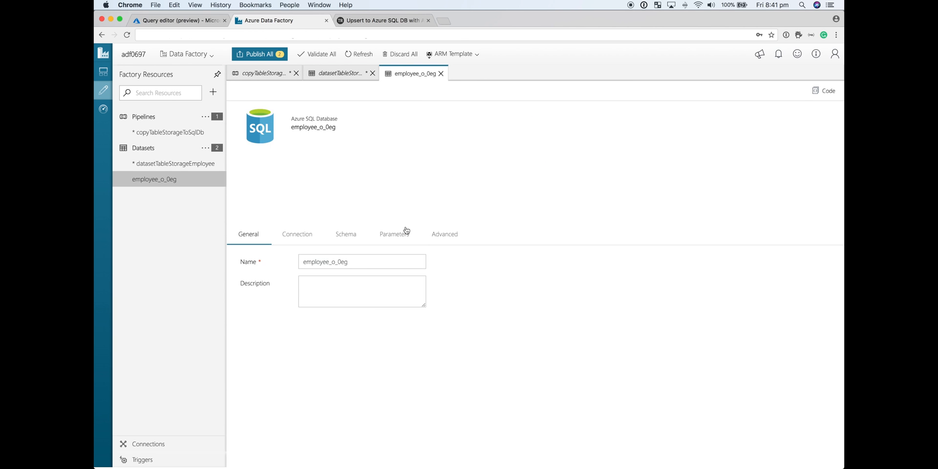
pyautogui.write('datasetSqlDbE')
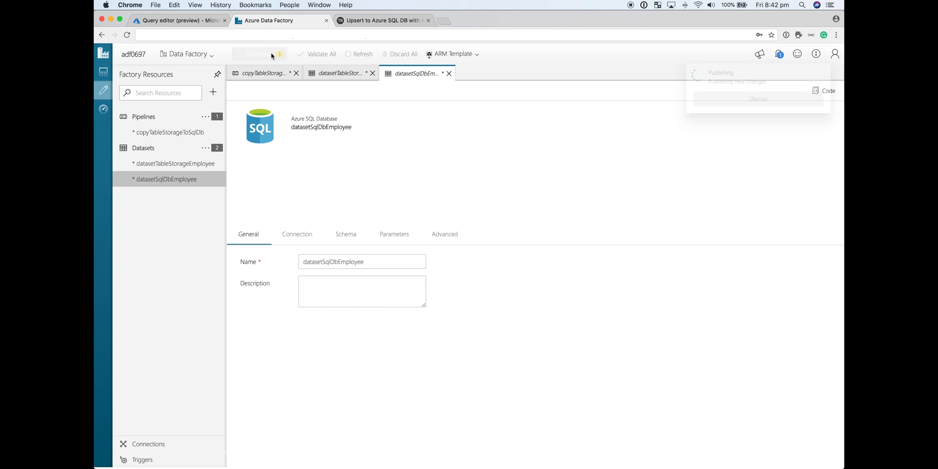
pyautogui.click(259, 54)
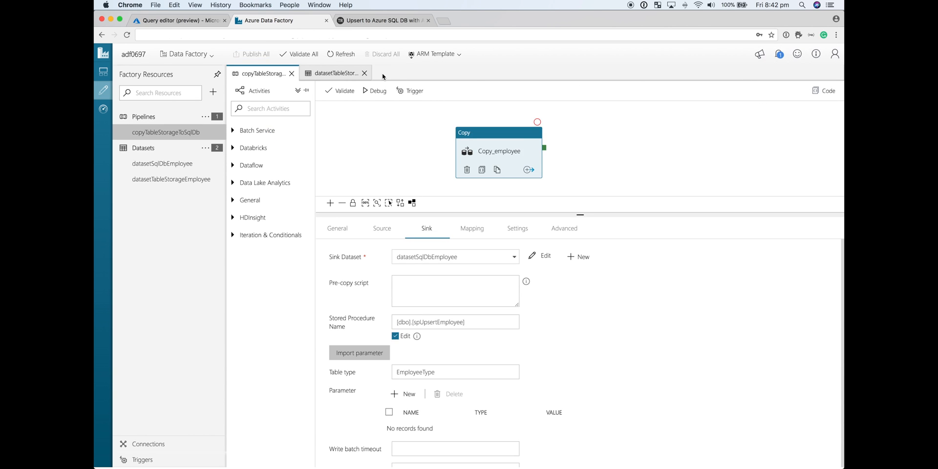
# Review Copy_employee's source, sink, six-column mapping and settings
pyautogui.click(363, 73)
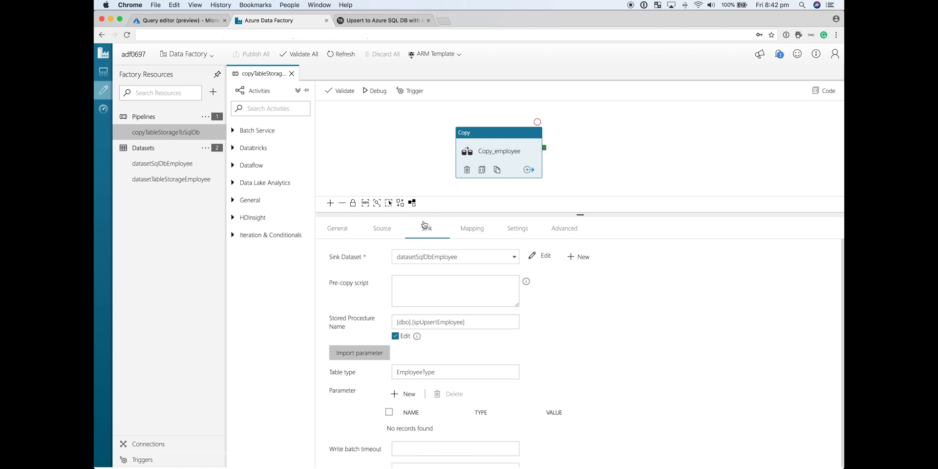
pyautogui.click(337, 228)
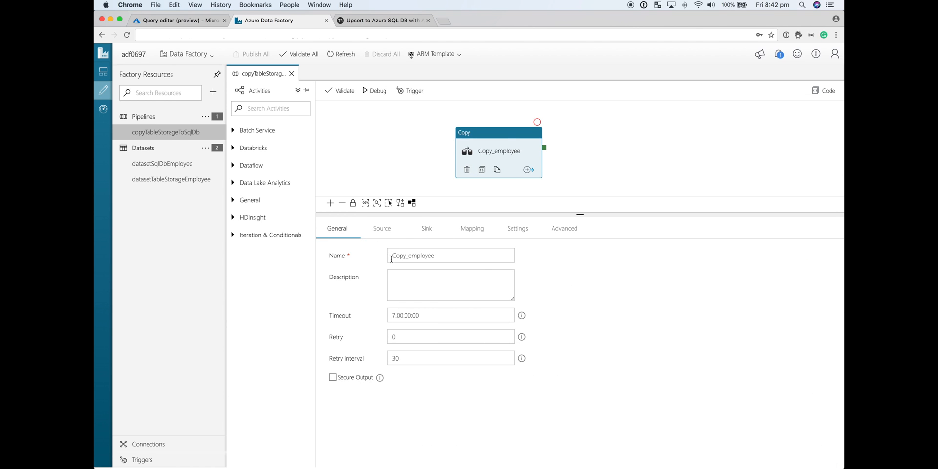
pyautogui.click(382, 229)
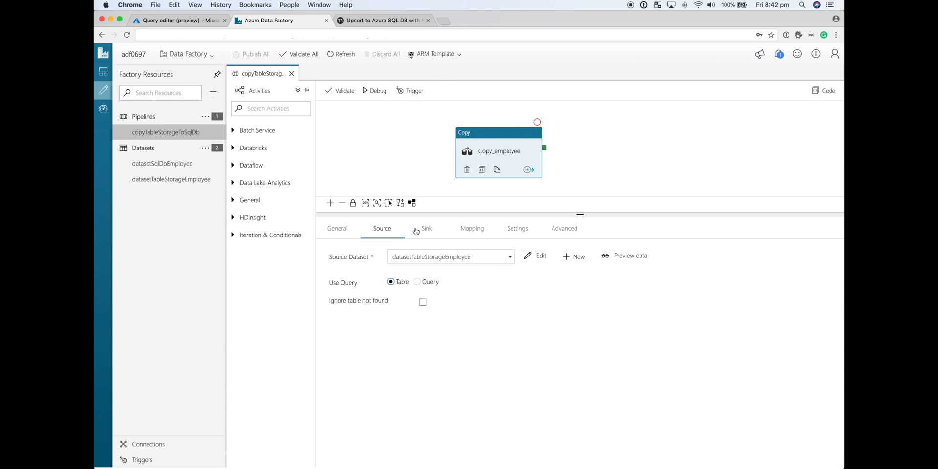
pyautogui.click(426, 228)
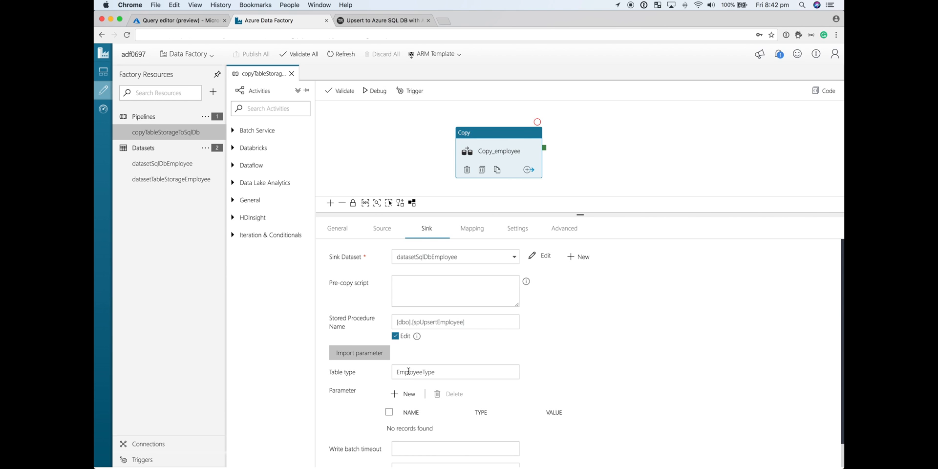
pyautogui.click(472, 228)
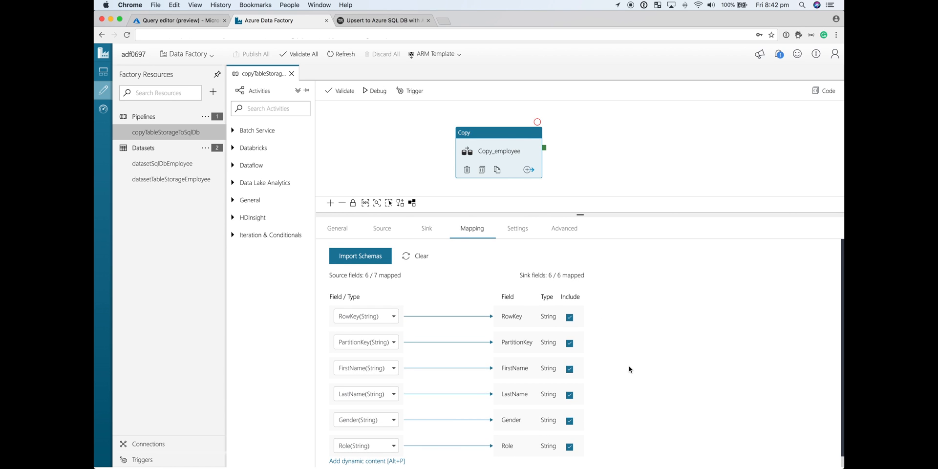
pyautogui.click(517, 229)
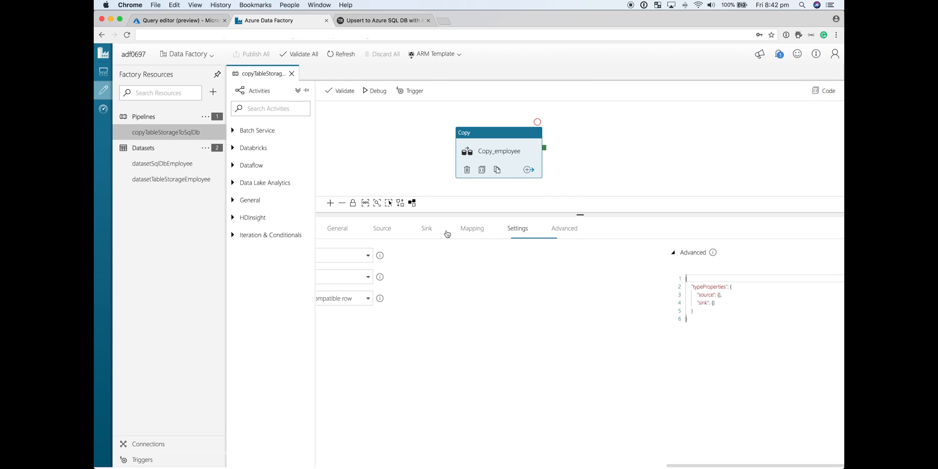
# Trigger the copyTableStorageToSqlDb pipeline now and check notifications for a Succeeded run
pyautogui.click(337, 229)
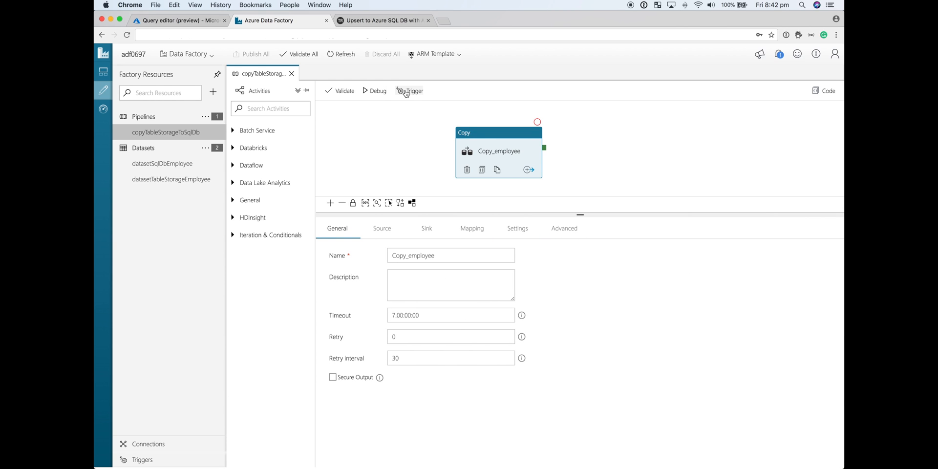
pyautogui.click(413, 91)
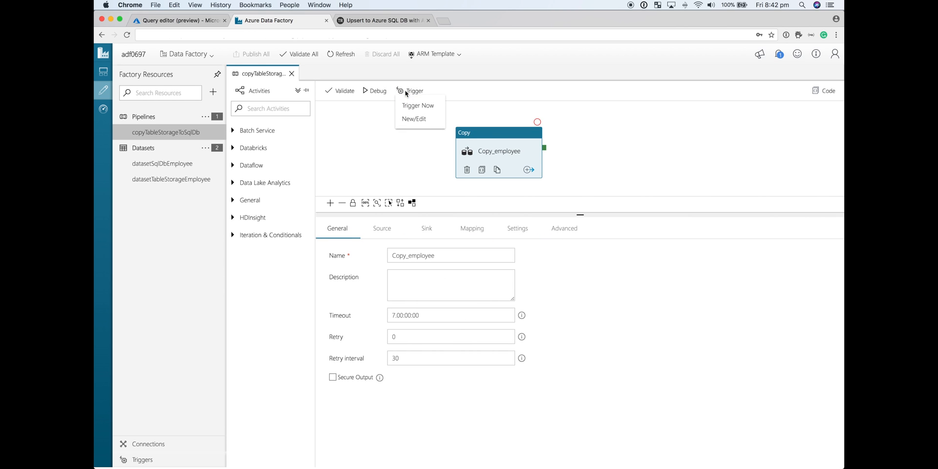
pyautogui.click(418, 105)
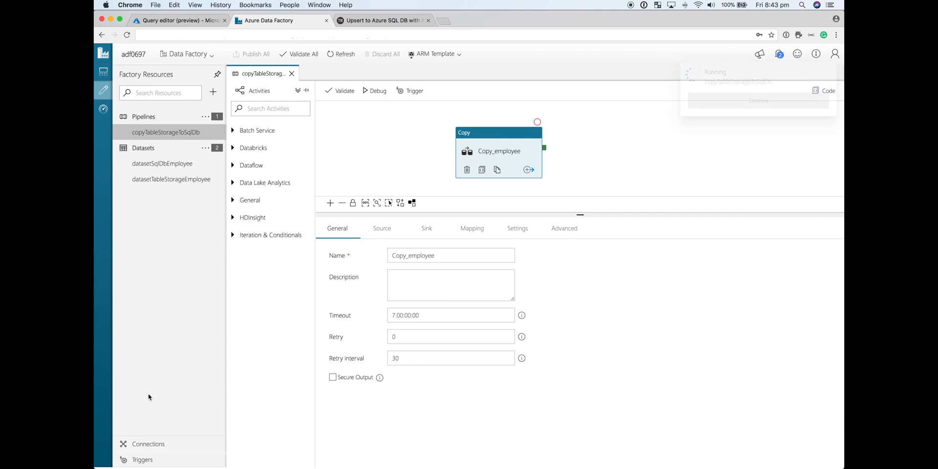
pyautogui.click(410, 91)
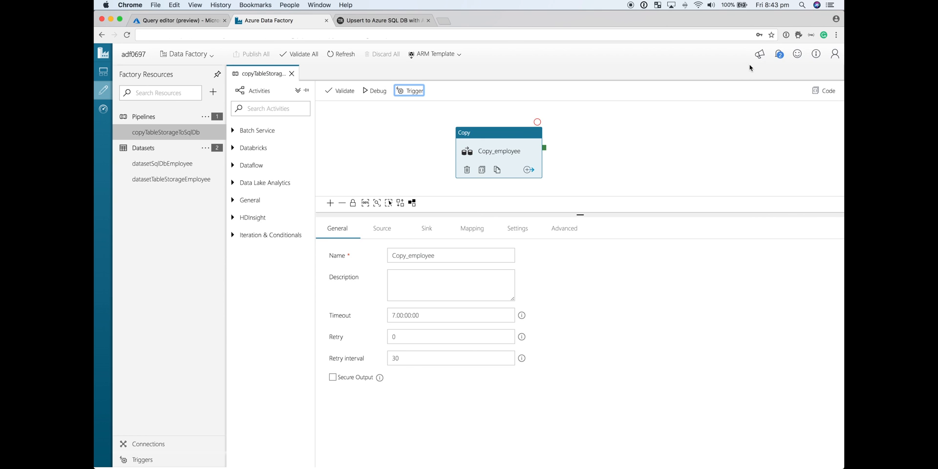
pyautogui.click(779, 54)
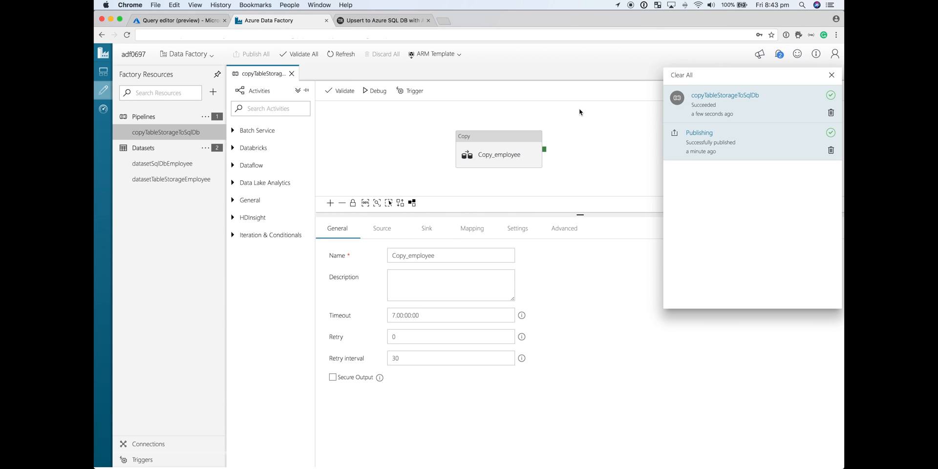
# Run 'select * from employee' in Query 2 and review the returned employee rows
pyautogui.click(178, 20)
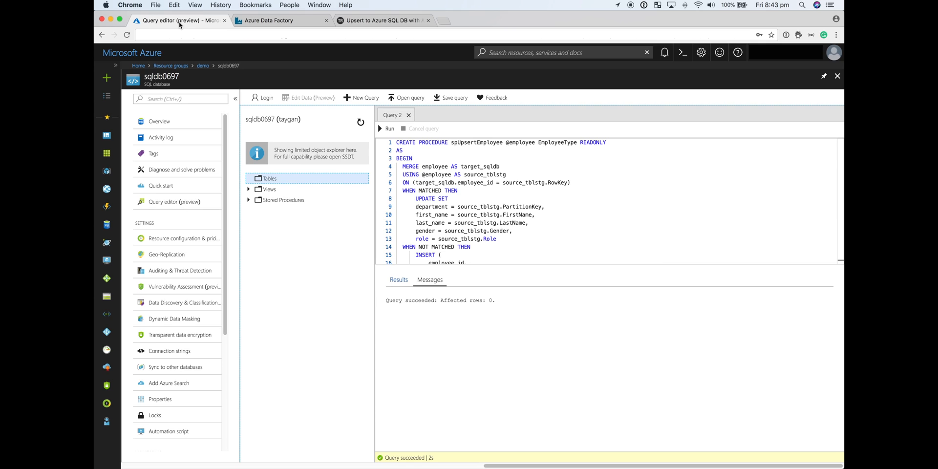
pyautogui.write('select * from employee')
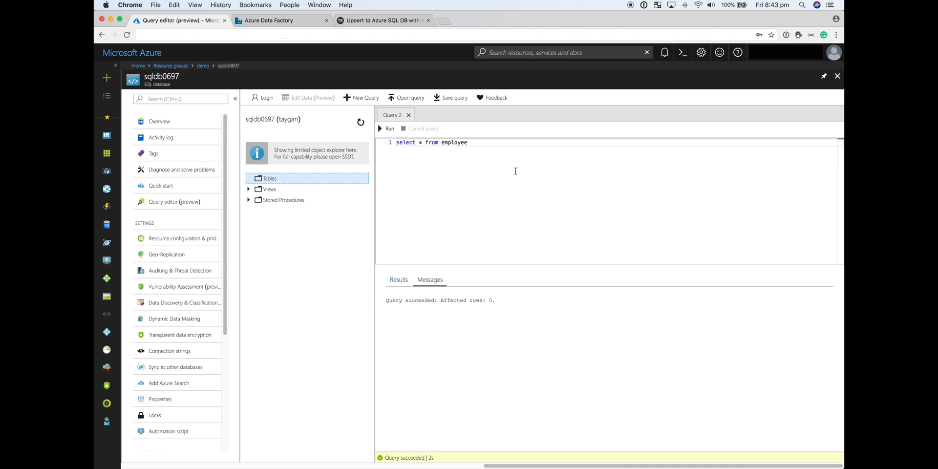
pyautogui.click(387, 128)
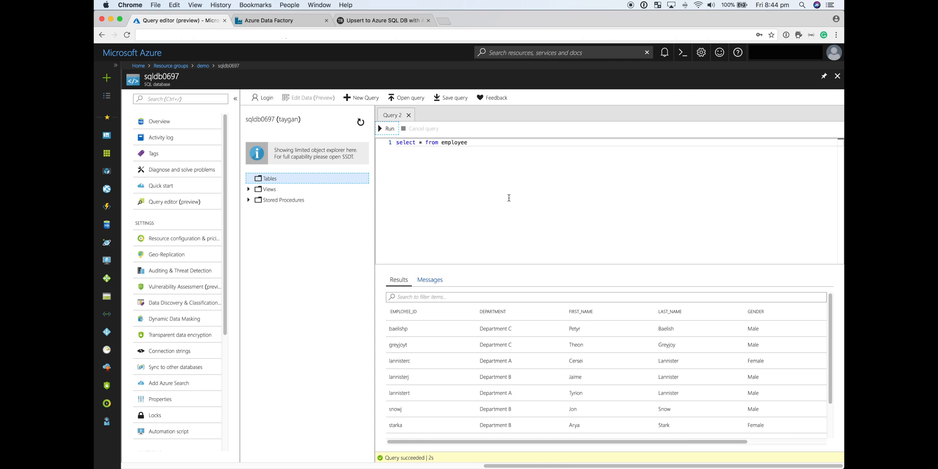
pyautogui.scroll(-3)
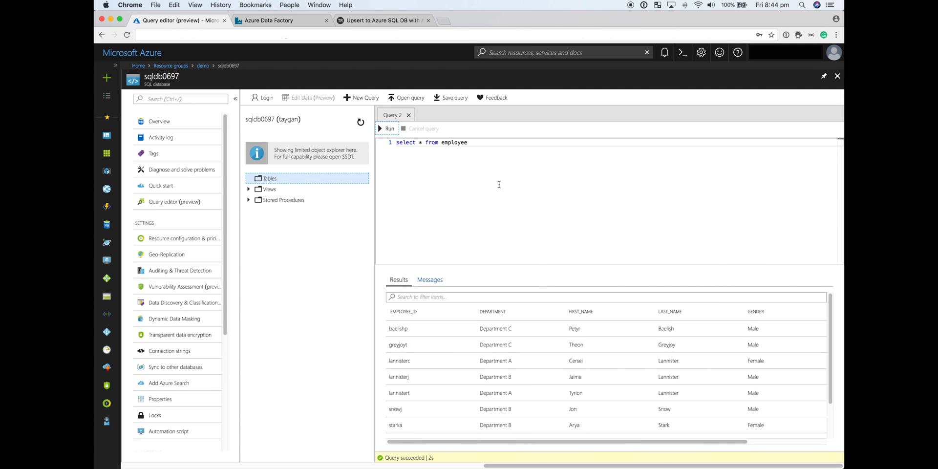
pyautogui.moveTo(381, 103)
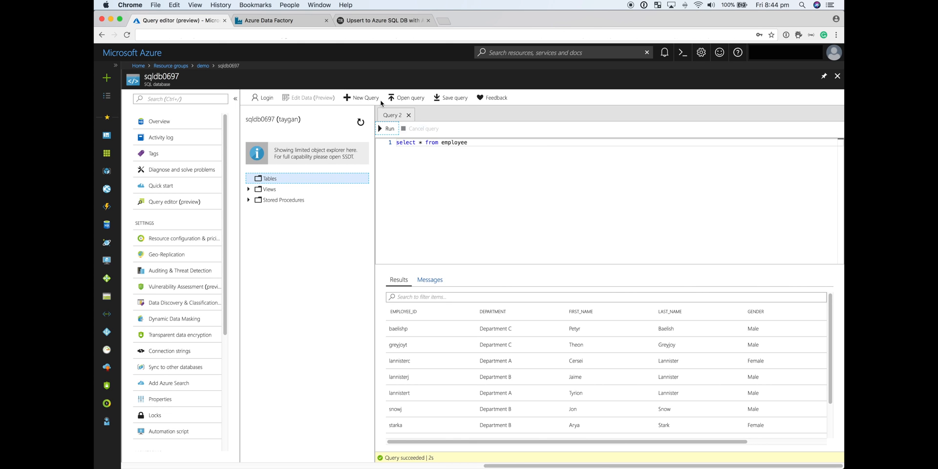
pyautogui.press('cmd+tab')
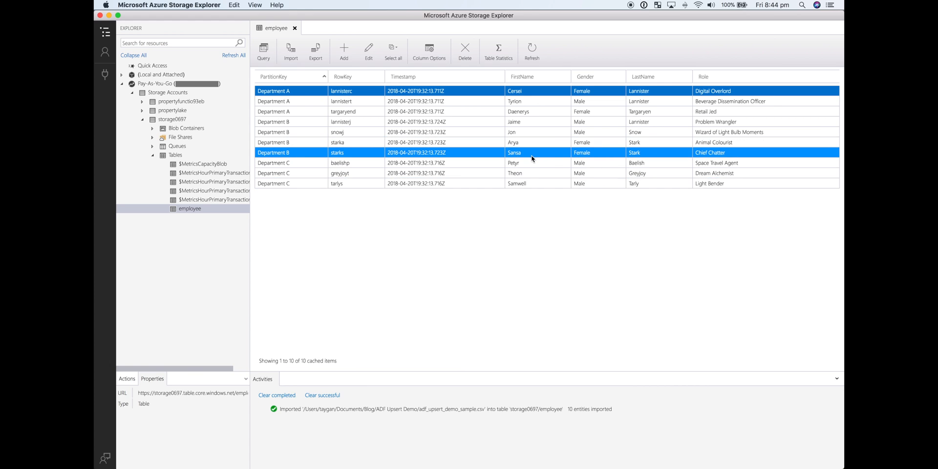
pyautogui.click(511, 132)
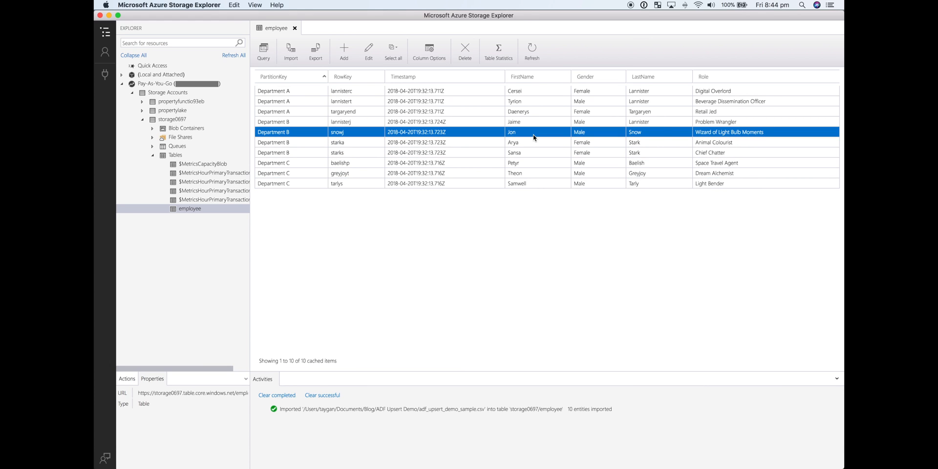
pyautogui.click(368, 51)
pyautogui.write('Chief')
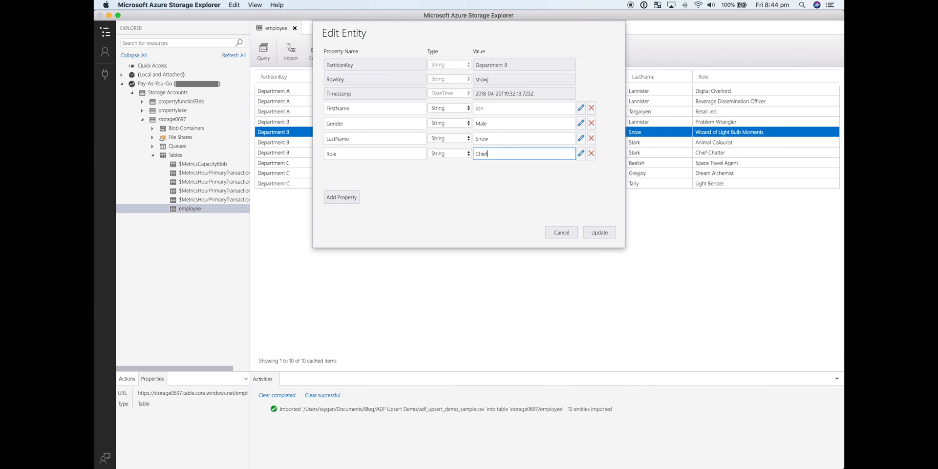
pyautogui.write('Evangelist')
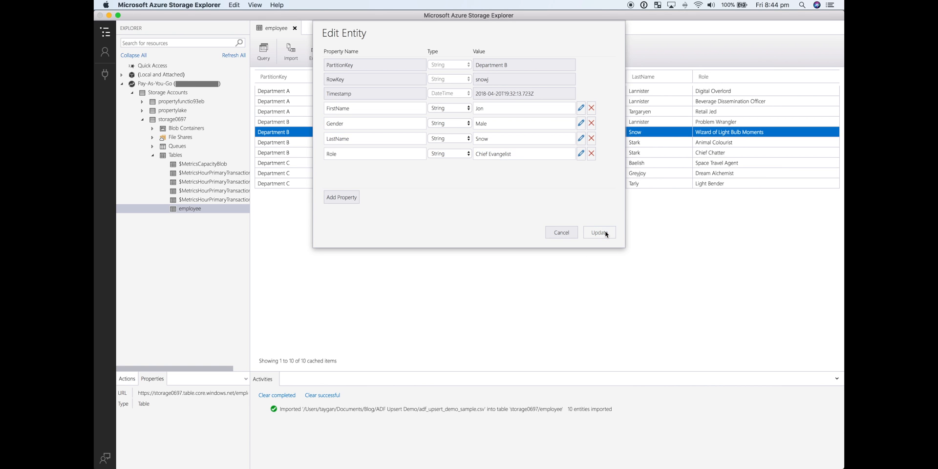
pyautogui.click(599, 233)
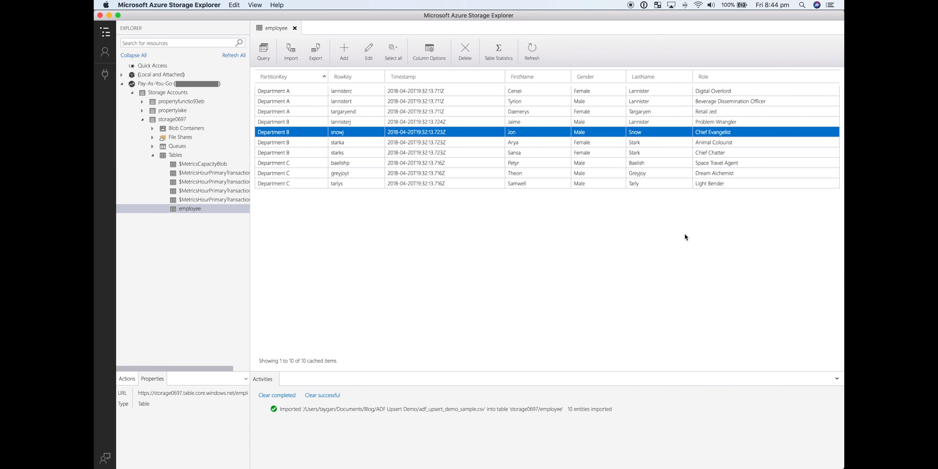
pyautogui.doubleClick(715, 184)
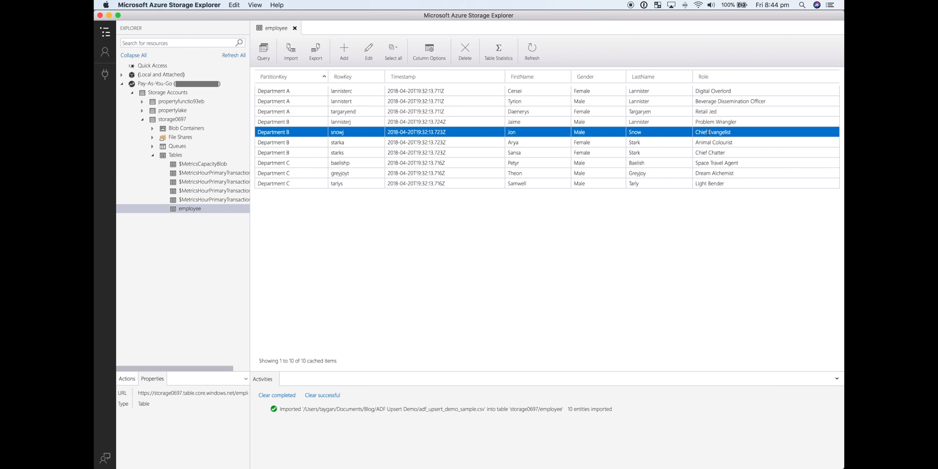
pyautogui.press('cmd+tab')
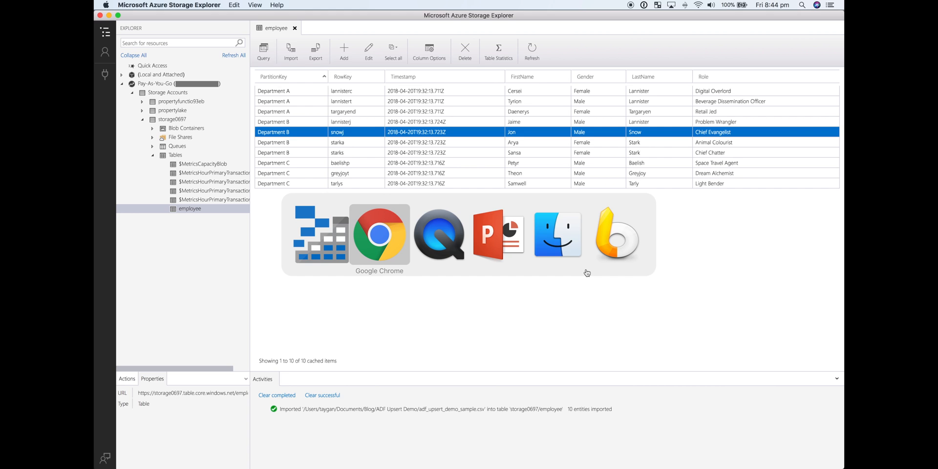
# Check the SQL results, where Jon Snow's role still reads Wizard of Light Bulb Moments
pyautogui.click(379, 234)
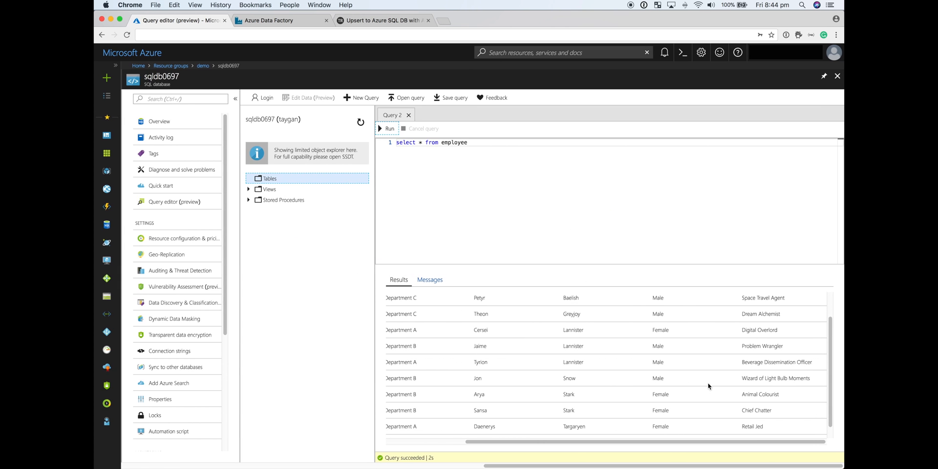
pyautogui.doubleClick(776, 378)
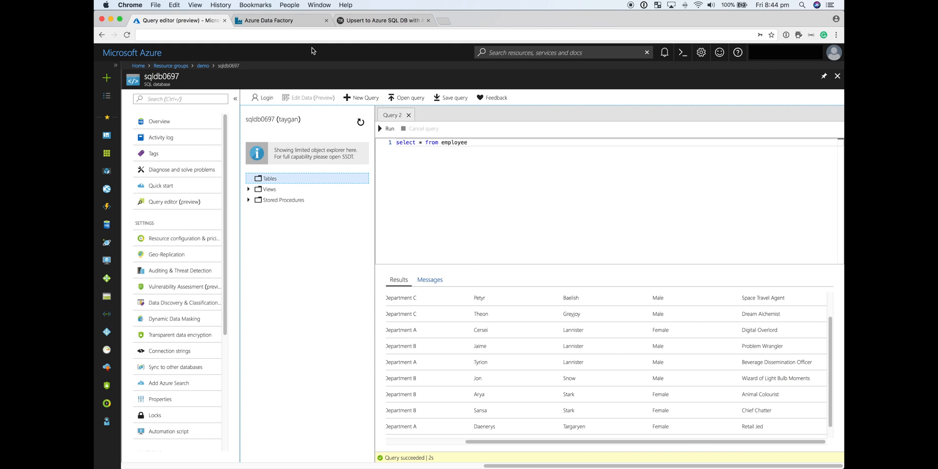
# Trigger a second copyTableStorageToSqlDb run, confirm it, and return to the Query editor
pyautogui.click(269, 19)
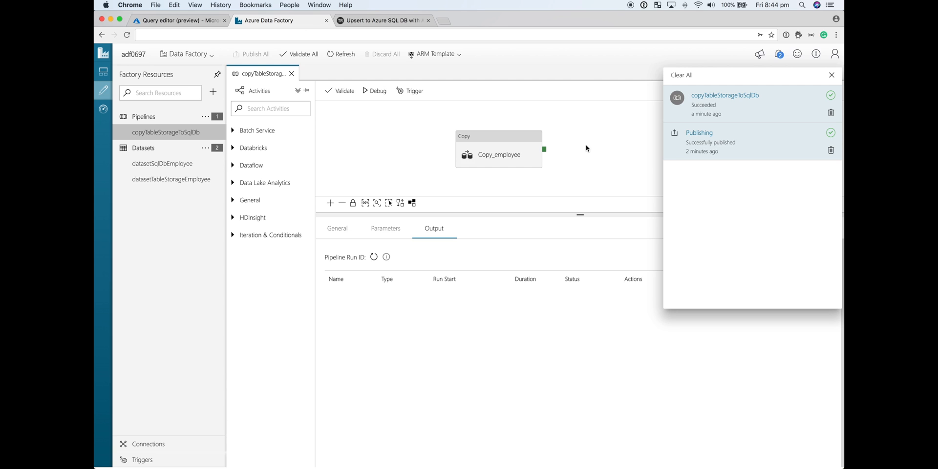
pyautogui.click(410, 90)
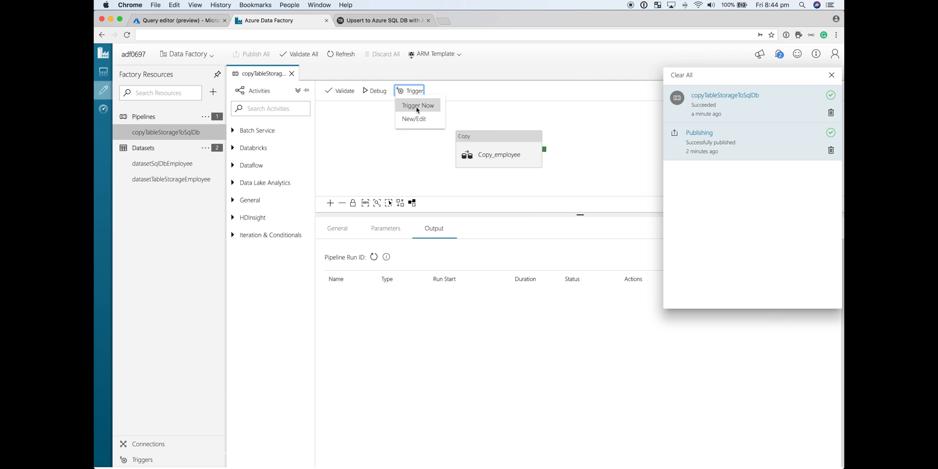
pyautogui.click(419, 106)
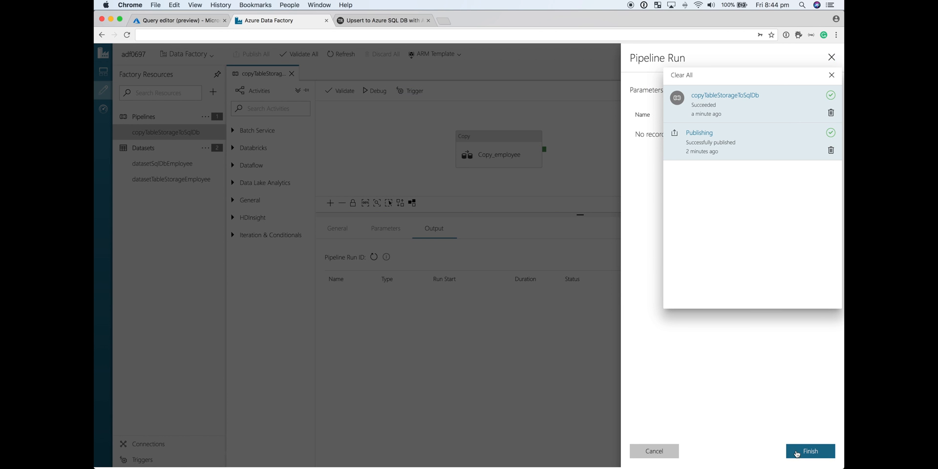
pyautogui.click(810, 451)
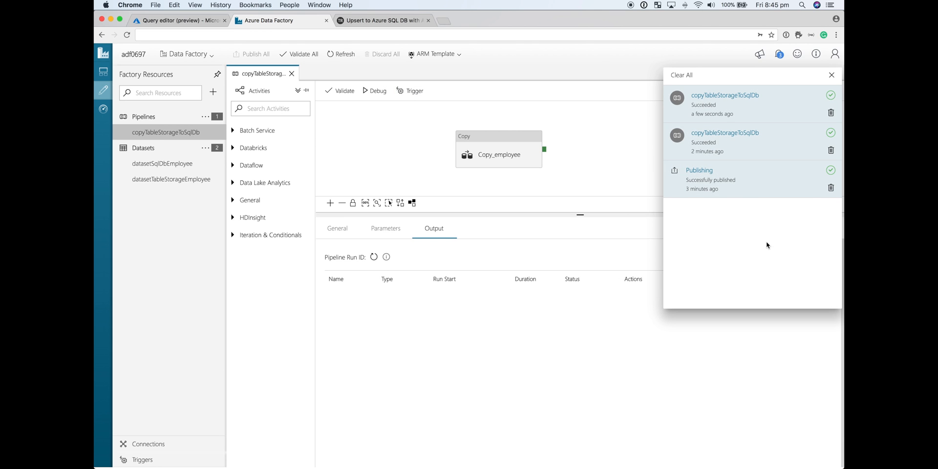
pyautogui.moveTo(542, 101)
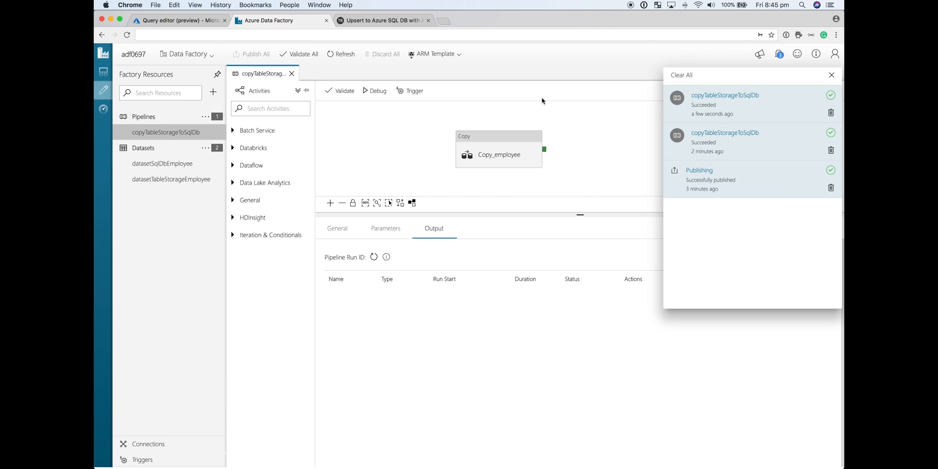
pyautogui.click(178, 19)
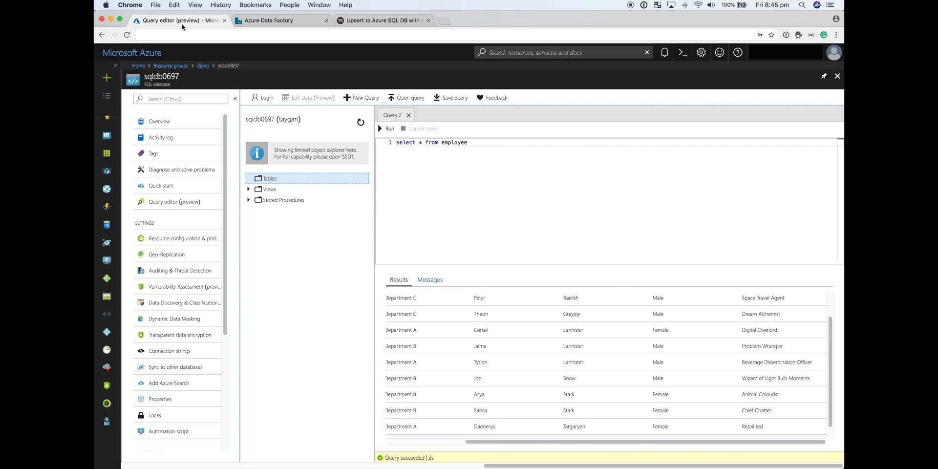
# Filter the query to employee_id 'snowj', confirm Role is Chief Evangelist, then view the upsert diagram
pyautogui.click(469, 142)
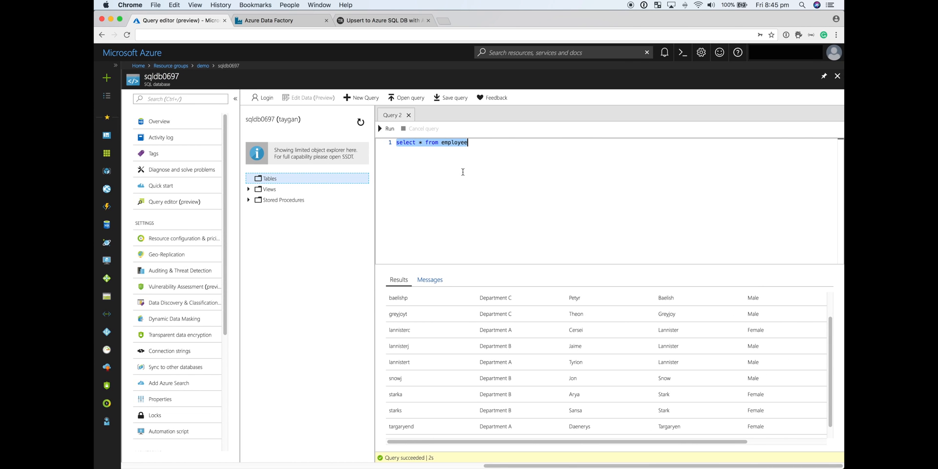
pyautogui.moveTo(488, 151)
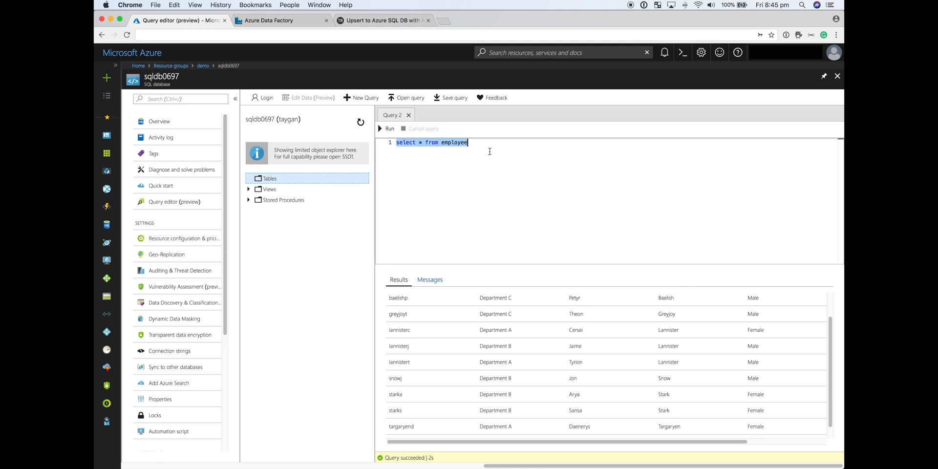
pyautogui.write('where')
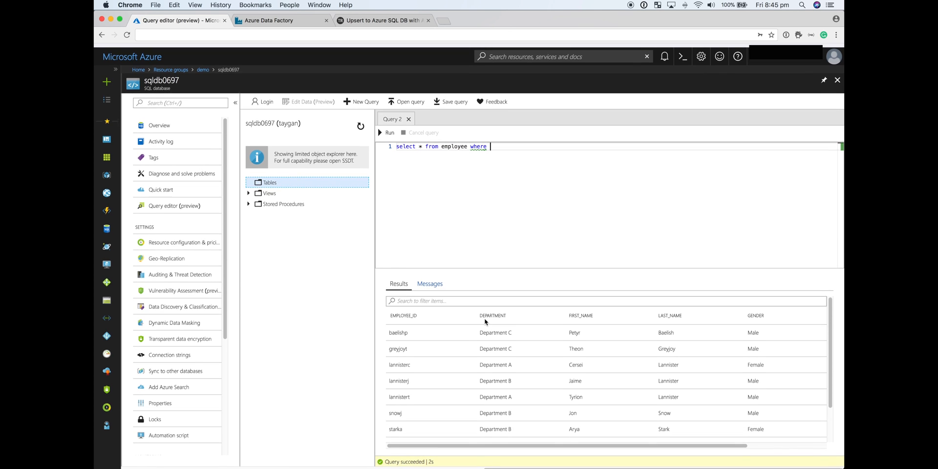
pyautogui.write("employee_id = 'snowj")
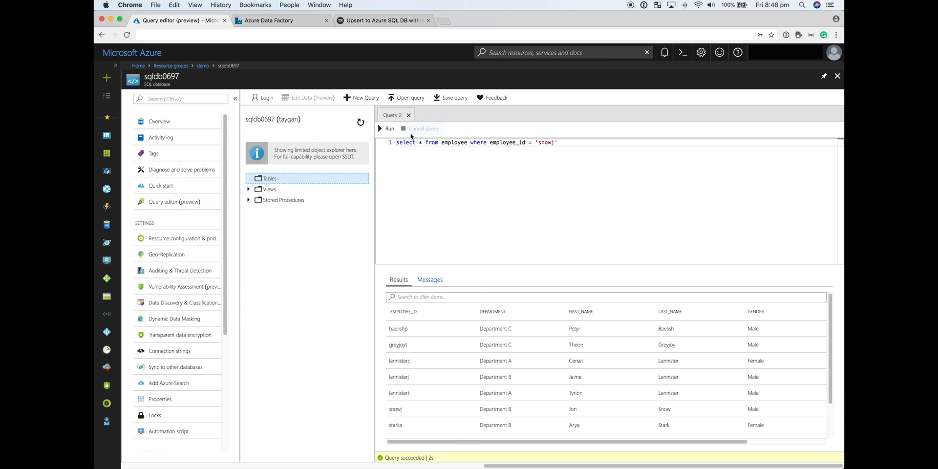
pyautogui.click(387, 128)
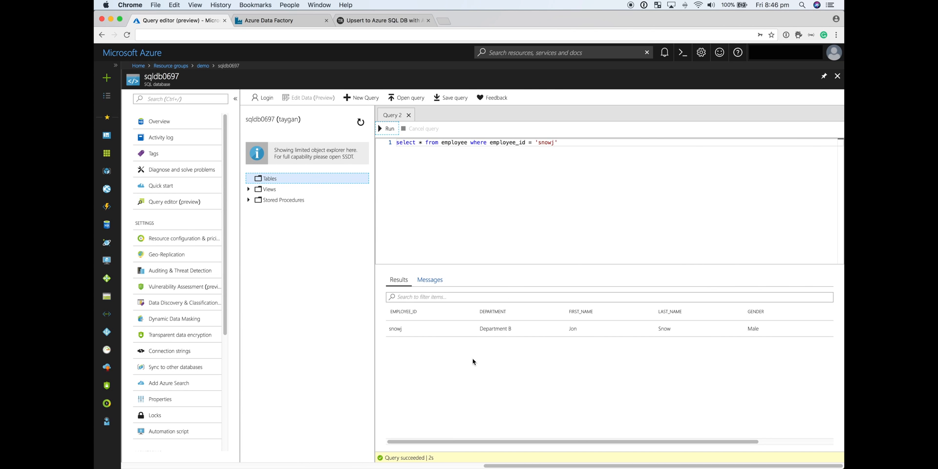
pyautogui.hscroll(3)
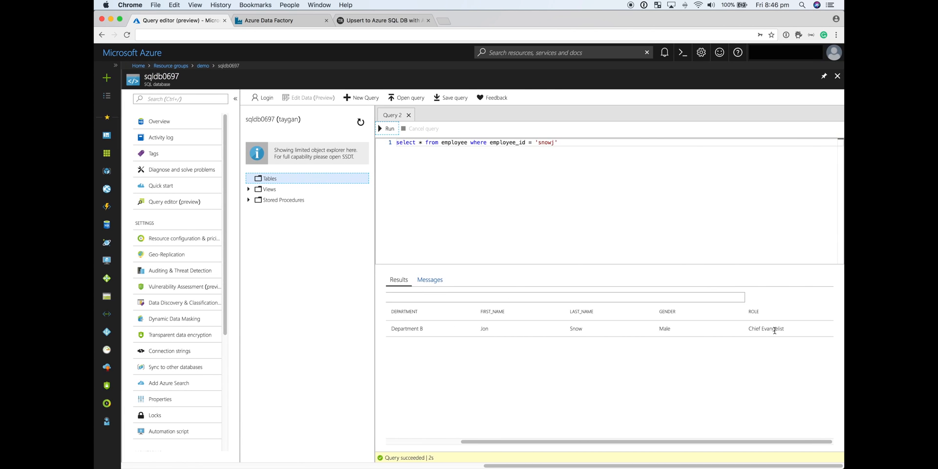
pyautogui.doubleClick(765, 329)
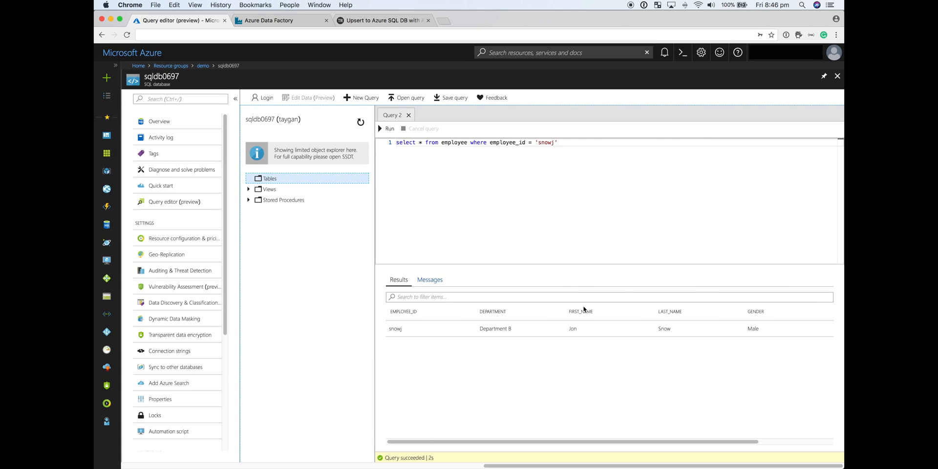
pyautogui.click(271, 19)
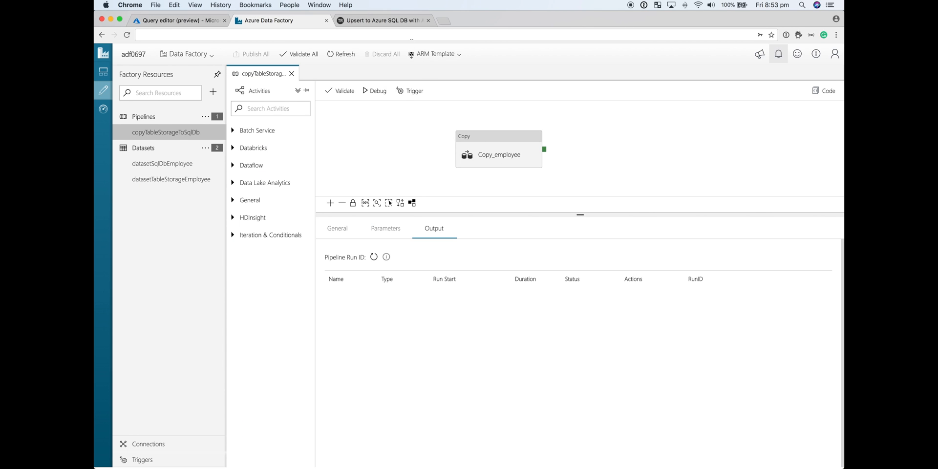
pyautogui.click(383, 19)
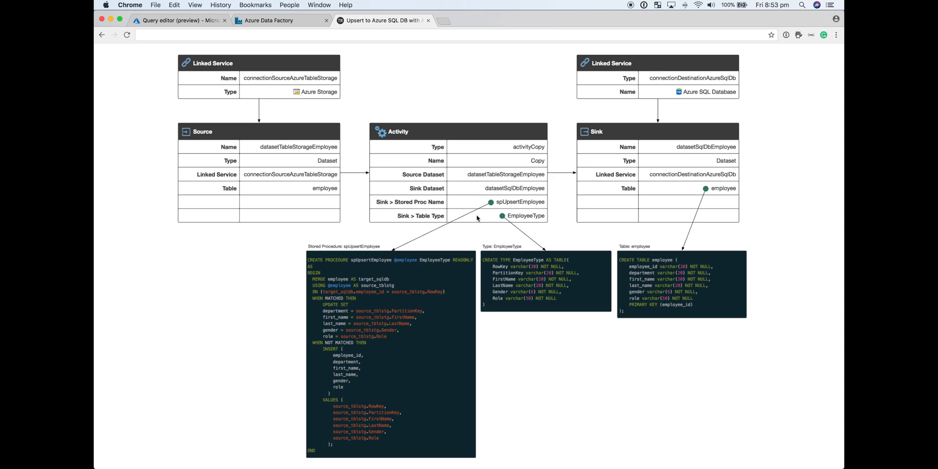
pyautogui.moveTo(508, 178)
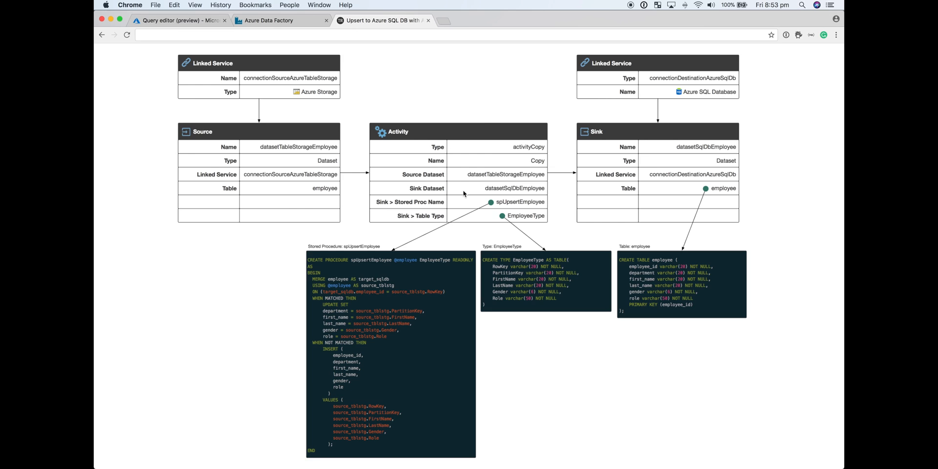
pyautogui.moveTo(472, 198)
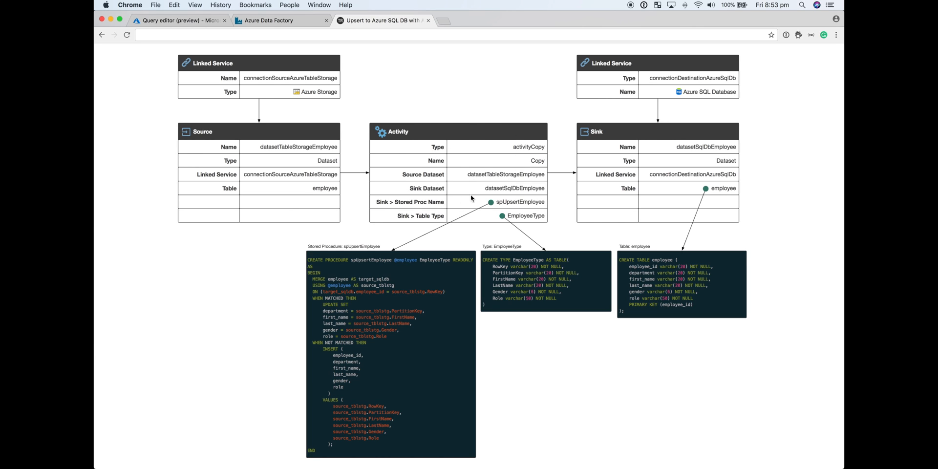
pyautogui.moveTo(446, 178)
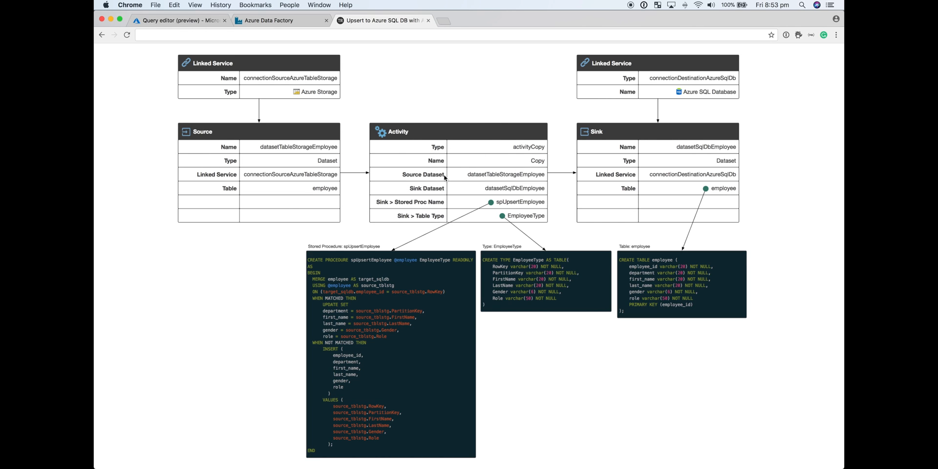
pyautogui.moveTo(337, 163)
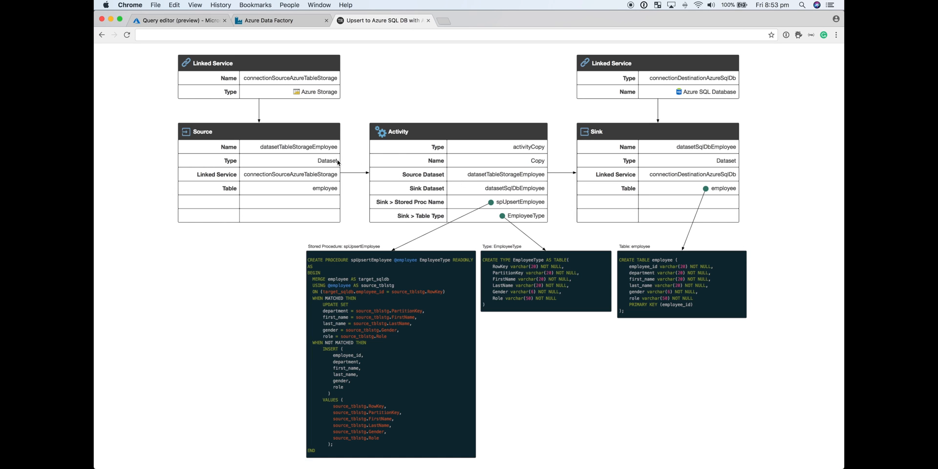
pyautogui.moveTo(632, 173)
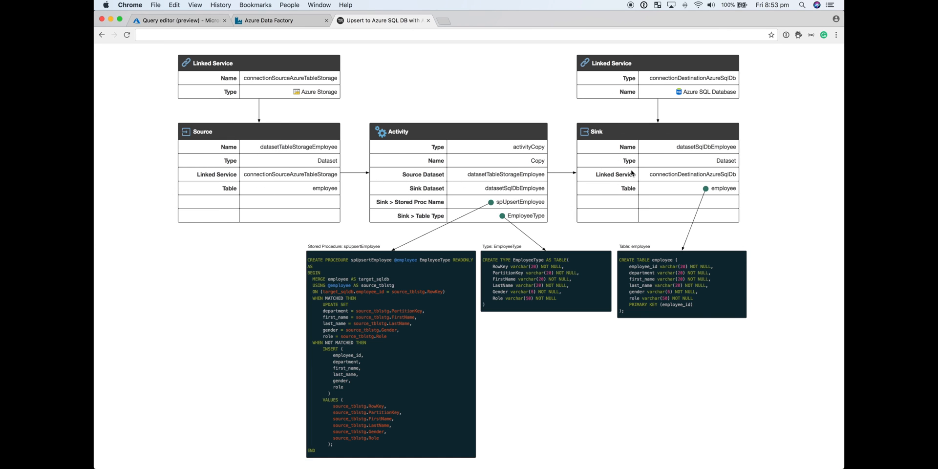
pyautogui.moveTo(496, 182)
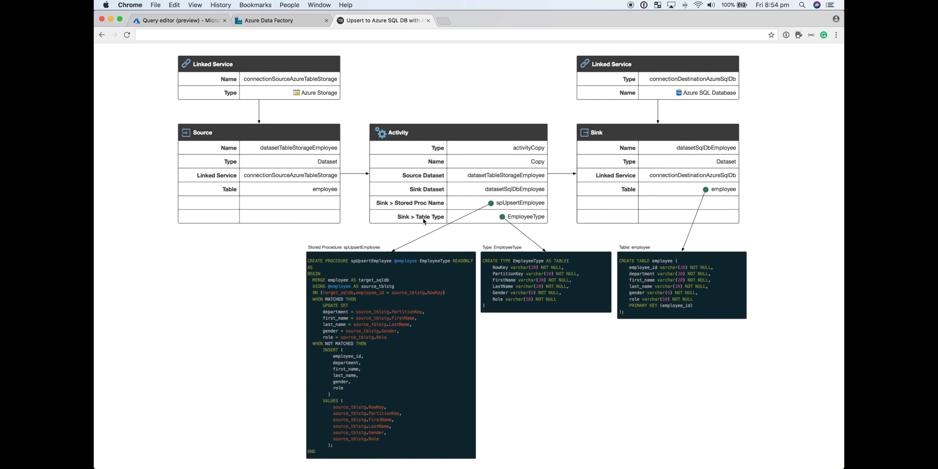
pyautogui.moveTo(517, 213)
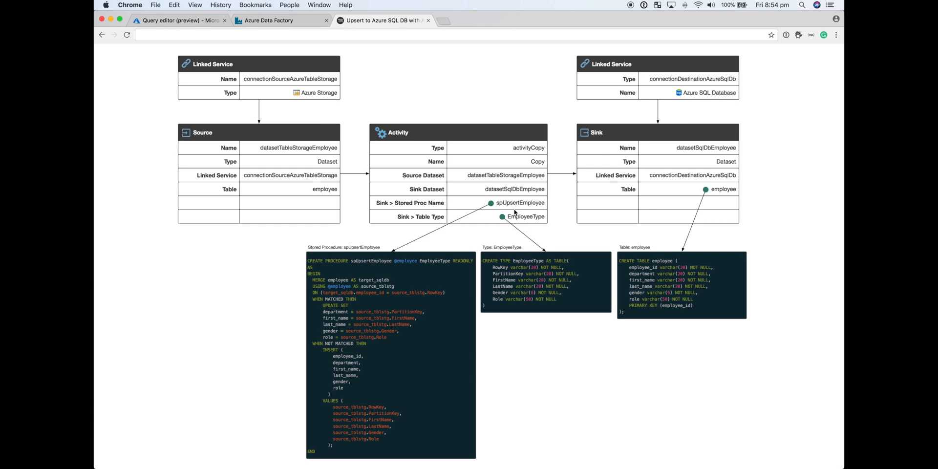
pyautogui.moveTo(521, 223)
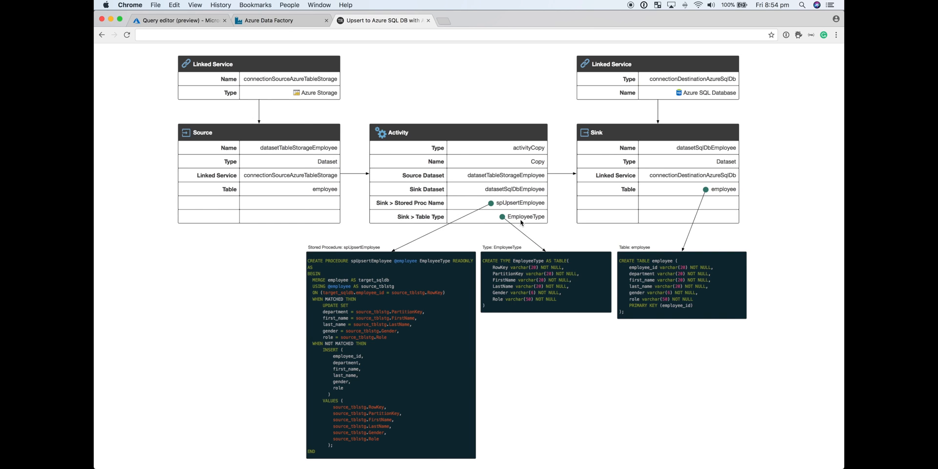
pyautogui.moveTo(520, 226)
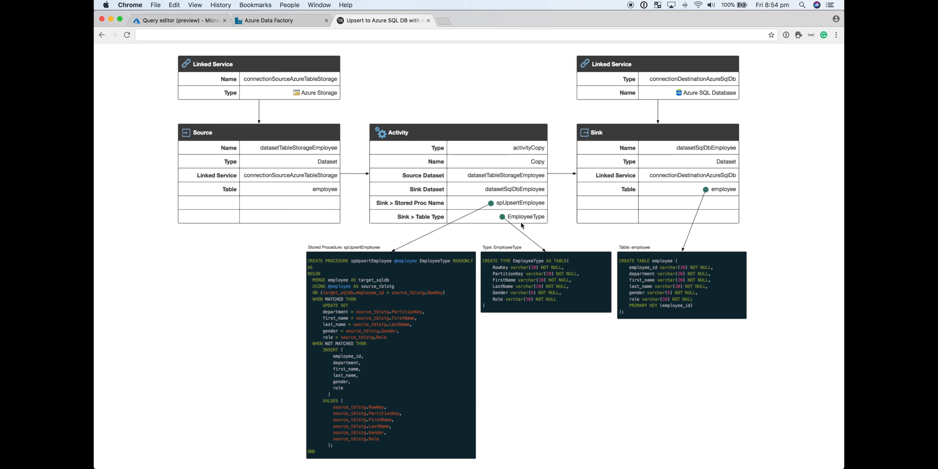
pyautogui.moveTo(688, 248)
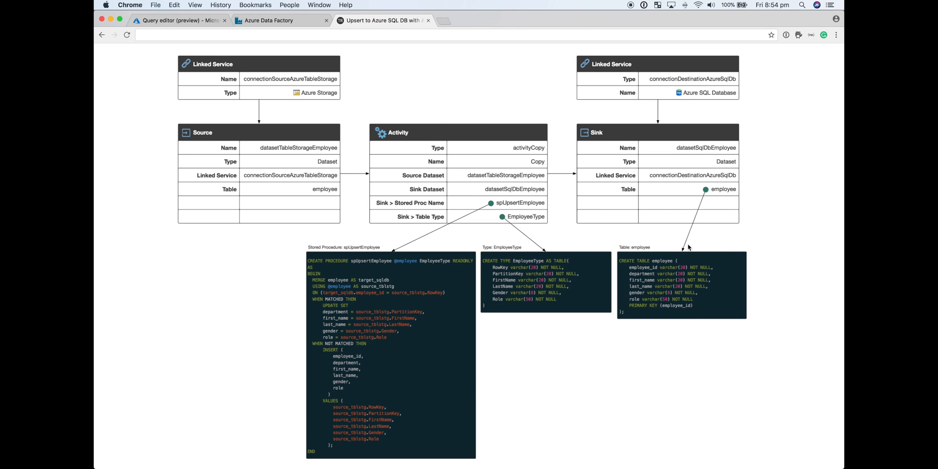
pyautogui.moveTo(674, 297)
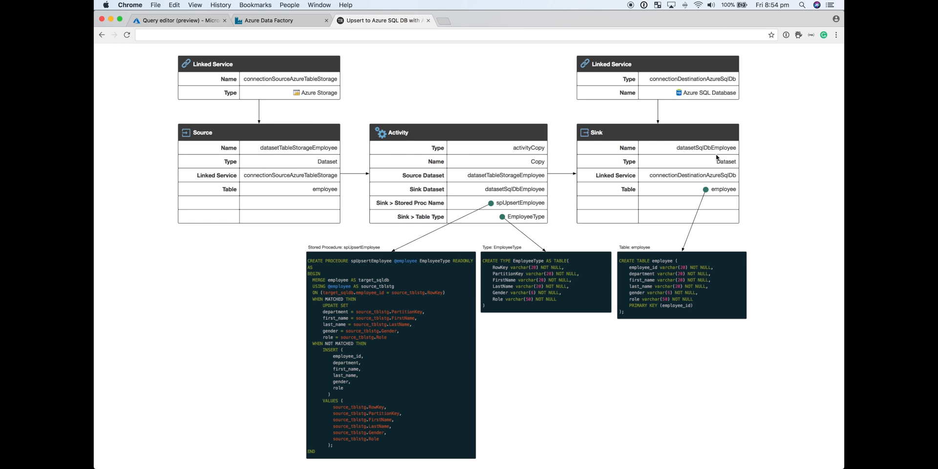
pyautogui.moveTo(580, 194)
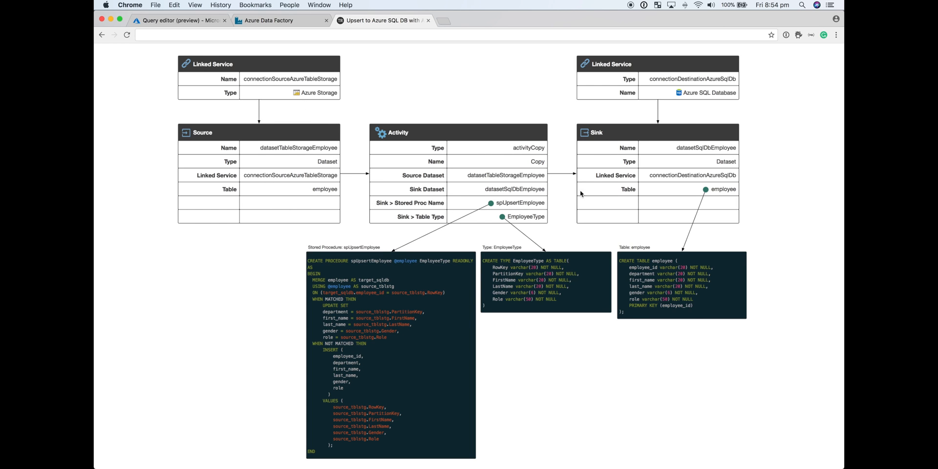
pyautogui.moveTo(661, 351)
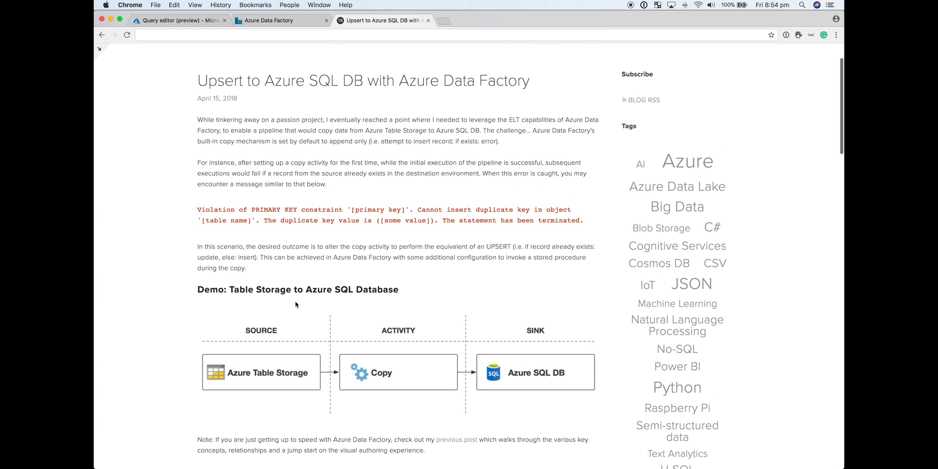
pyautogui.moveTo(262, 383)
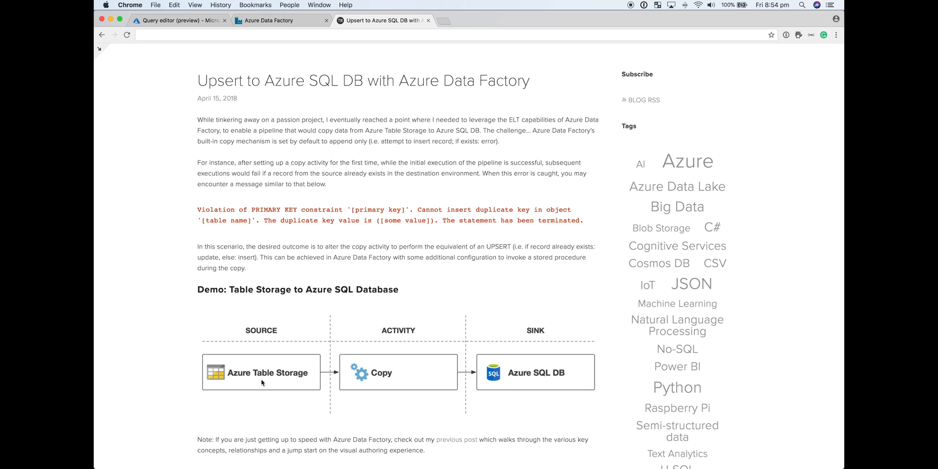
pyautogui.moveTo(525, 377)
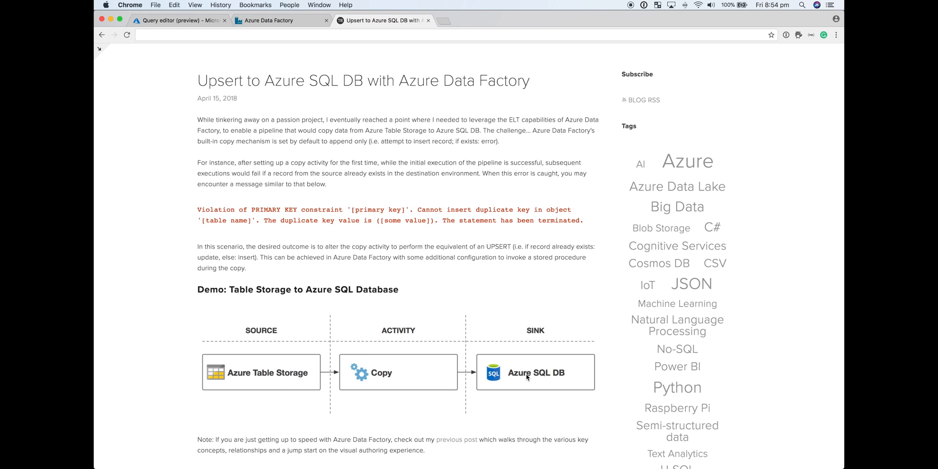